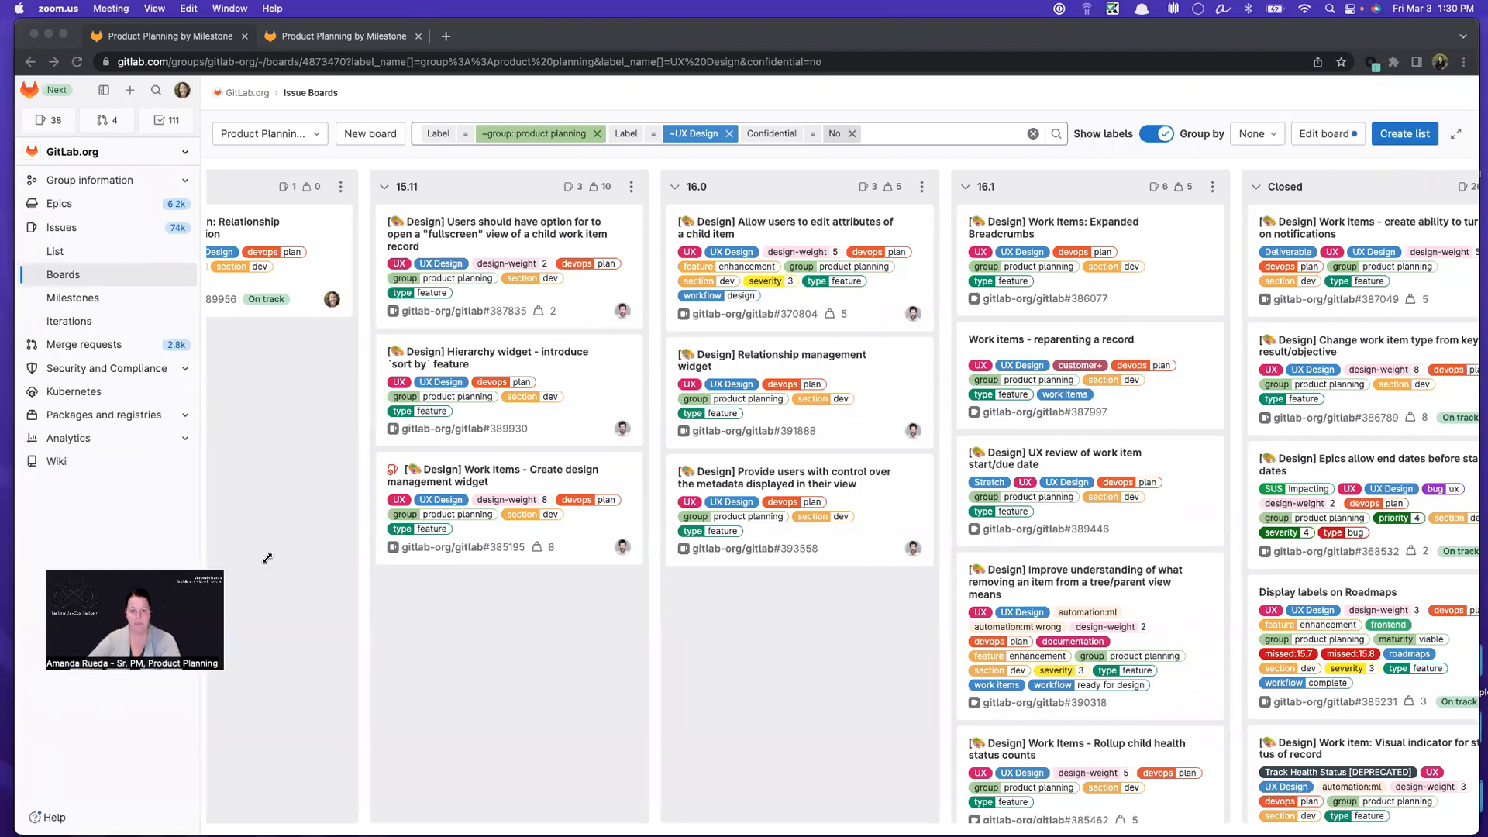
Scroll the UX Design planning board left to reveal the 15.10 milestone list.
{"action": "scroll", "scroll_direction": "left", "scroll_amount": 3}
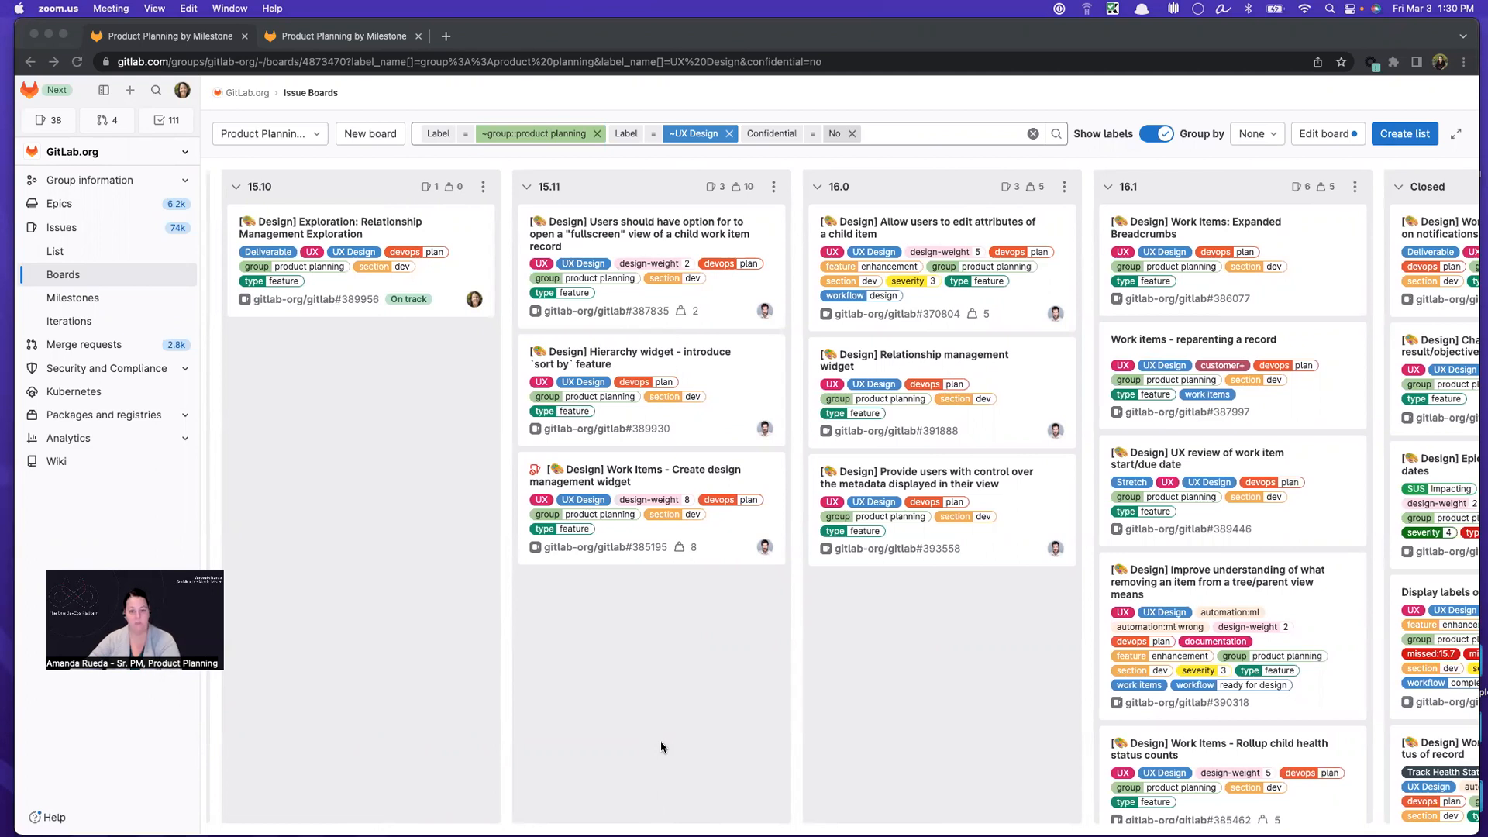
{"action": "mouse_move", "coordinate": [348, 301]}
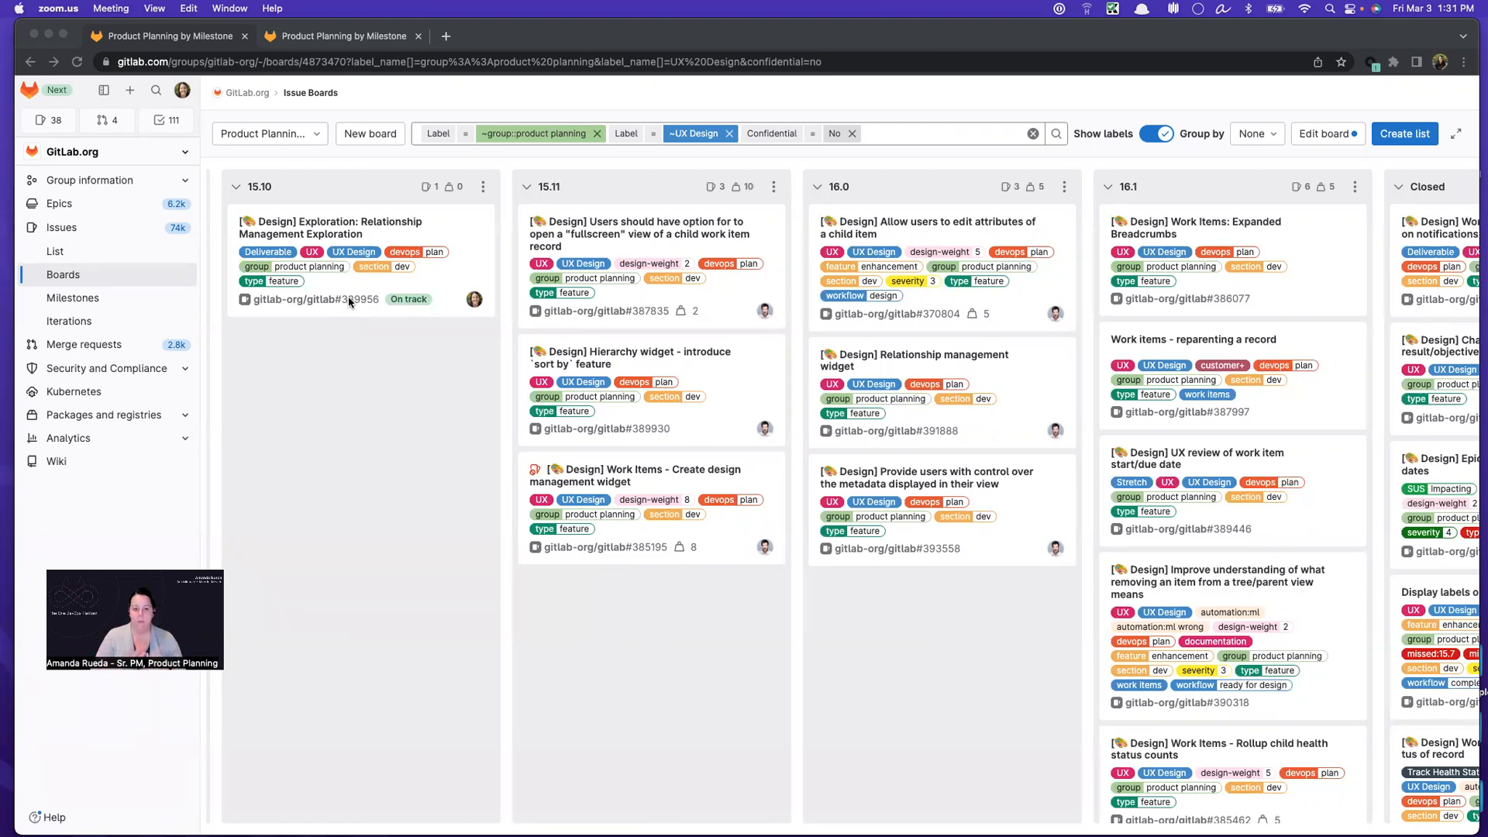
{"action": "mouse_move", "coordinate": [373, 145]}
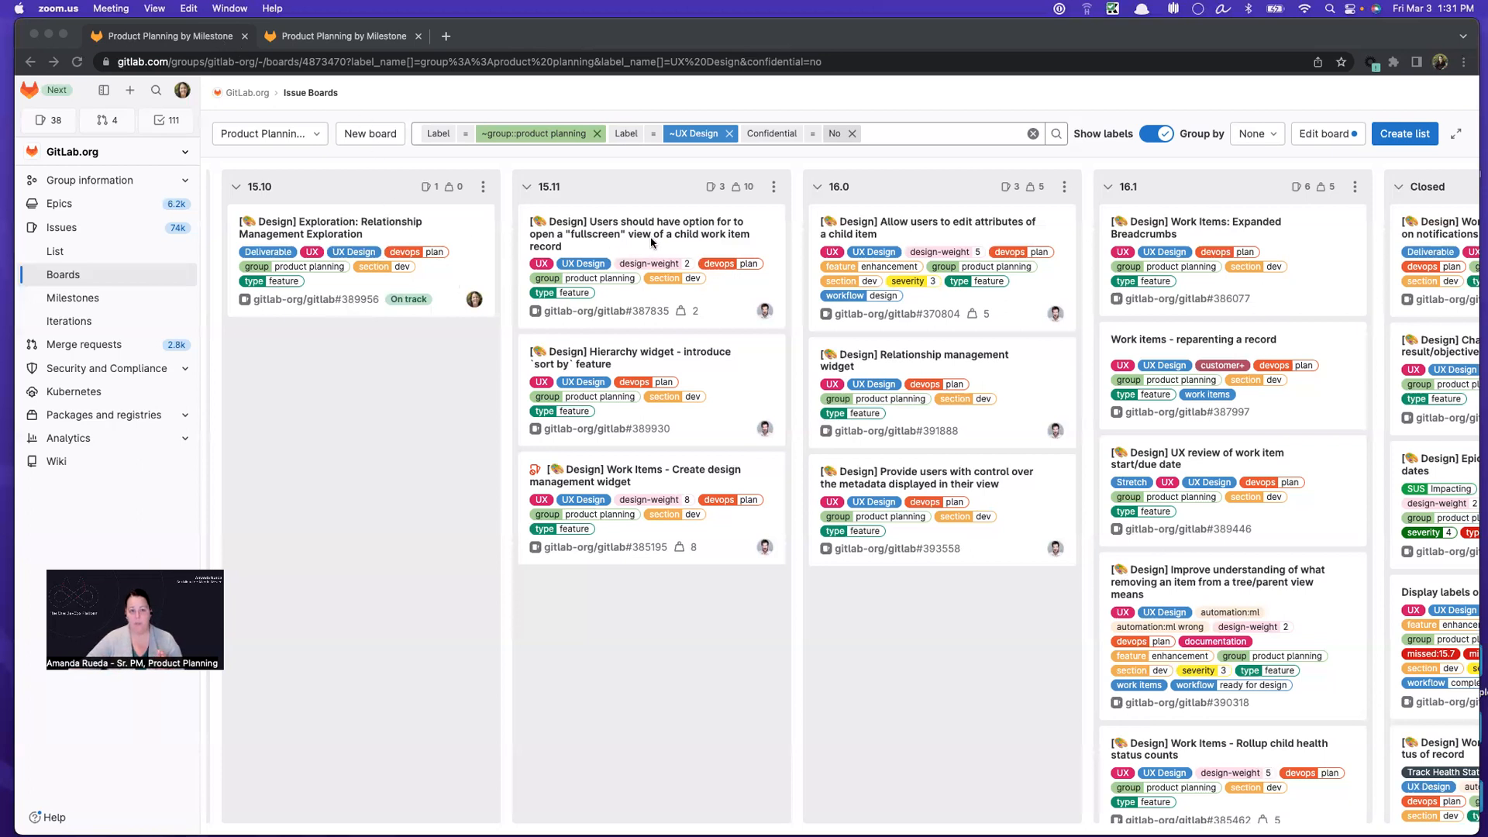
{"action": "mouse_move", "coordinate": [667, 204]}
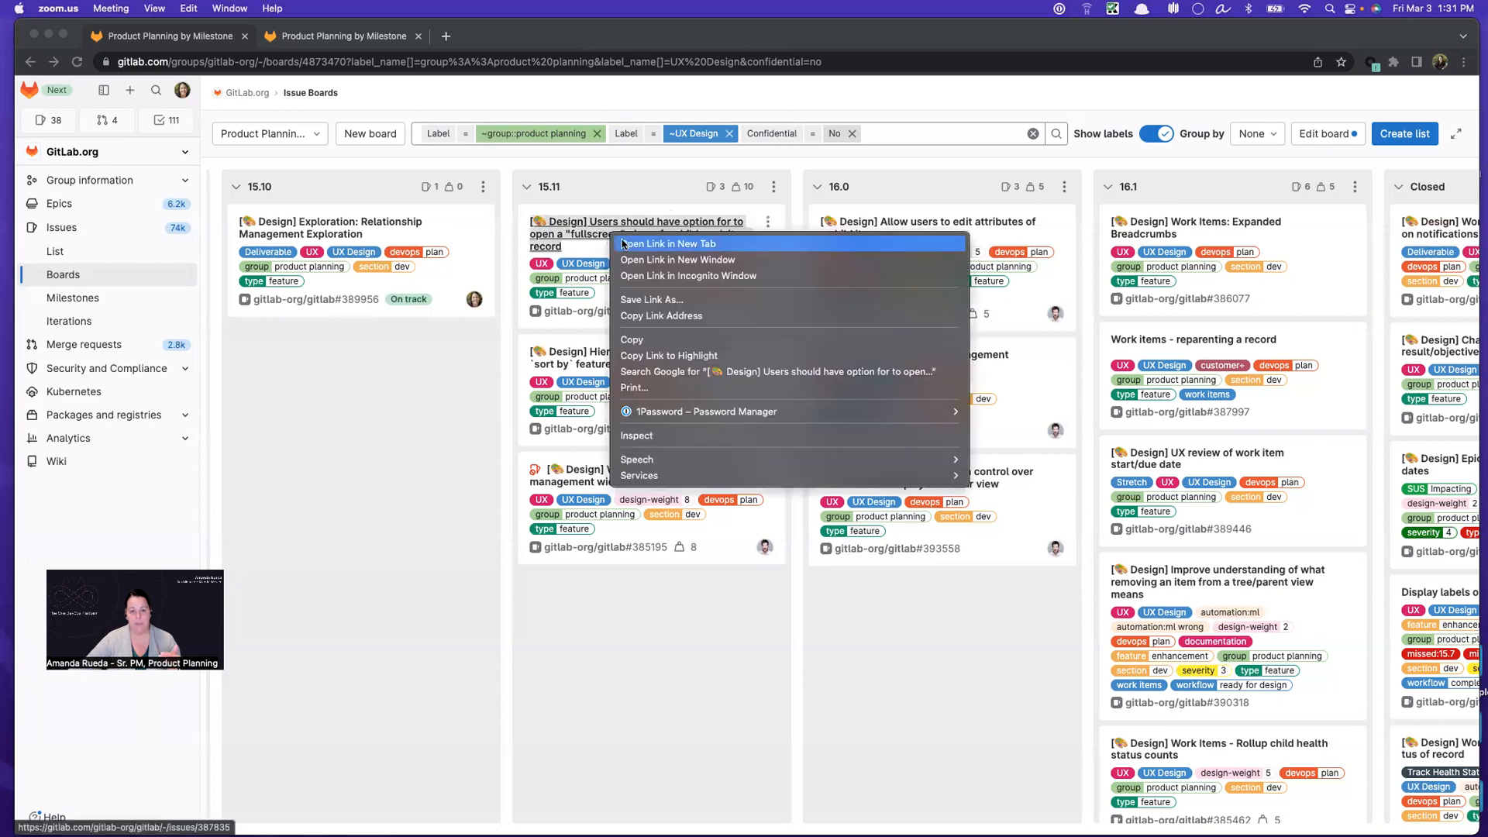
Open the fullscreen-view design issue in a new tab and go to its parent epic.
{"action": "left_click", "coordinate": [670, 243]}
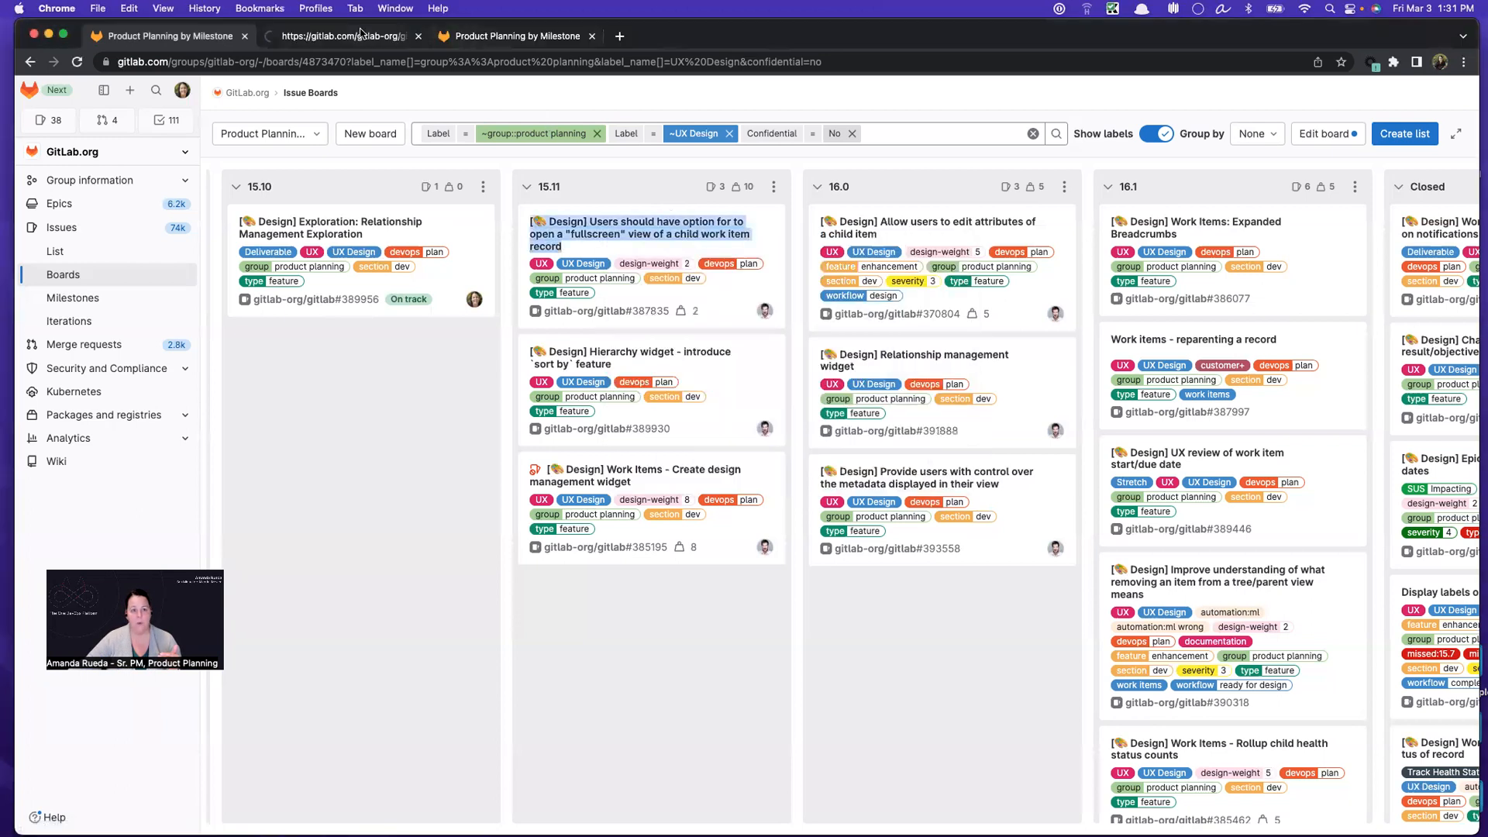
{"action": "left_click", "coordinate": [645, 233]}
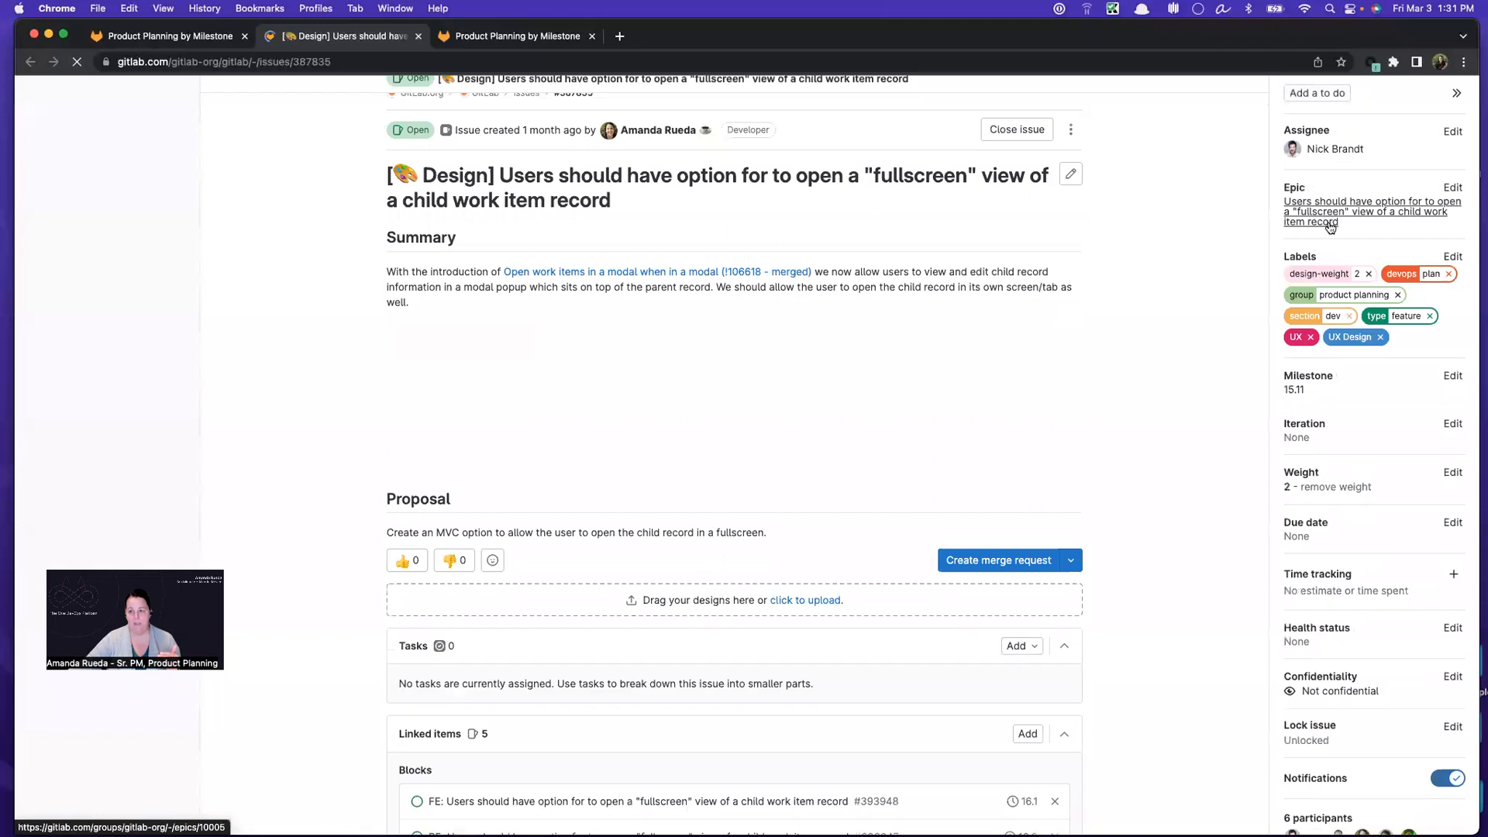
{"action": "left_click", "coordinate": [1328, 211]}
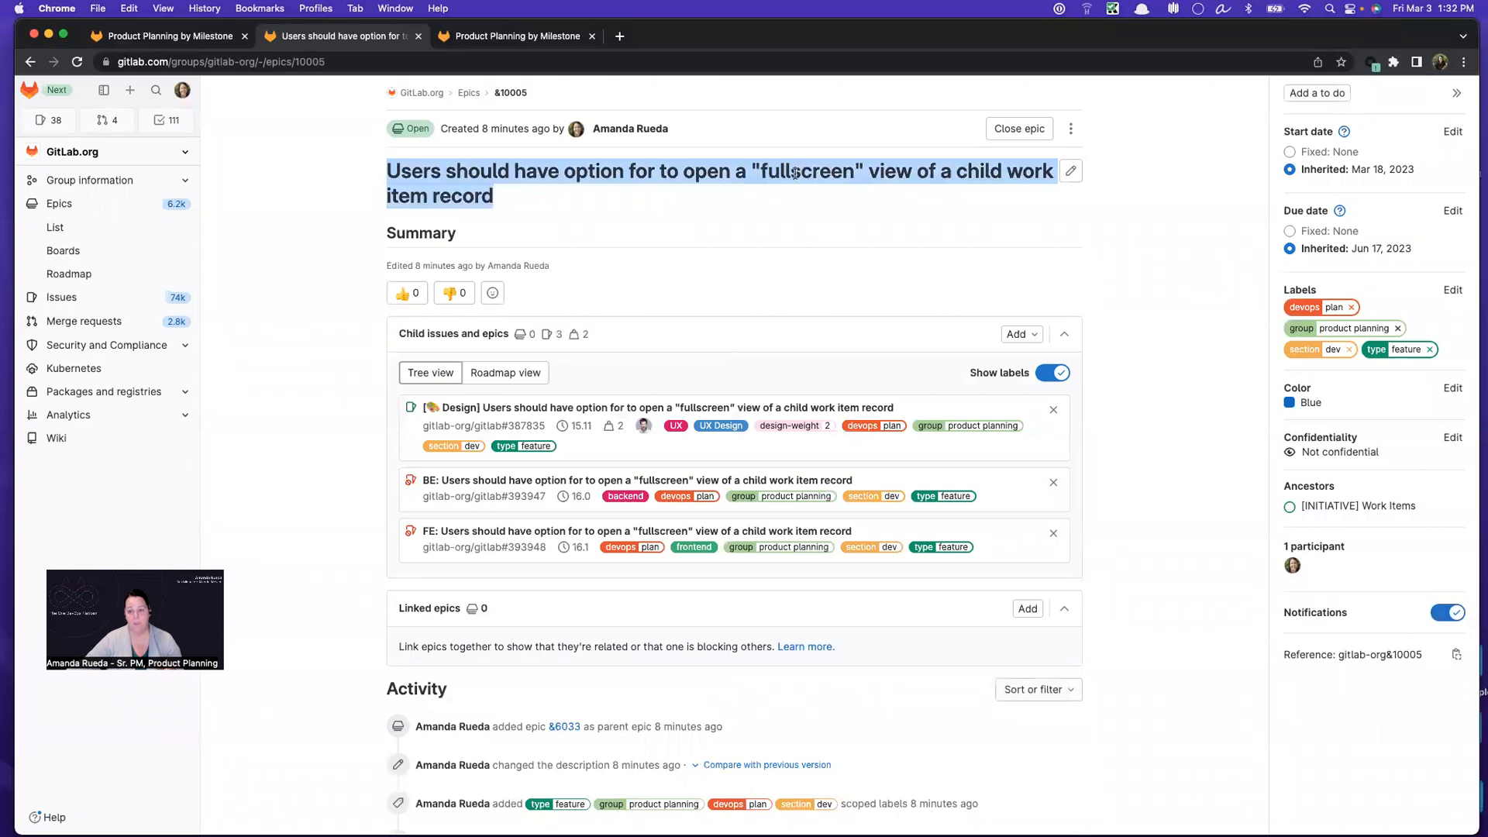
{"action": "mouse_move", "coordinate": [472, 124]}
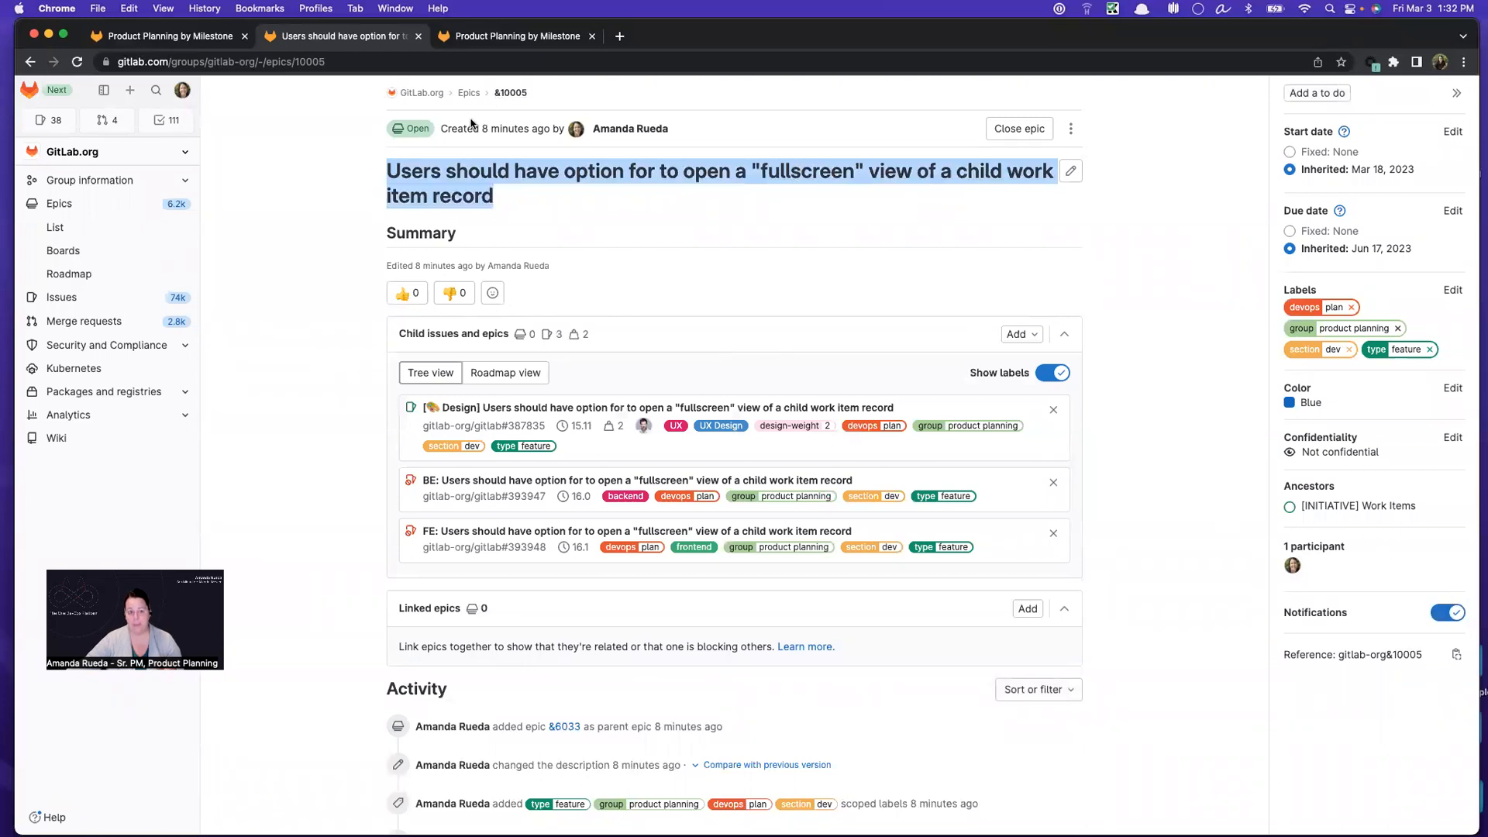
{"action": "mouse_move", "coordinate": [1357, 506]}
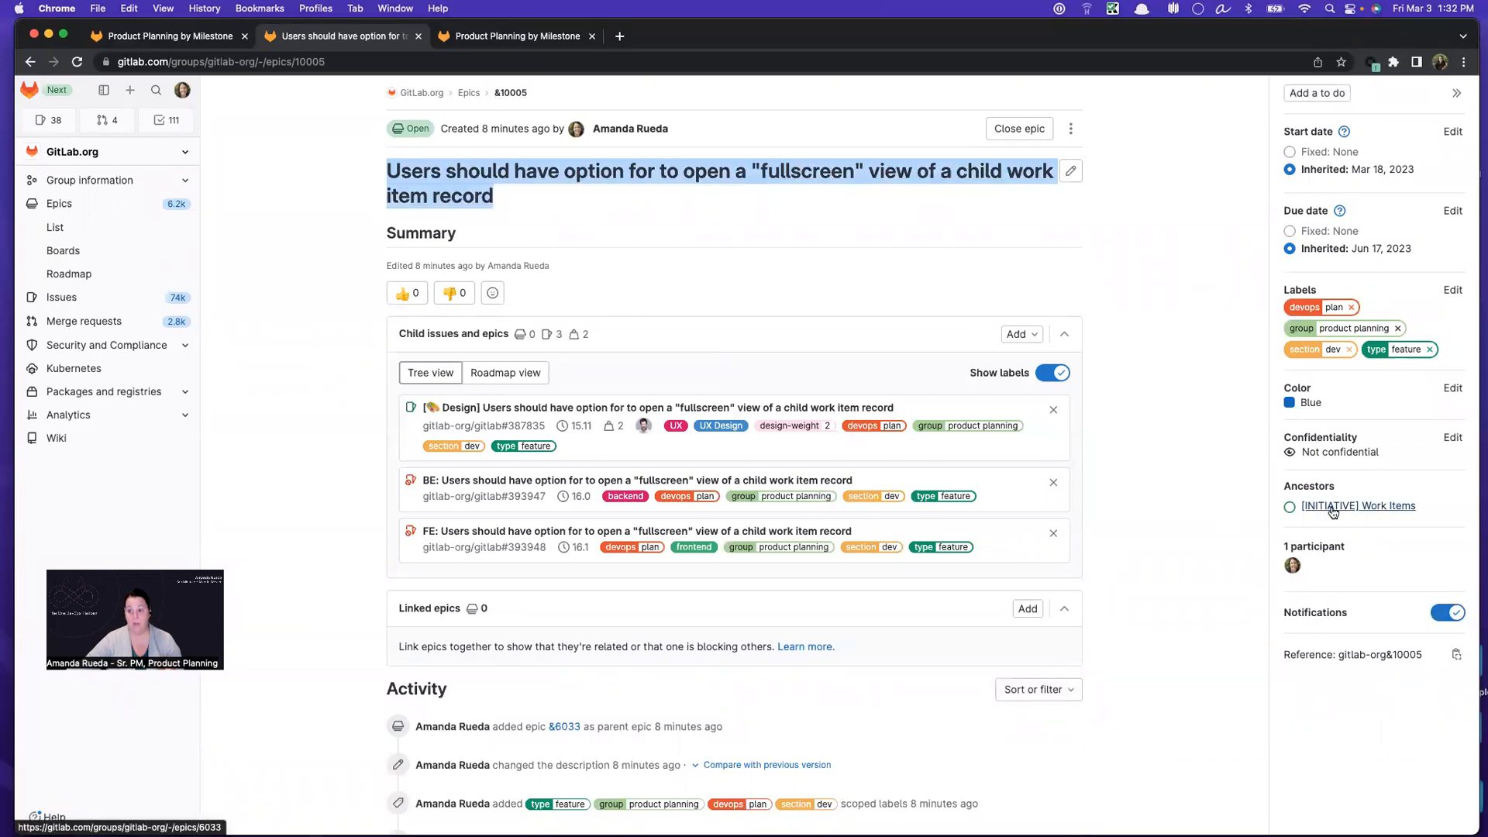
{"action": "mouse_move", "coordinate": [1384, 512]}
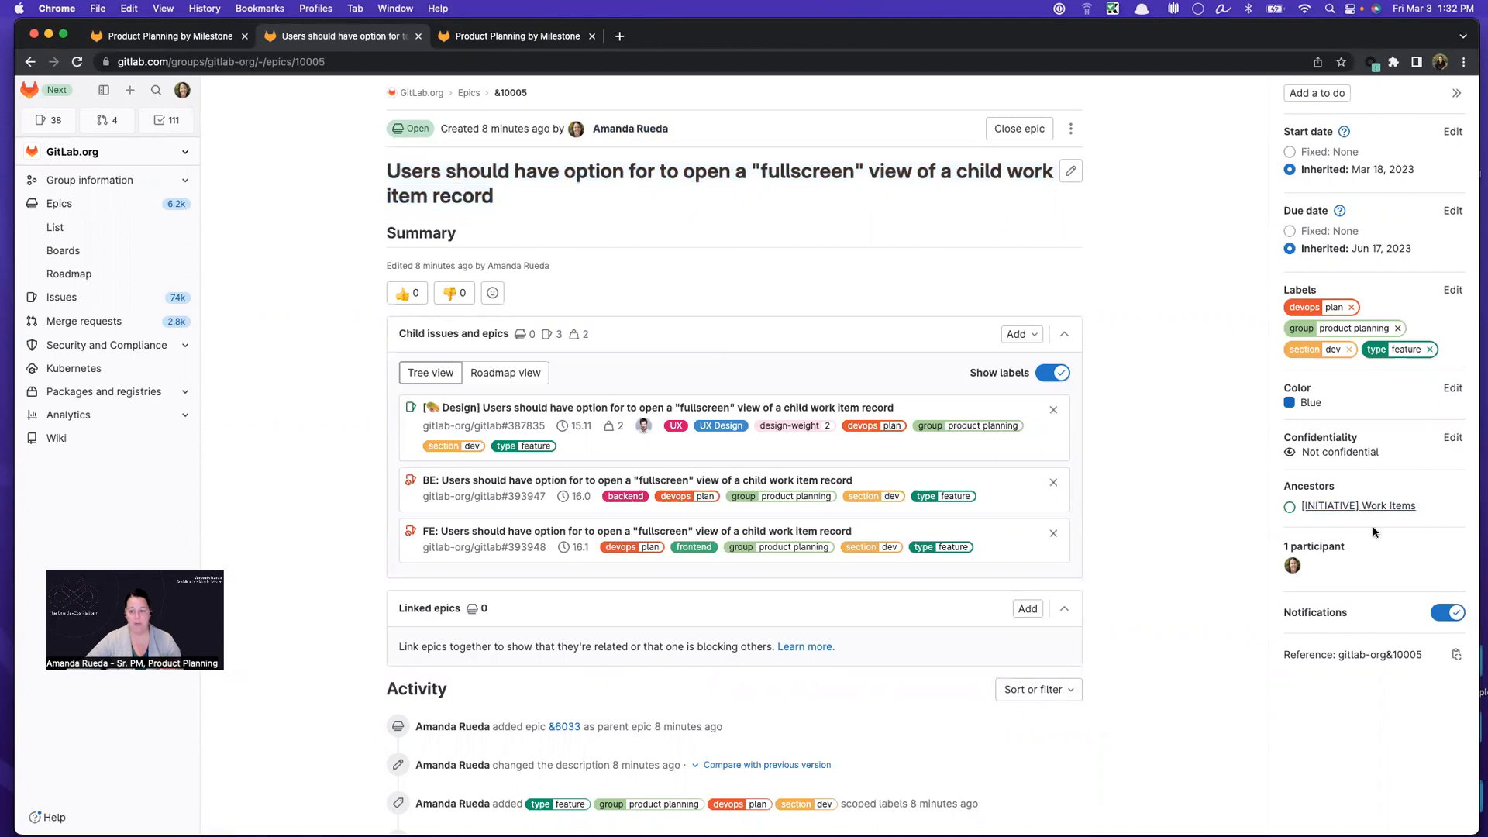
{"action": "mouse_move", "coordinate": [629, 283]}
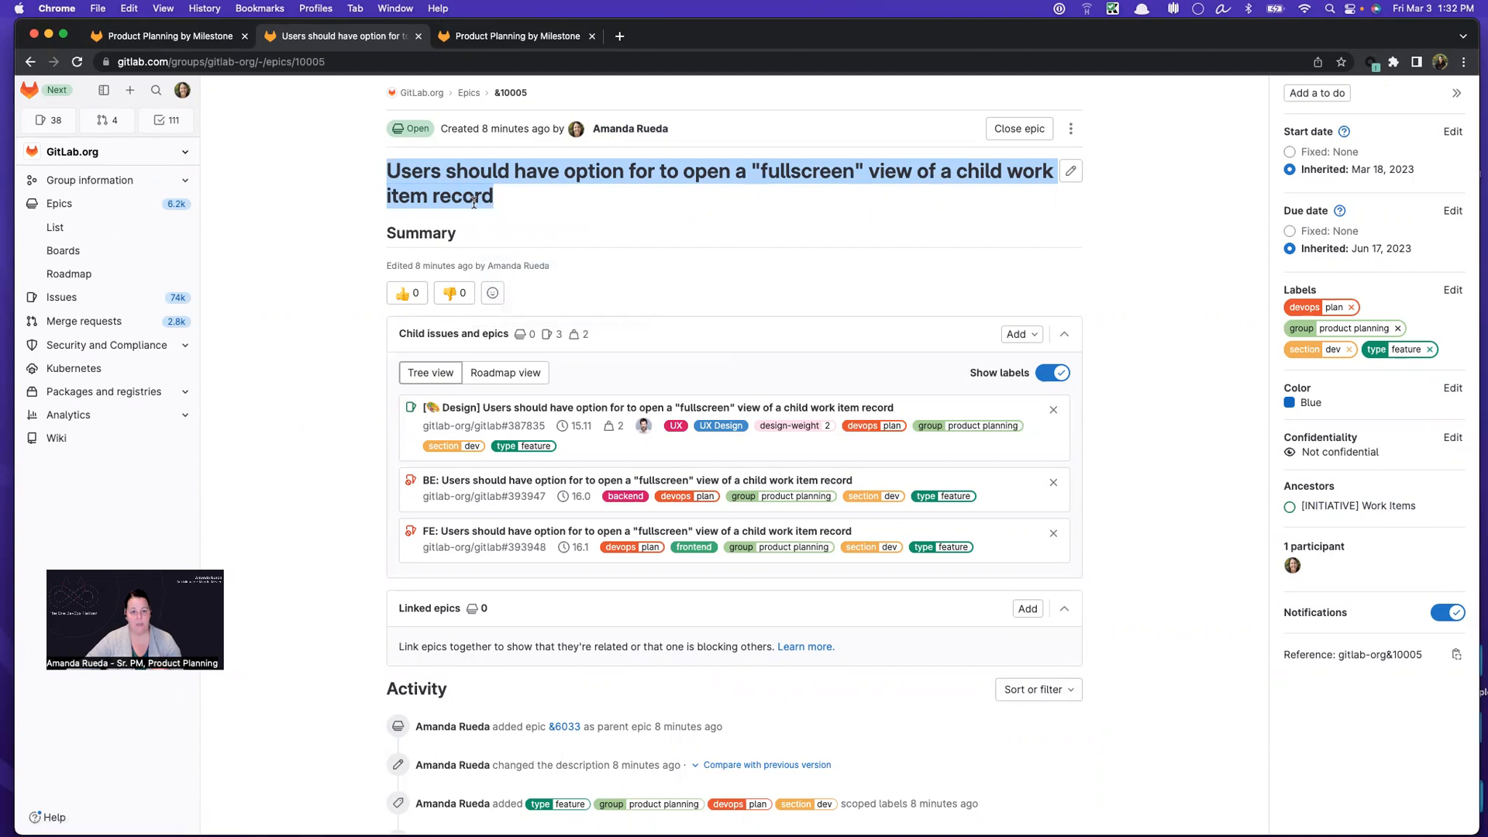
{"action": "mouse_move", "coordinate": [498, 417]}
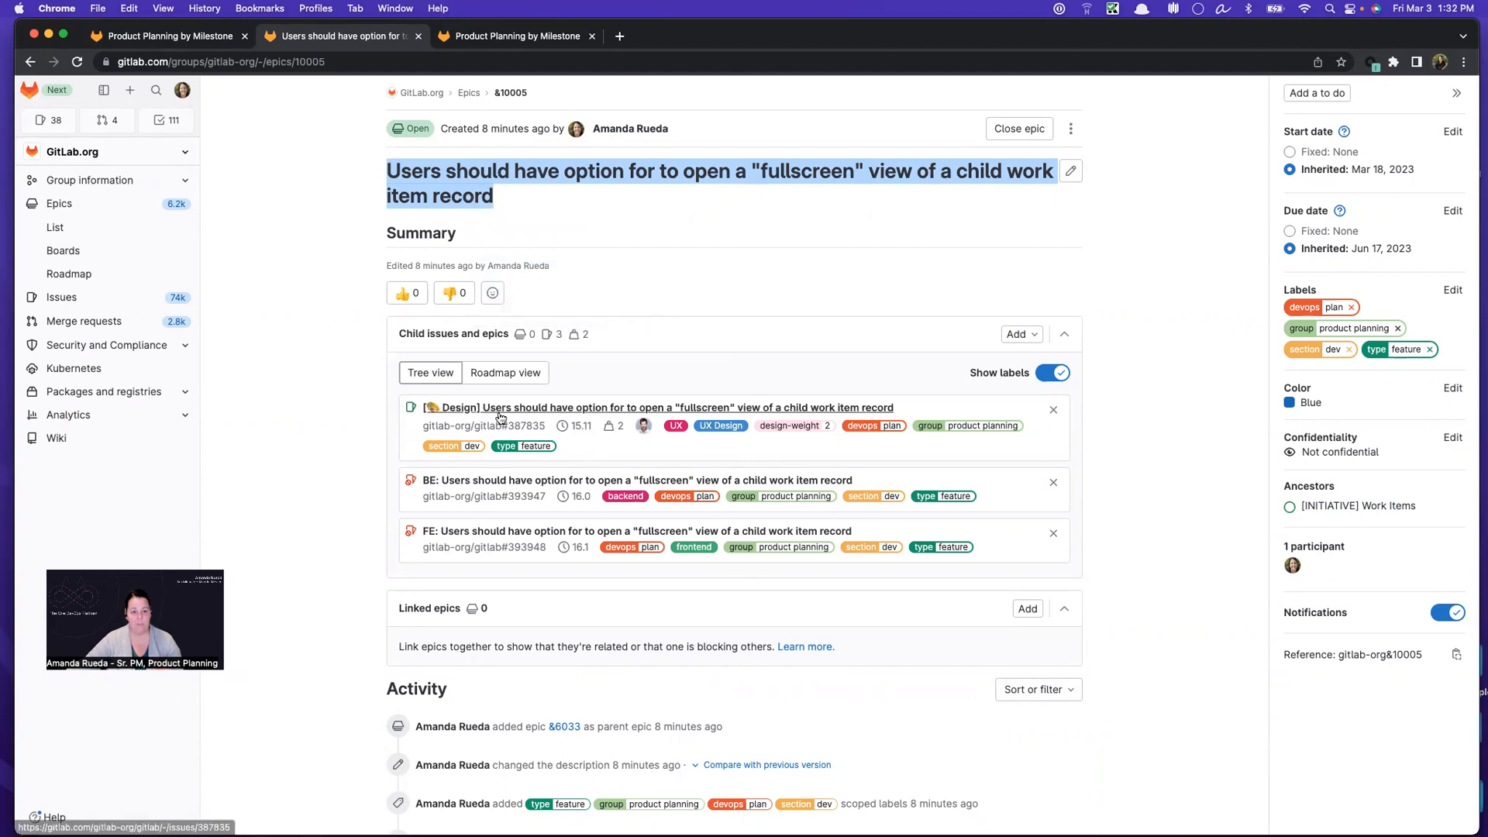
{"action": "mouse_move", "coordinate": [491, 541]}
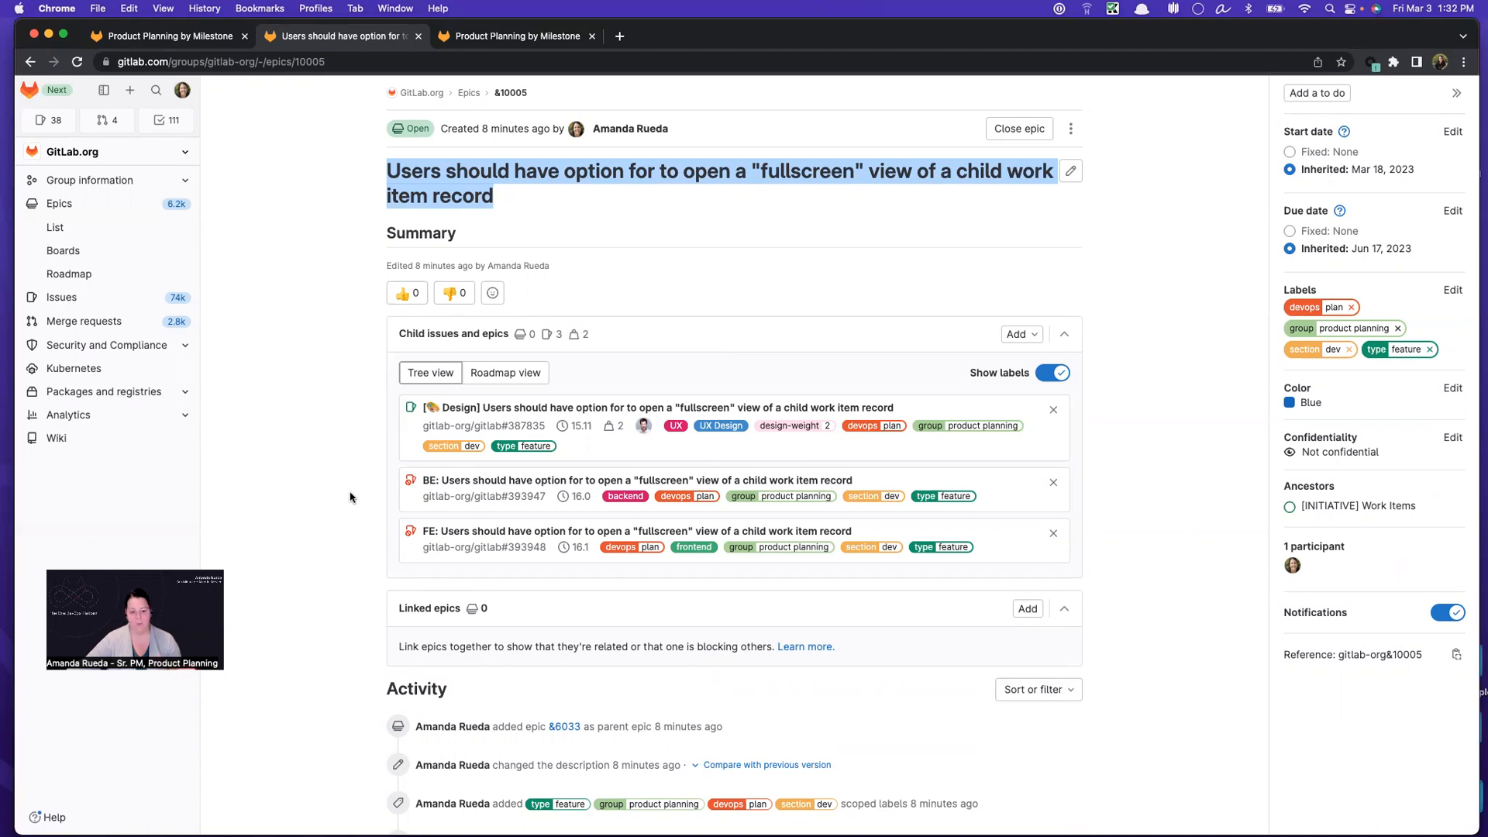
{"action": "mouse_move", "coordinate": [377, 393]}
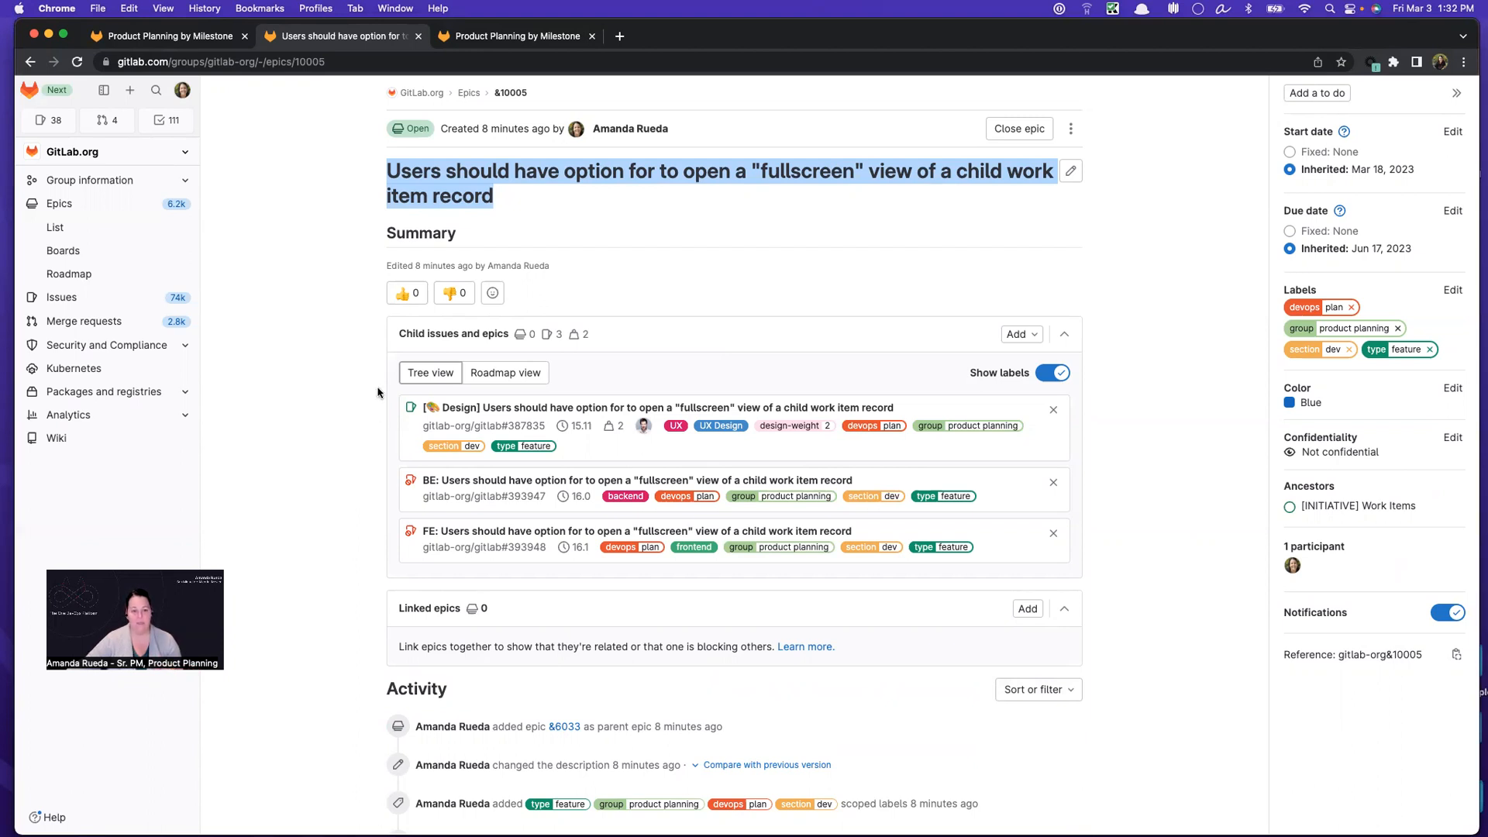
{"action": "mouse_move", "coordinate": [571, 373]}
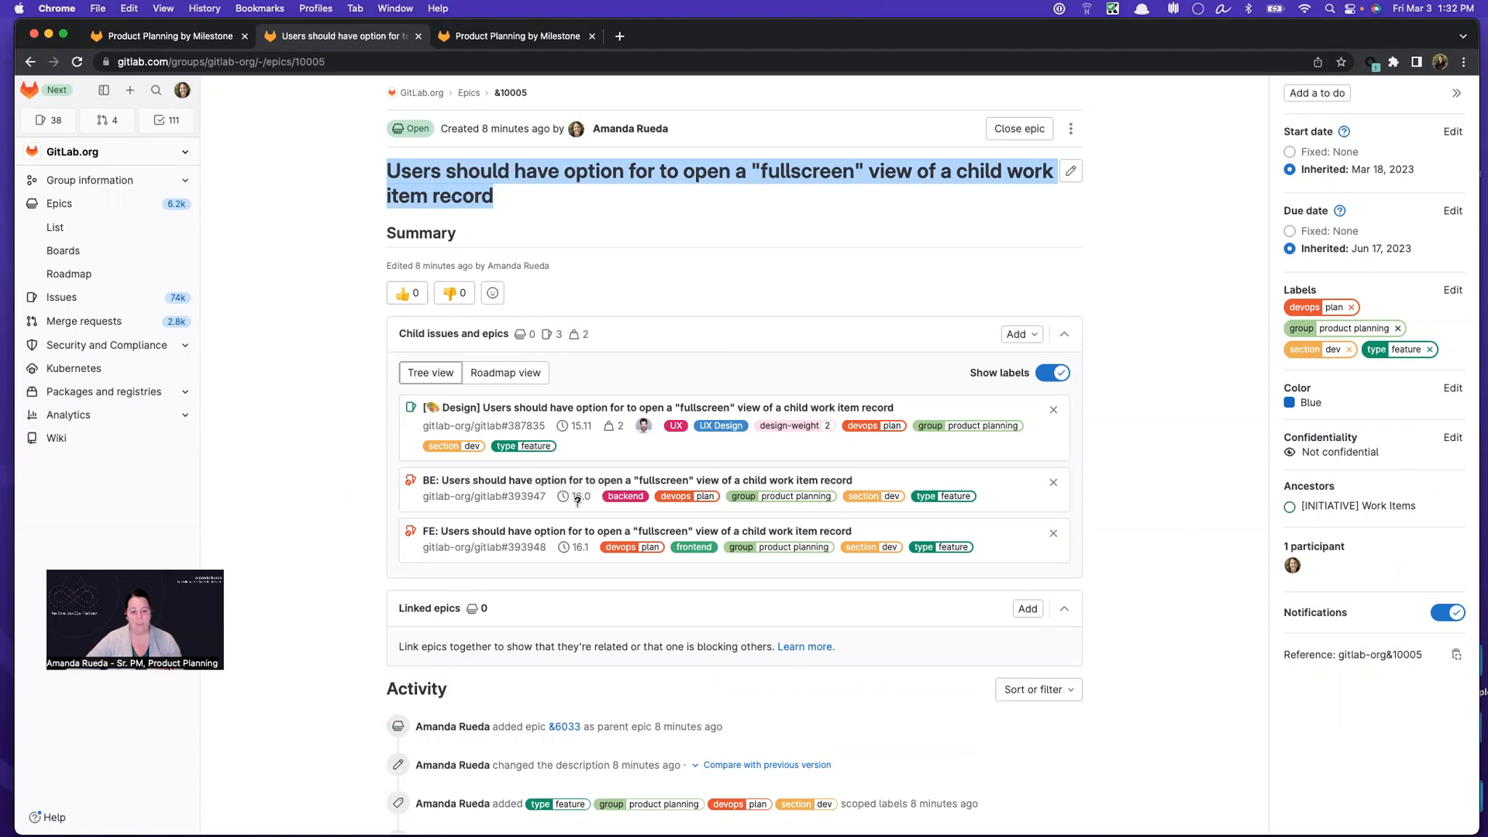
{"action": "mouse_move", "coordinate": [572, 553]}
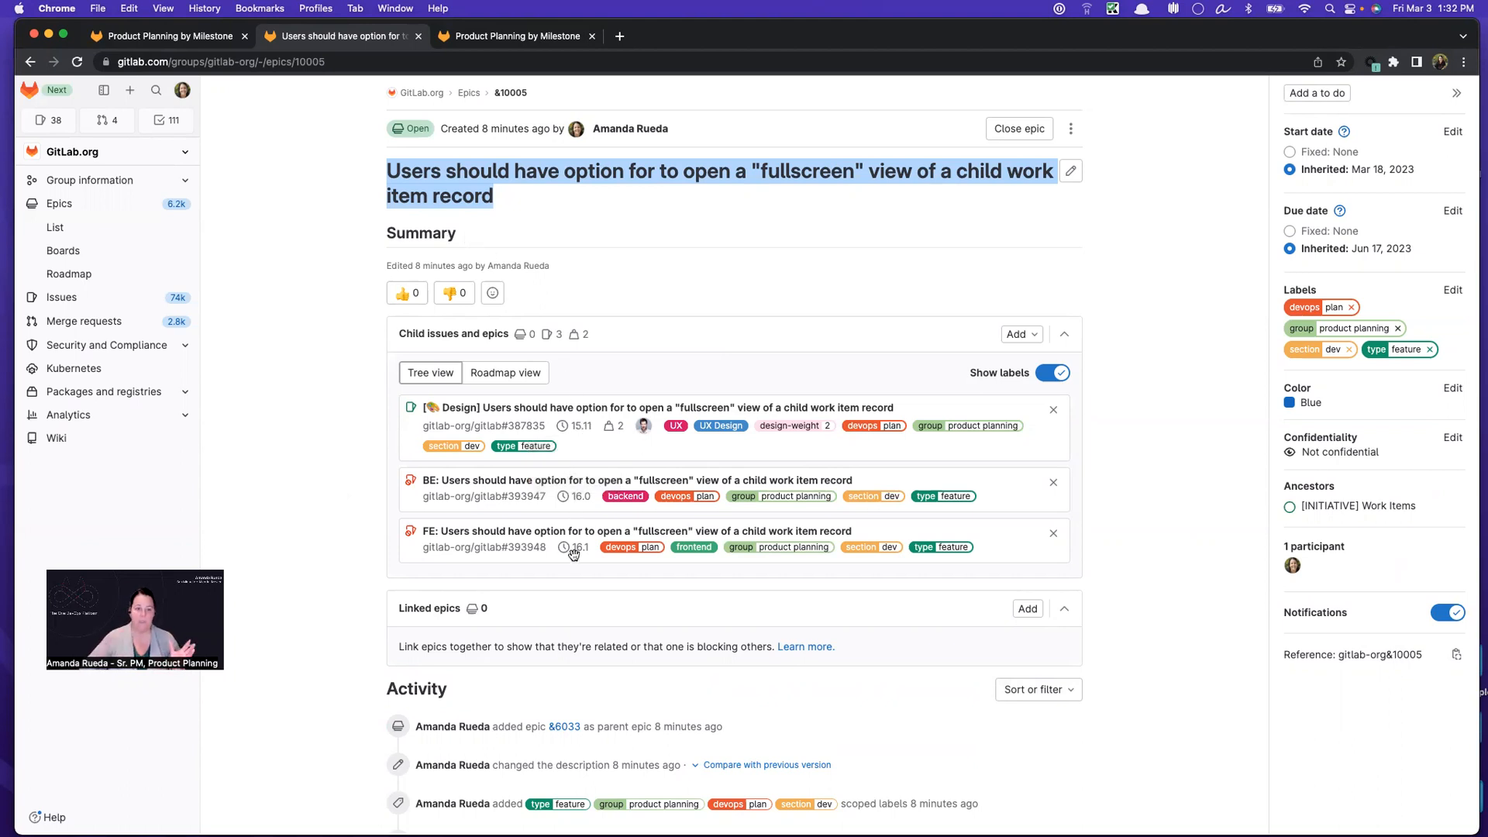
{"action": "left_click", "coordinate": [161, 37]}
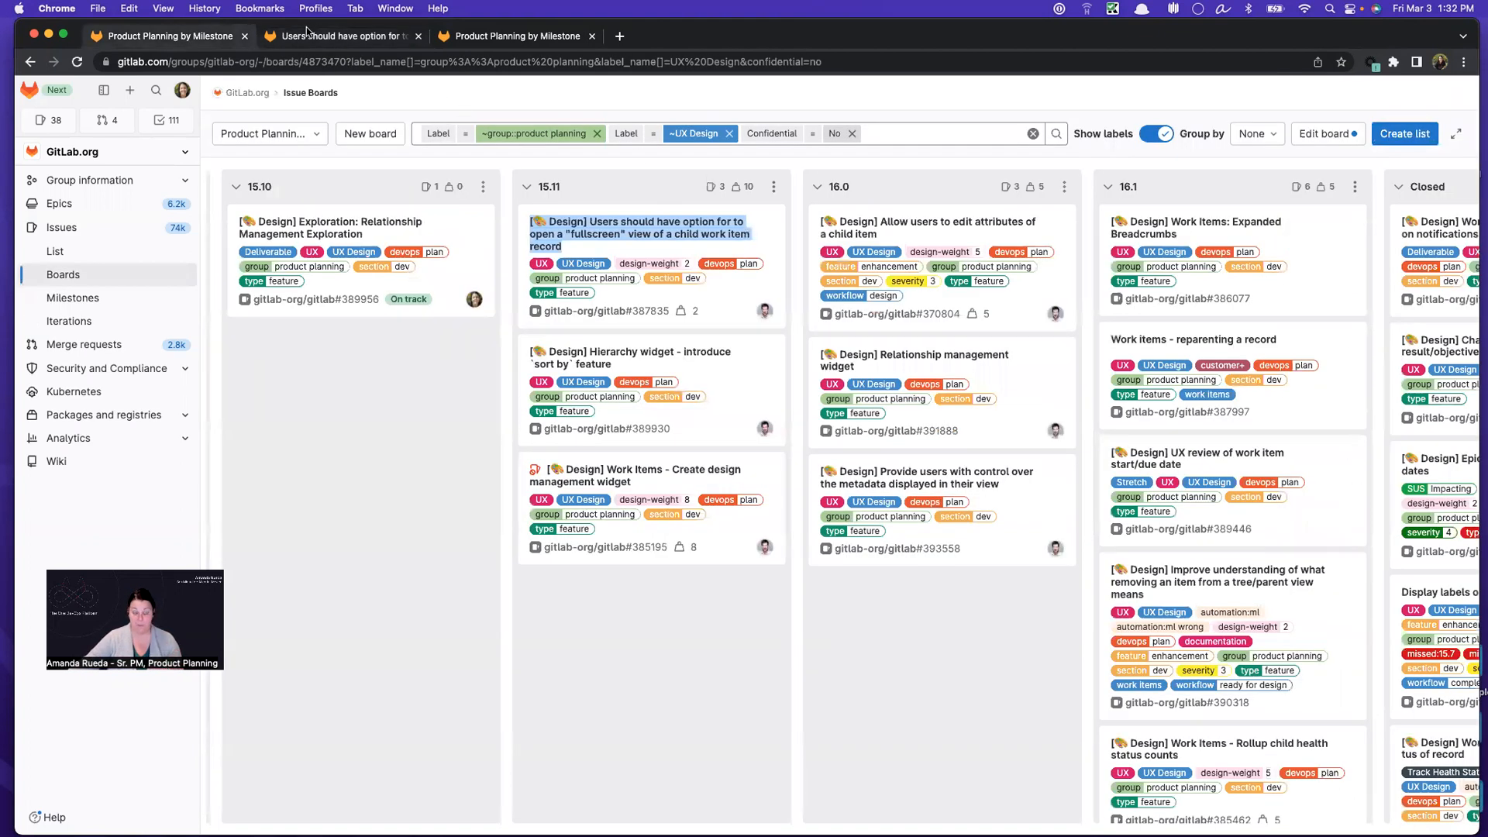
{"action": "mouse_move", "coordinate": [337, 37]}
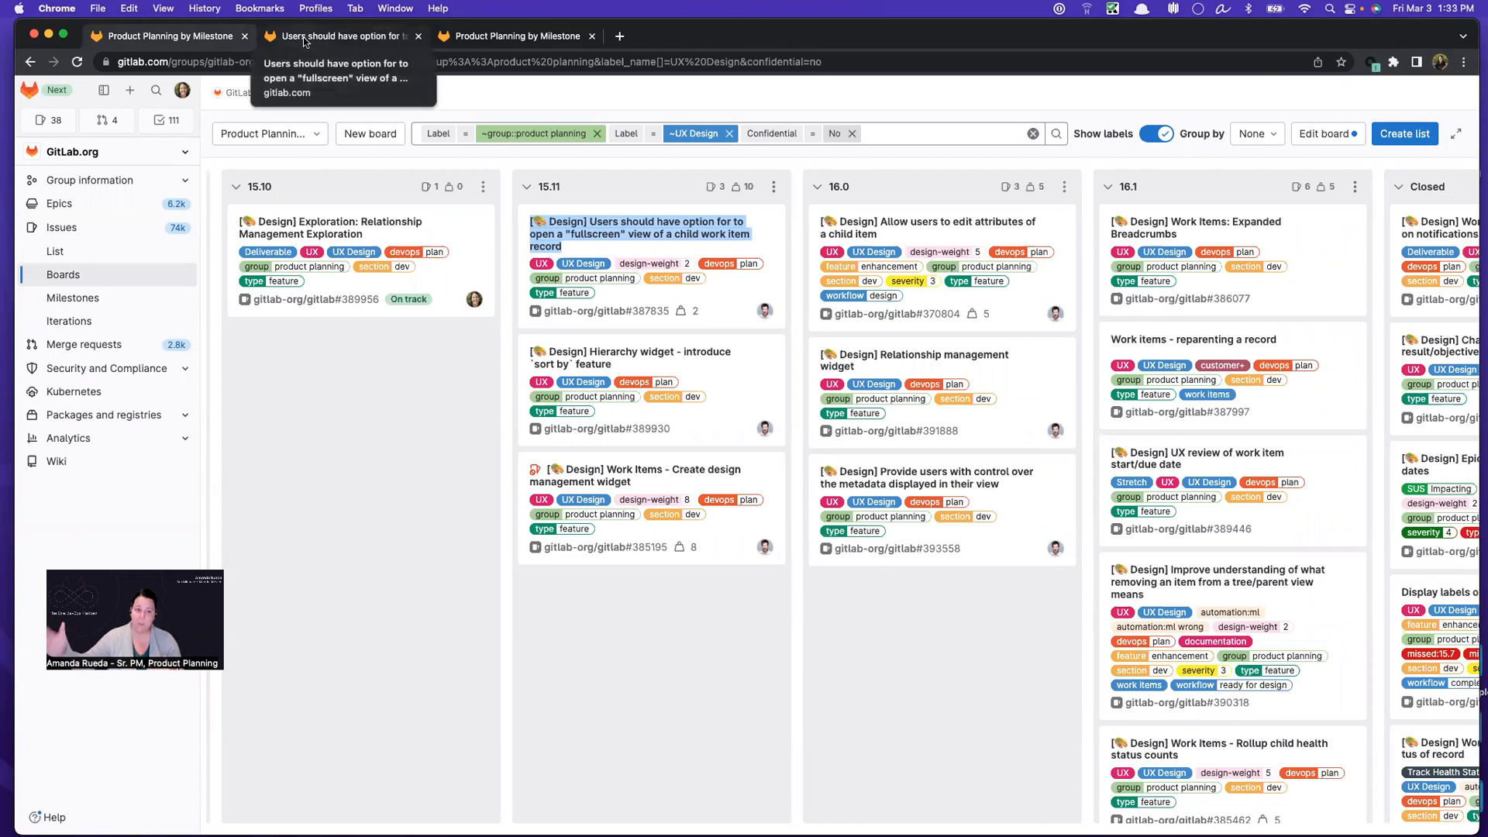
{"action": "left_click", "coordinate": [342, 37]}
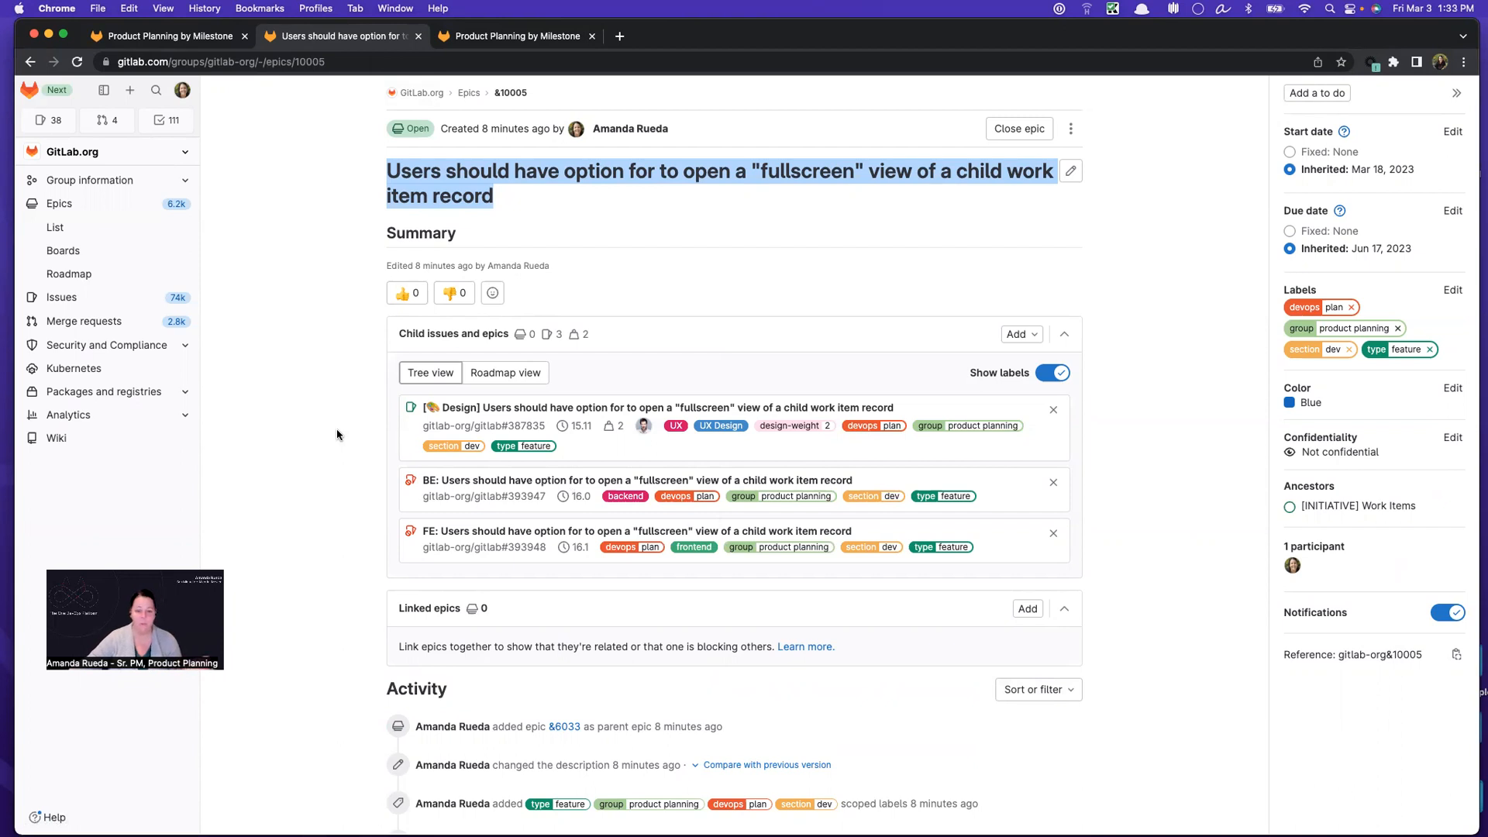
{"action": "mouse_move", "coordinate": [376, 488]}
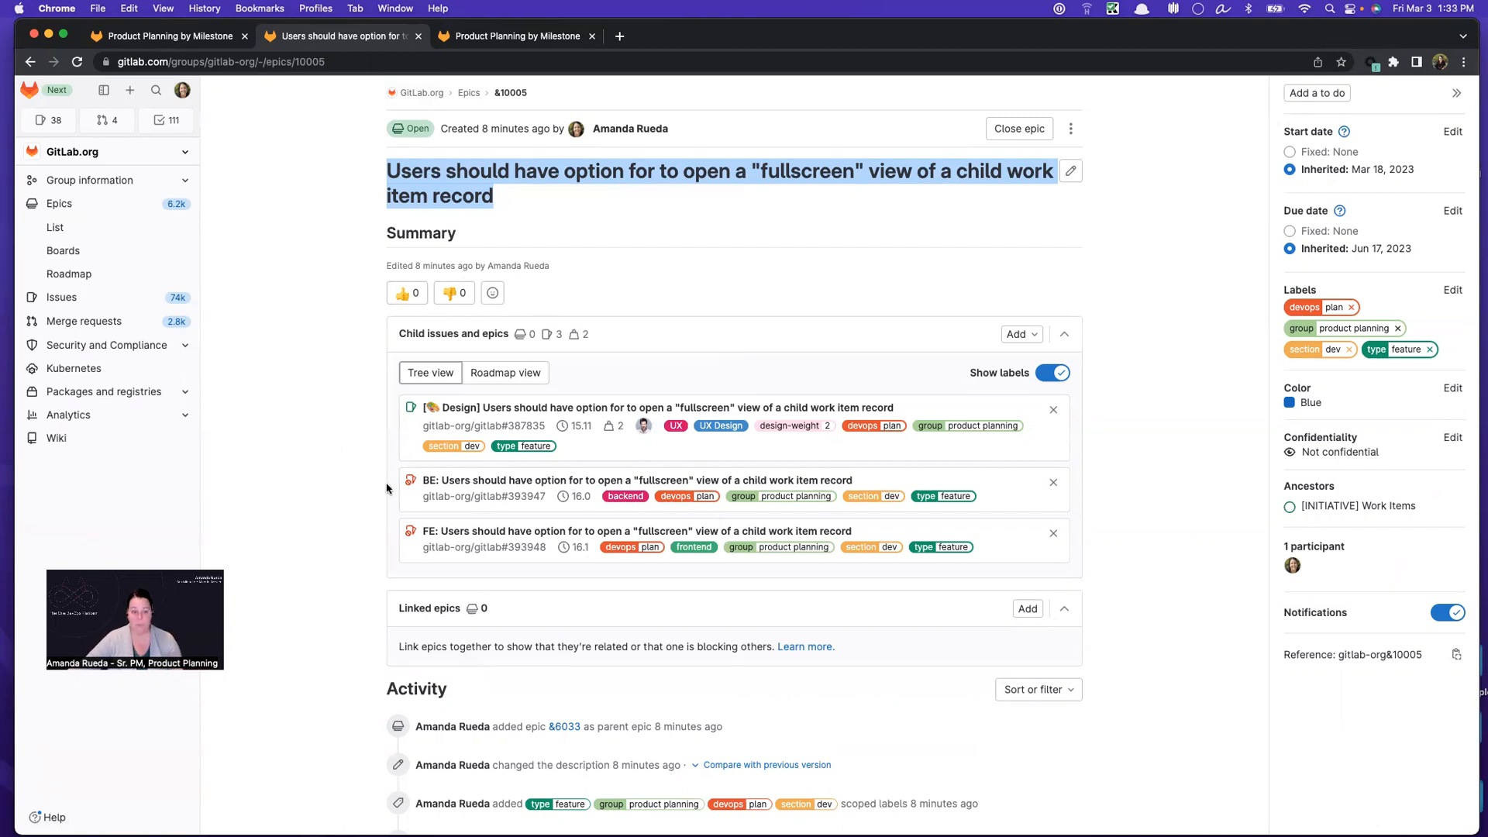
{"action": "mouse_move", "coordinate": [403, 484]}
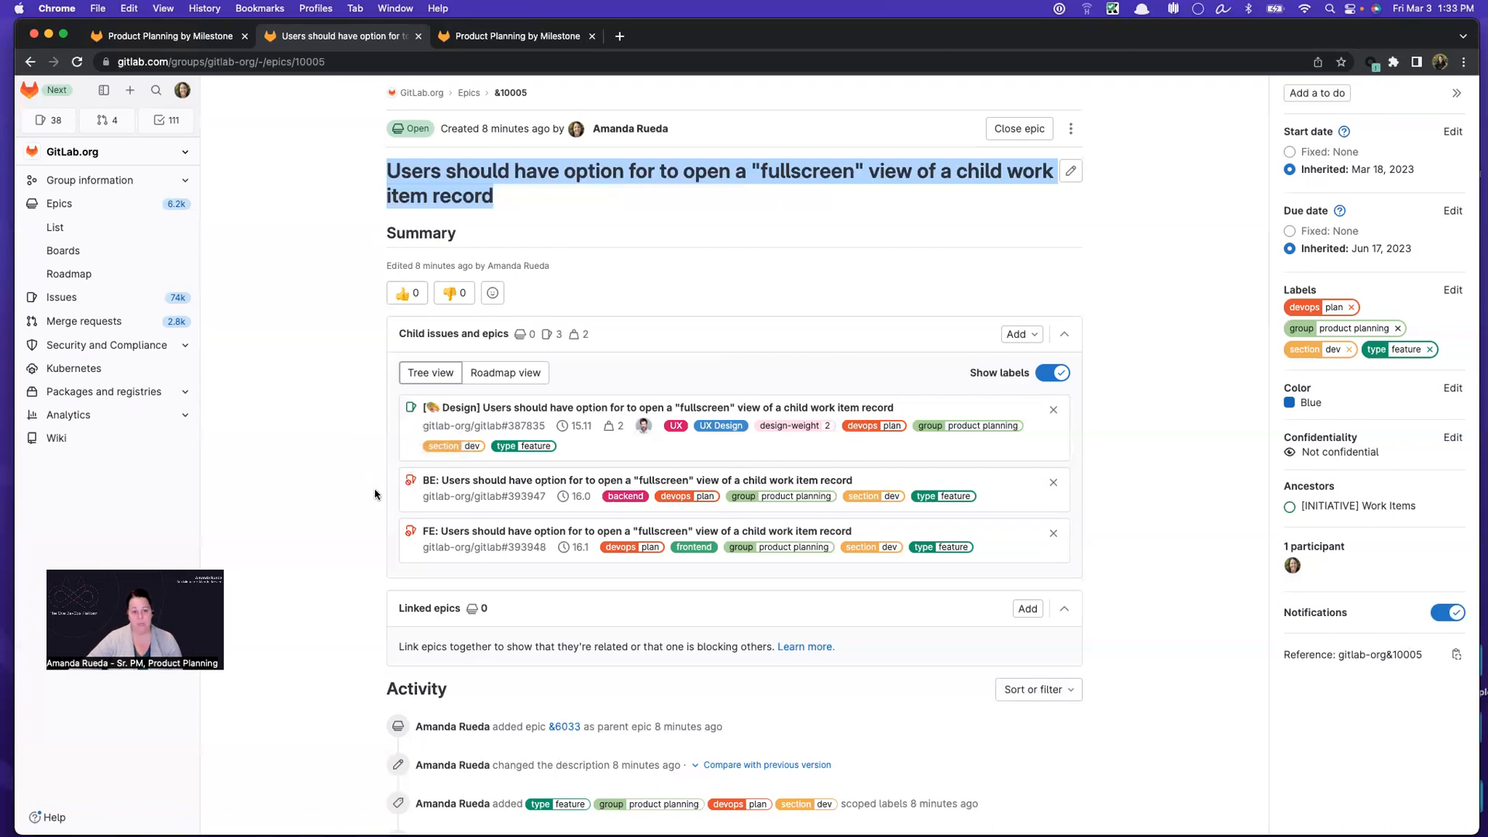
{"action": "mouse_move", "coordinate": [456, 415]}
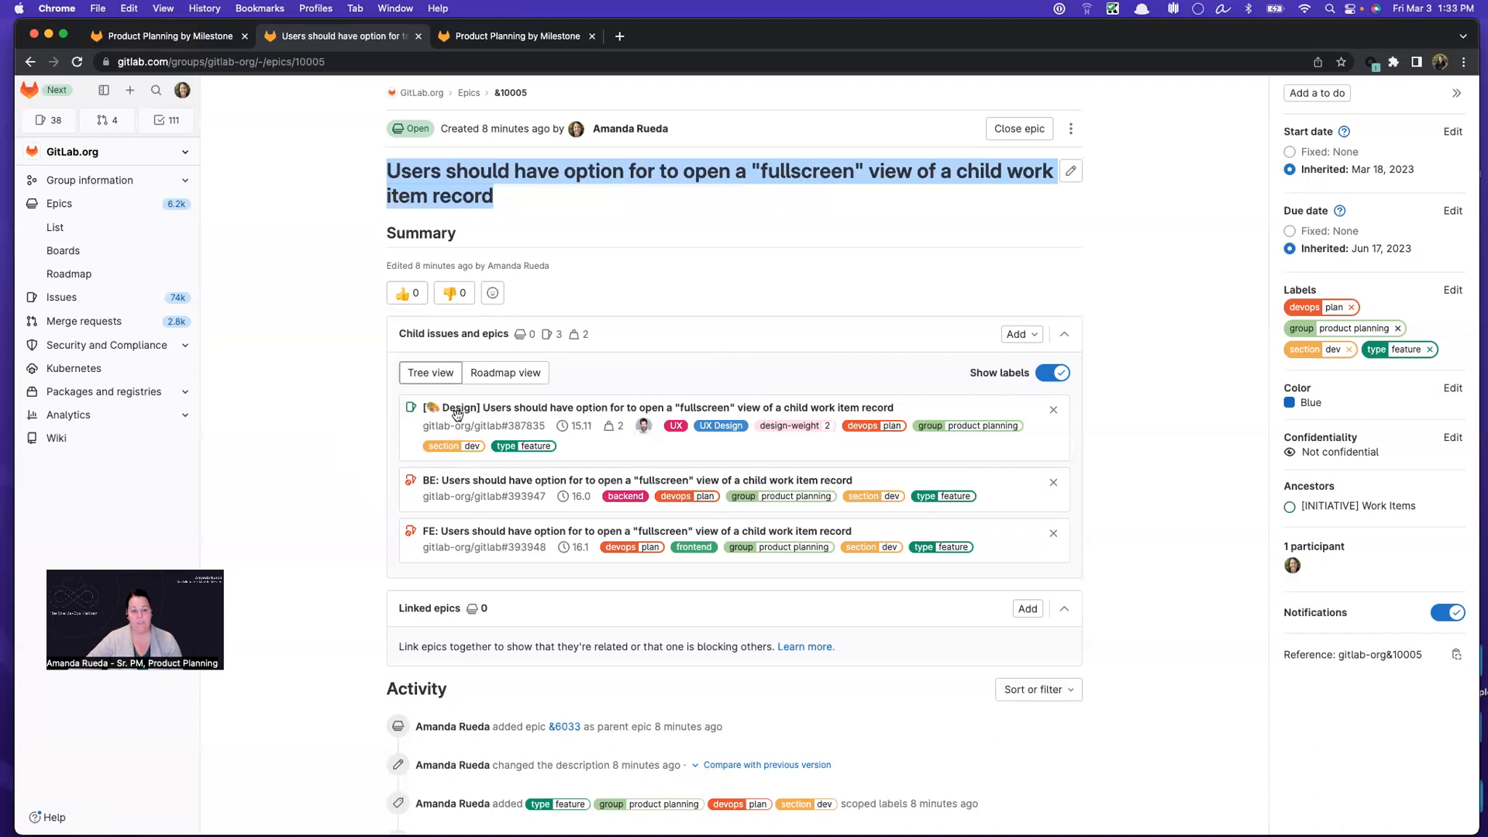
{"action": "mouse_move", "coordinate": [596, 434]}
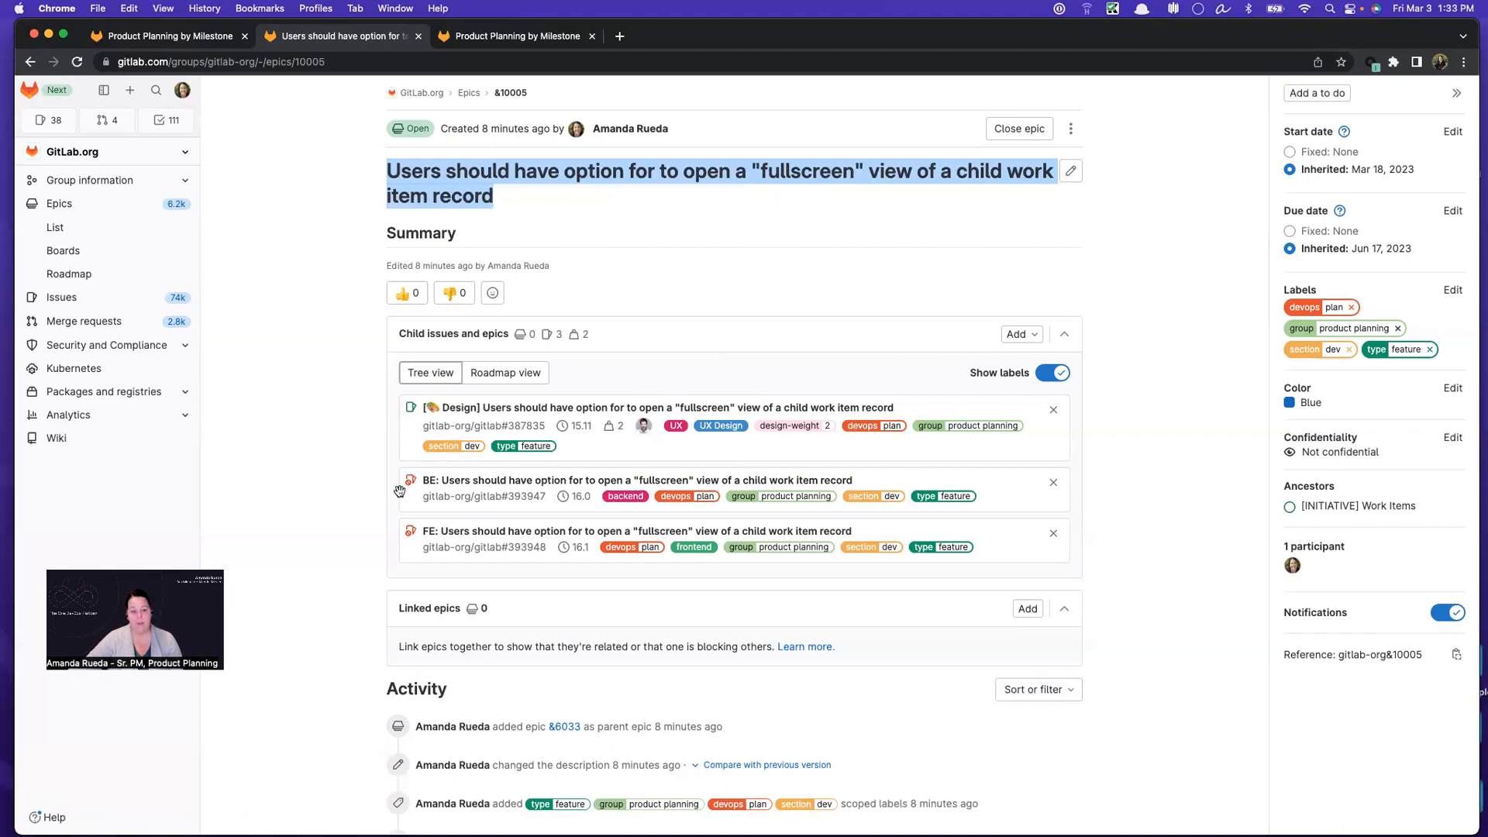
{"action": "mouse_move", "coordinate": [584, 507]}
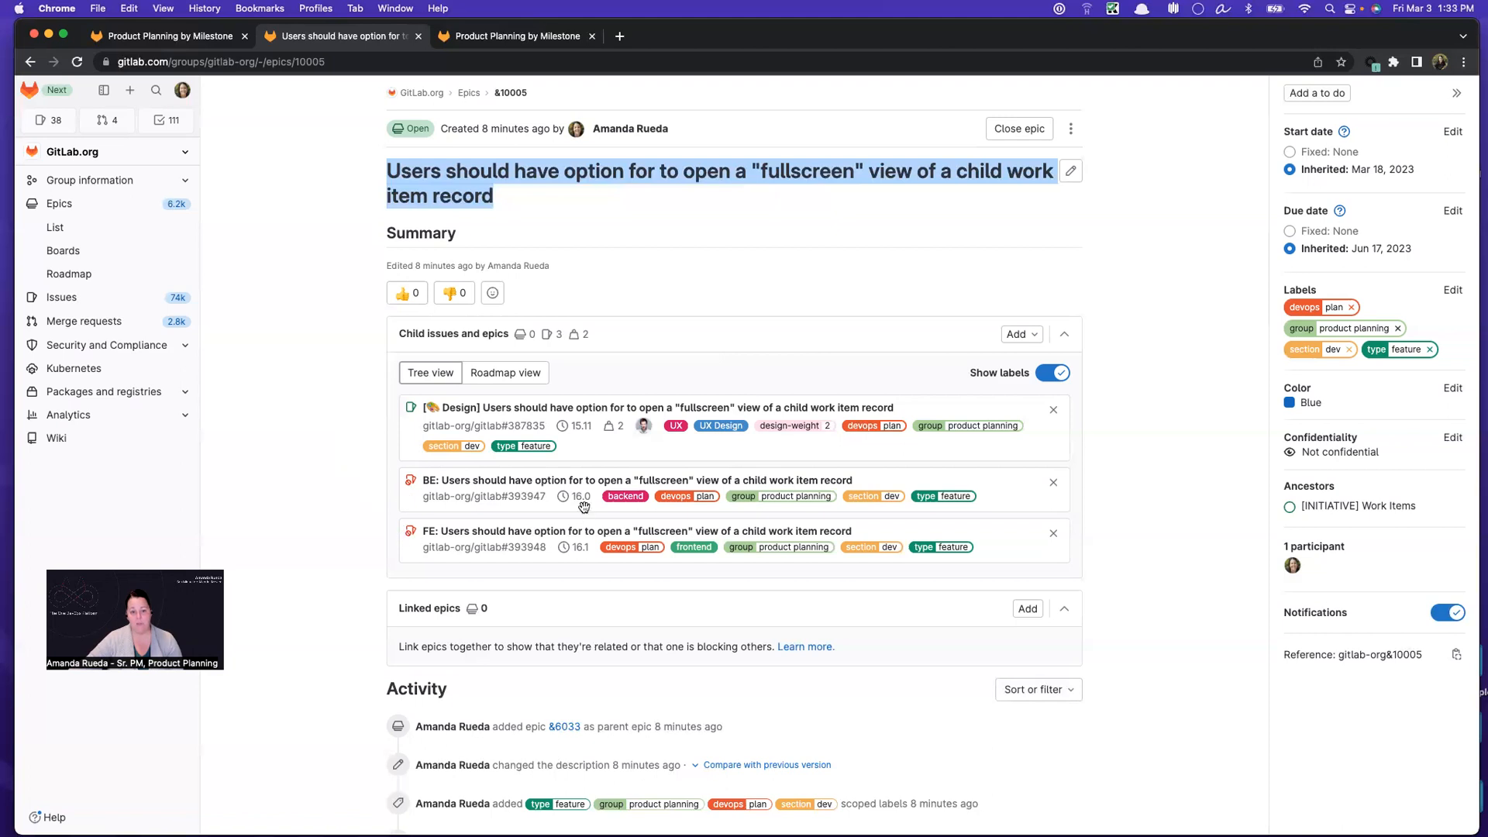
{"action": "mouse_move", "coordinate": [586, 517]}
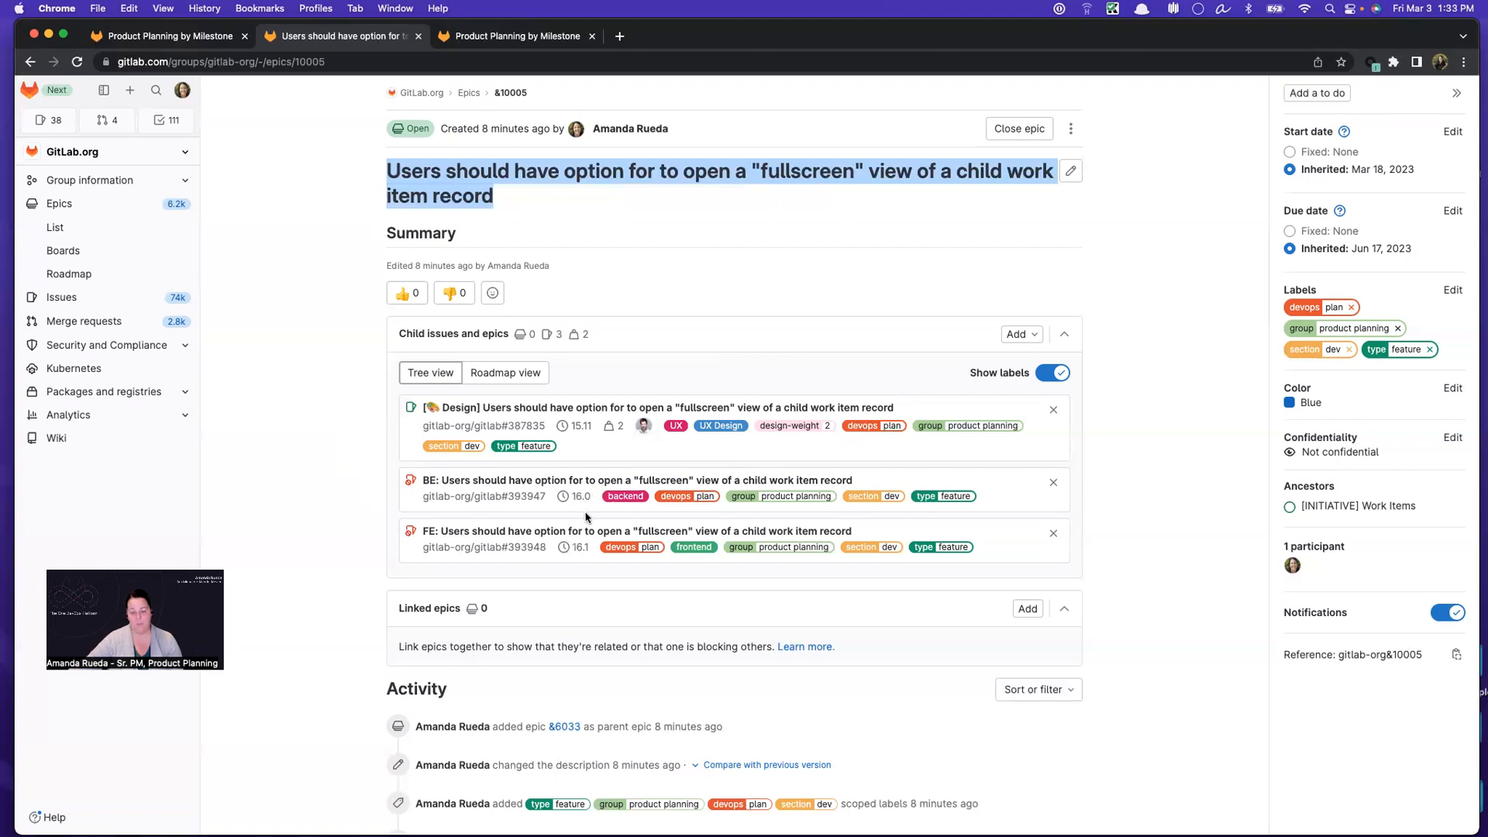
{"action": "mouse_move", "coordinate": [272, 293]}
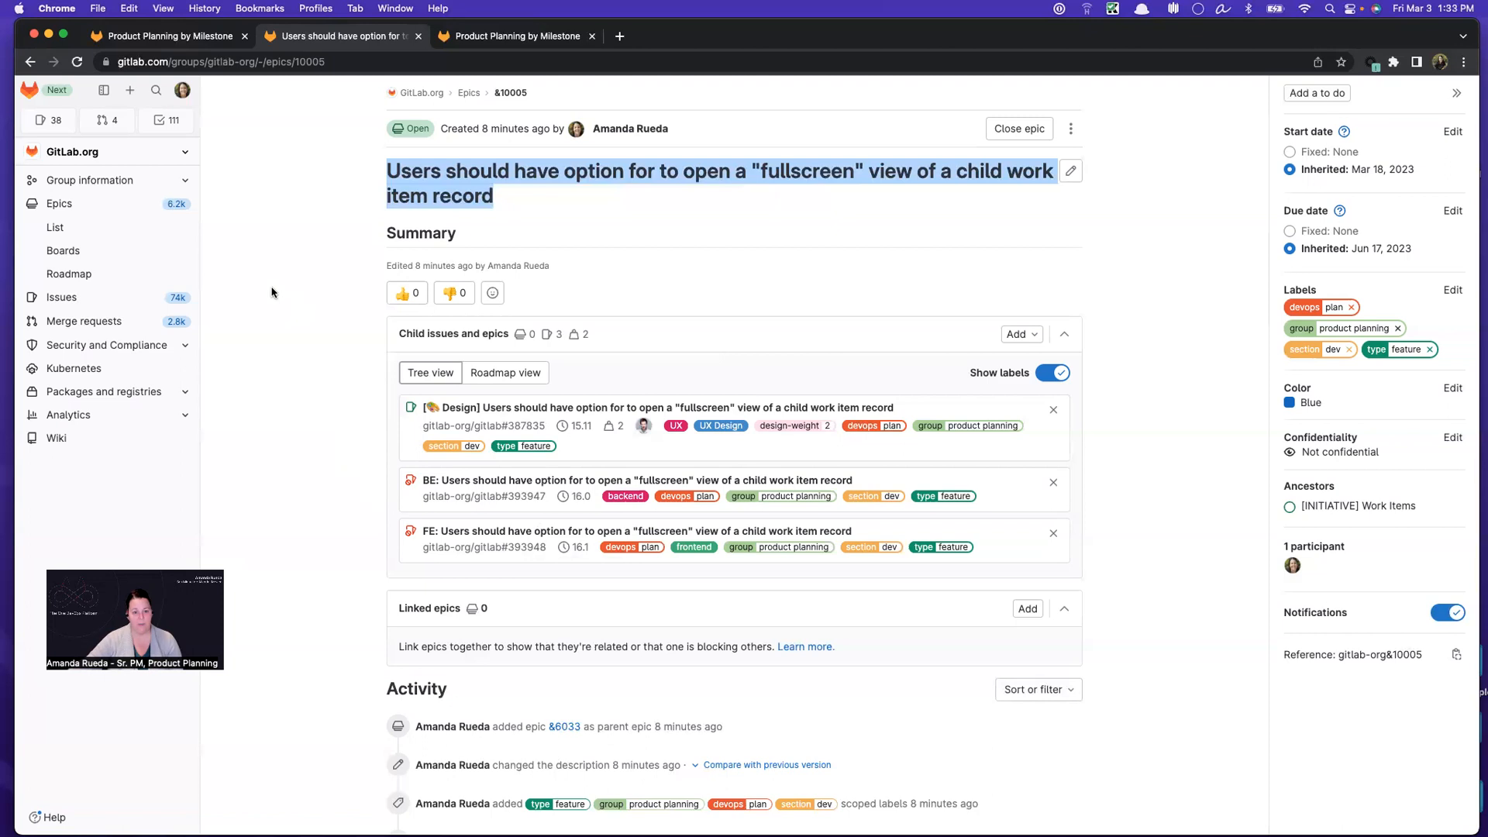
{"action": "mouse_move", "coordinate": [361, 440]}
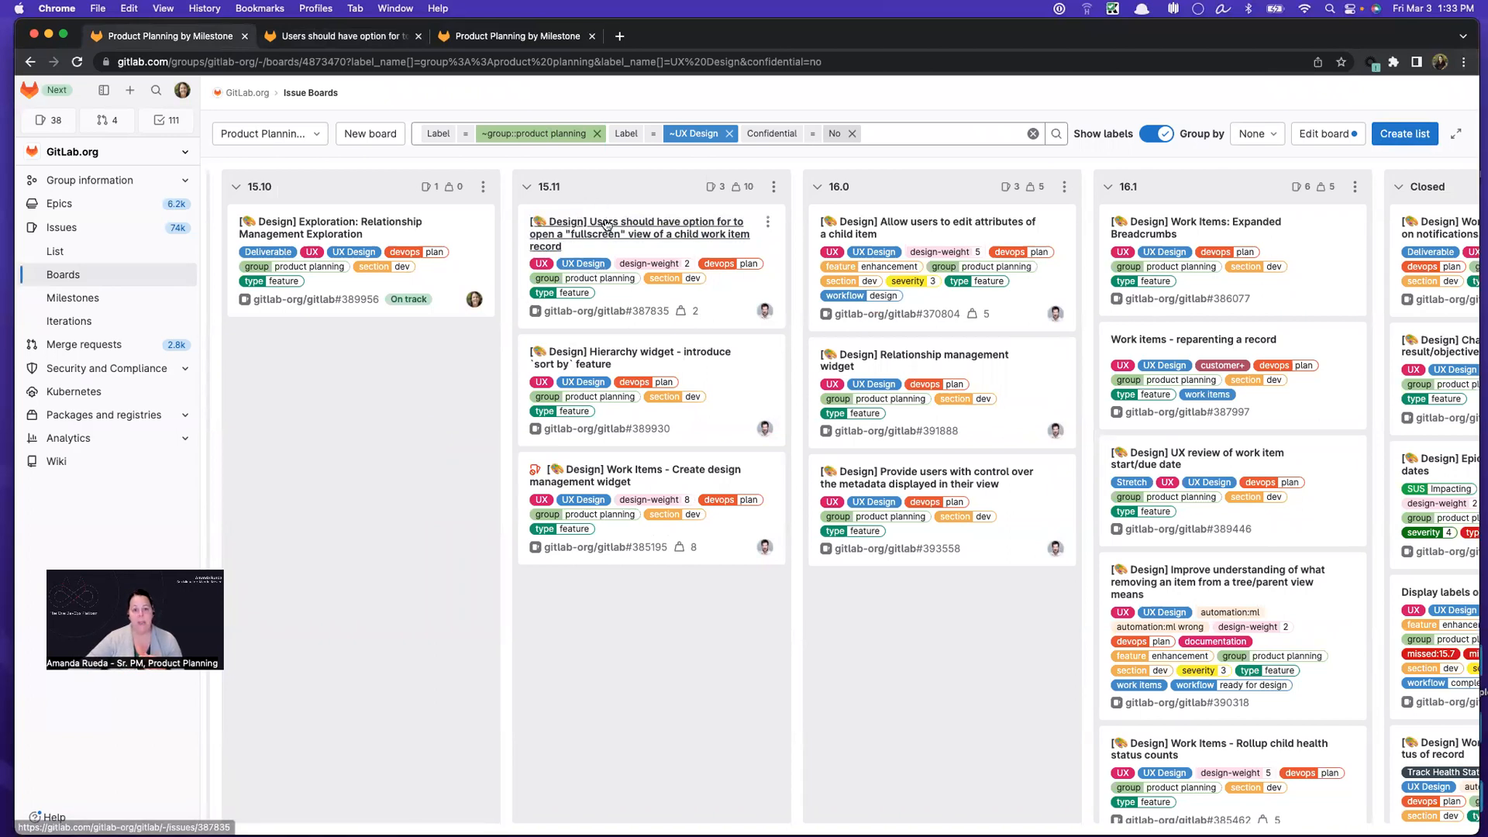
{"action": "mouse_move", "coordinate": [689, 317]}
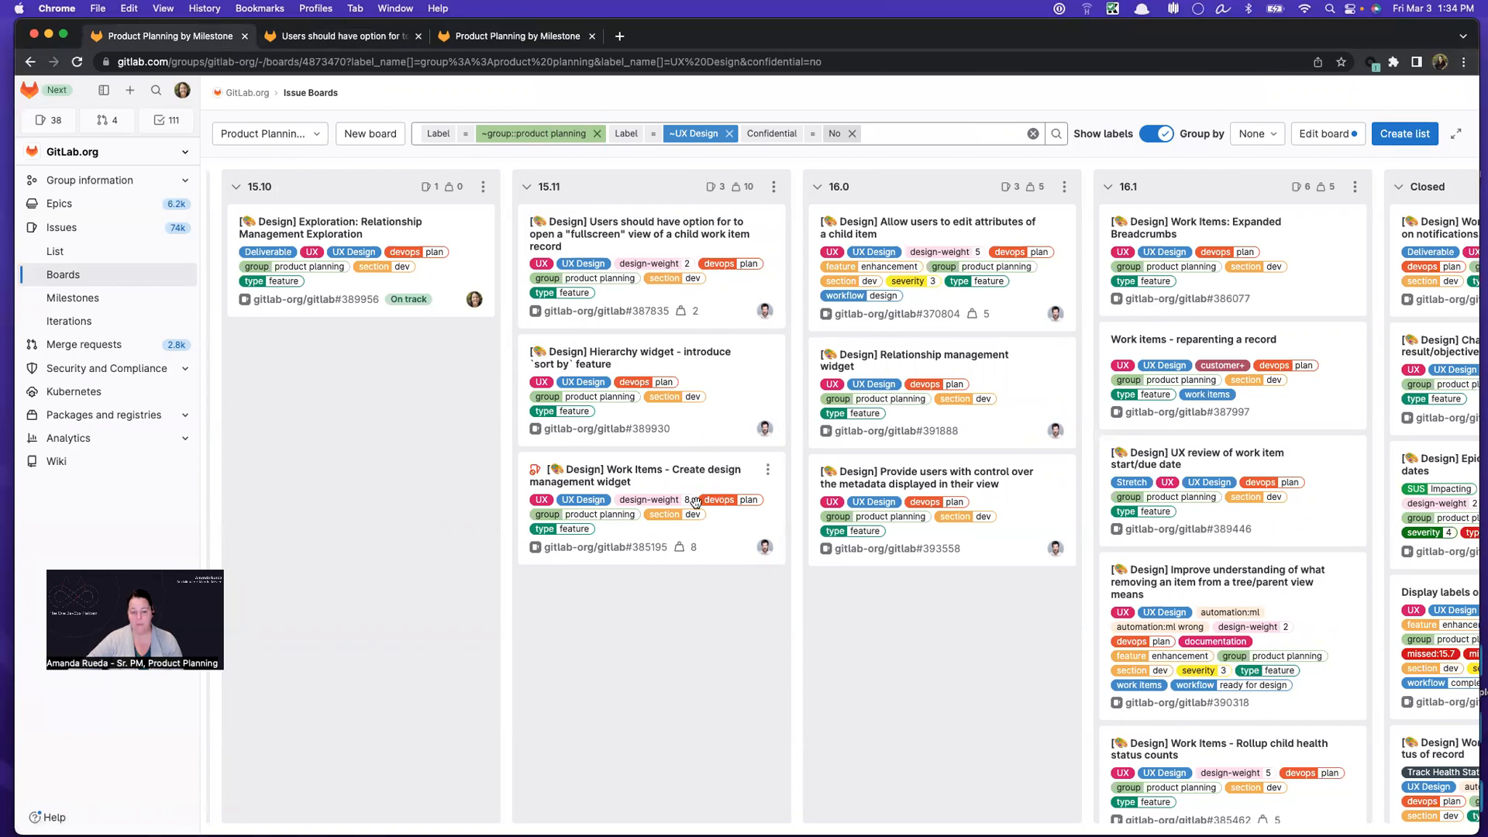
{"action": "mouse_move", "coordinate": [709, 429]}
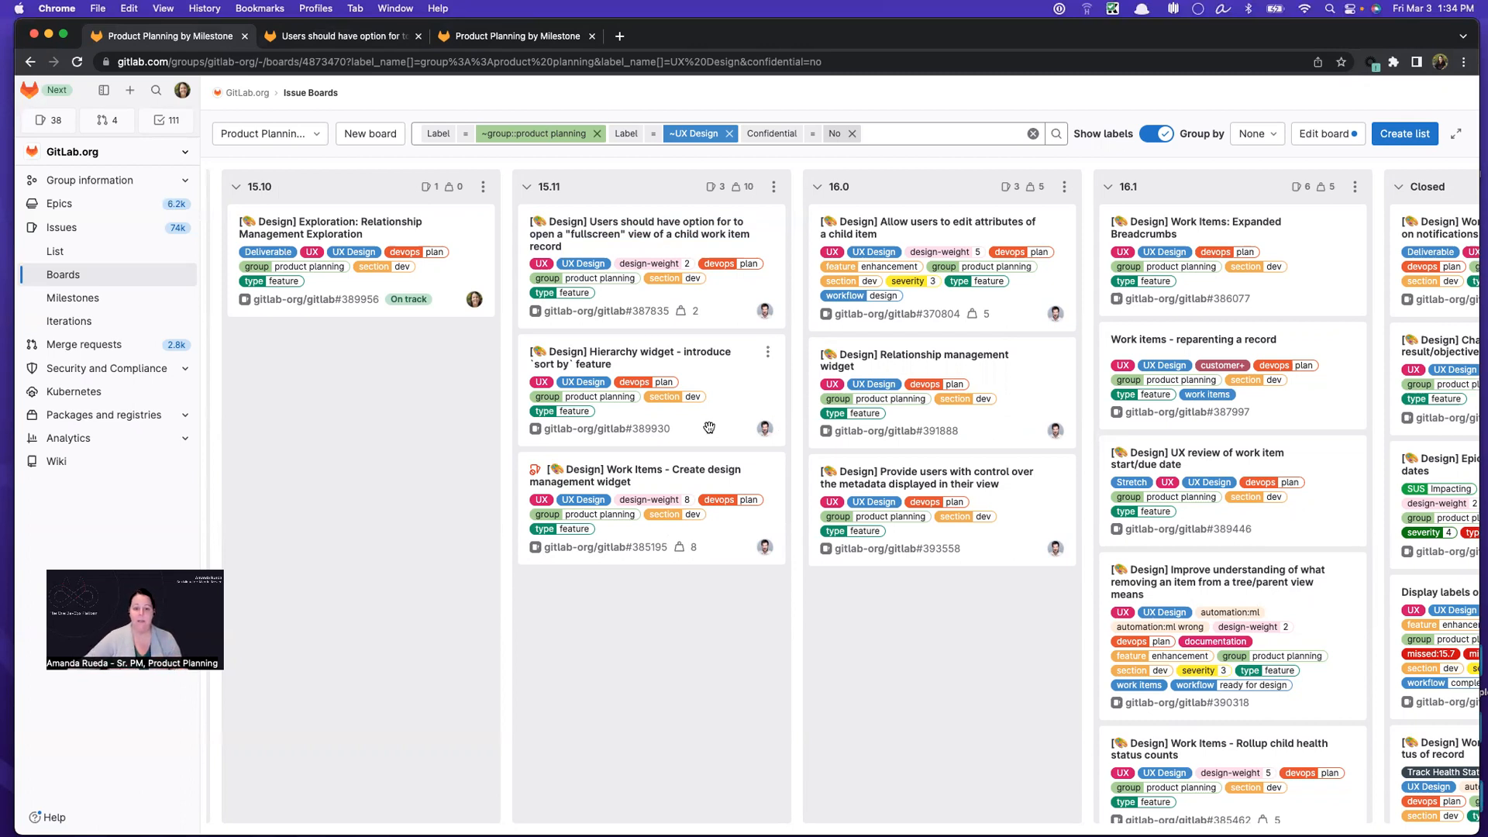
{"action": "mouse_move", "coordinate": [721, 411]}
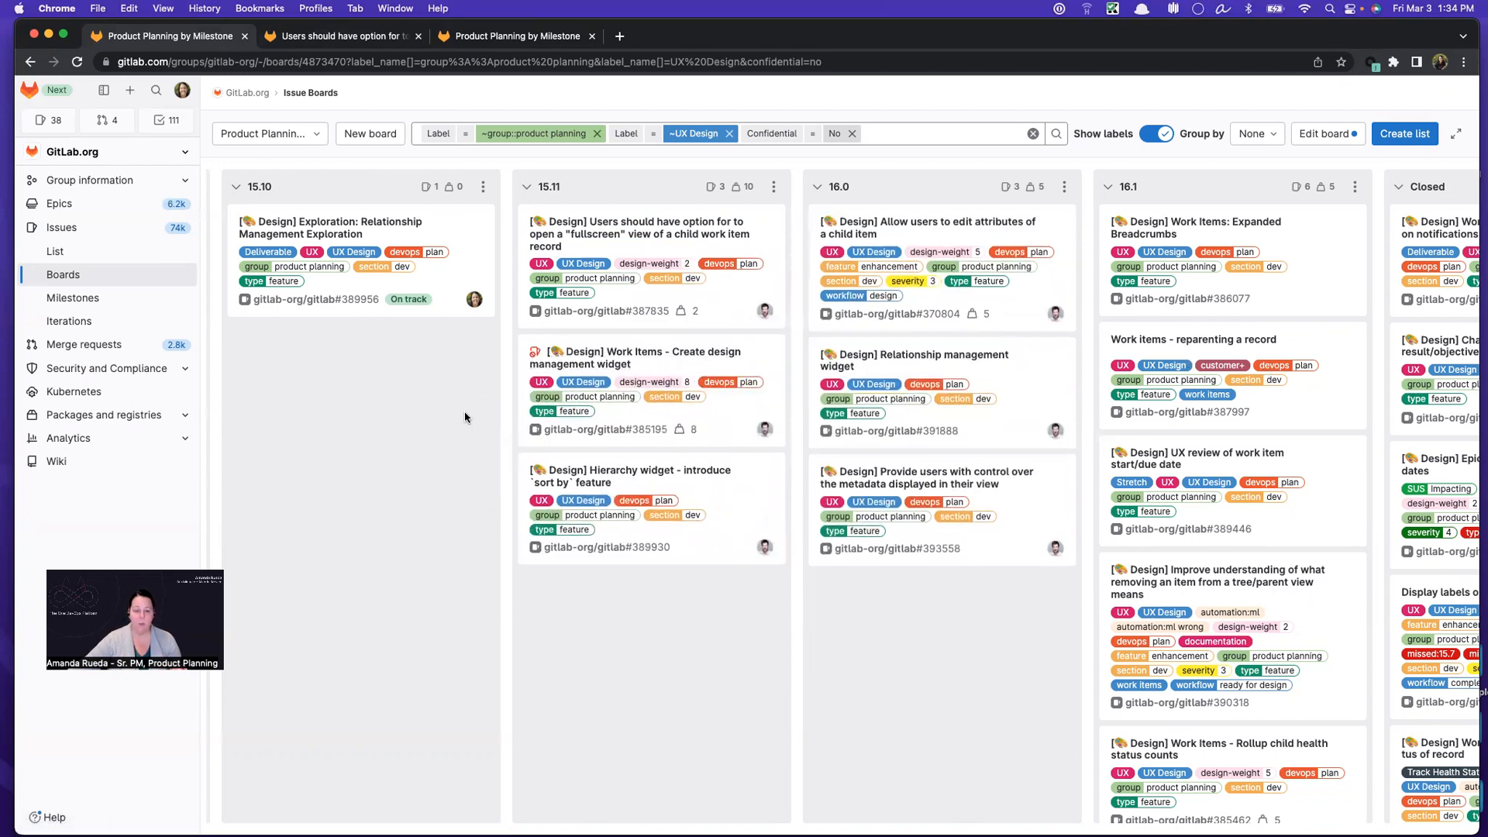
{"action": "mouse_move", "coordinate": [648, 589]}
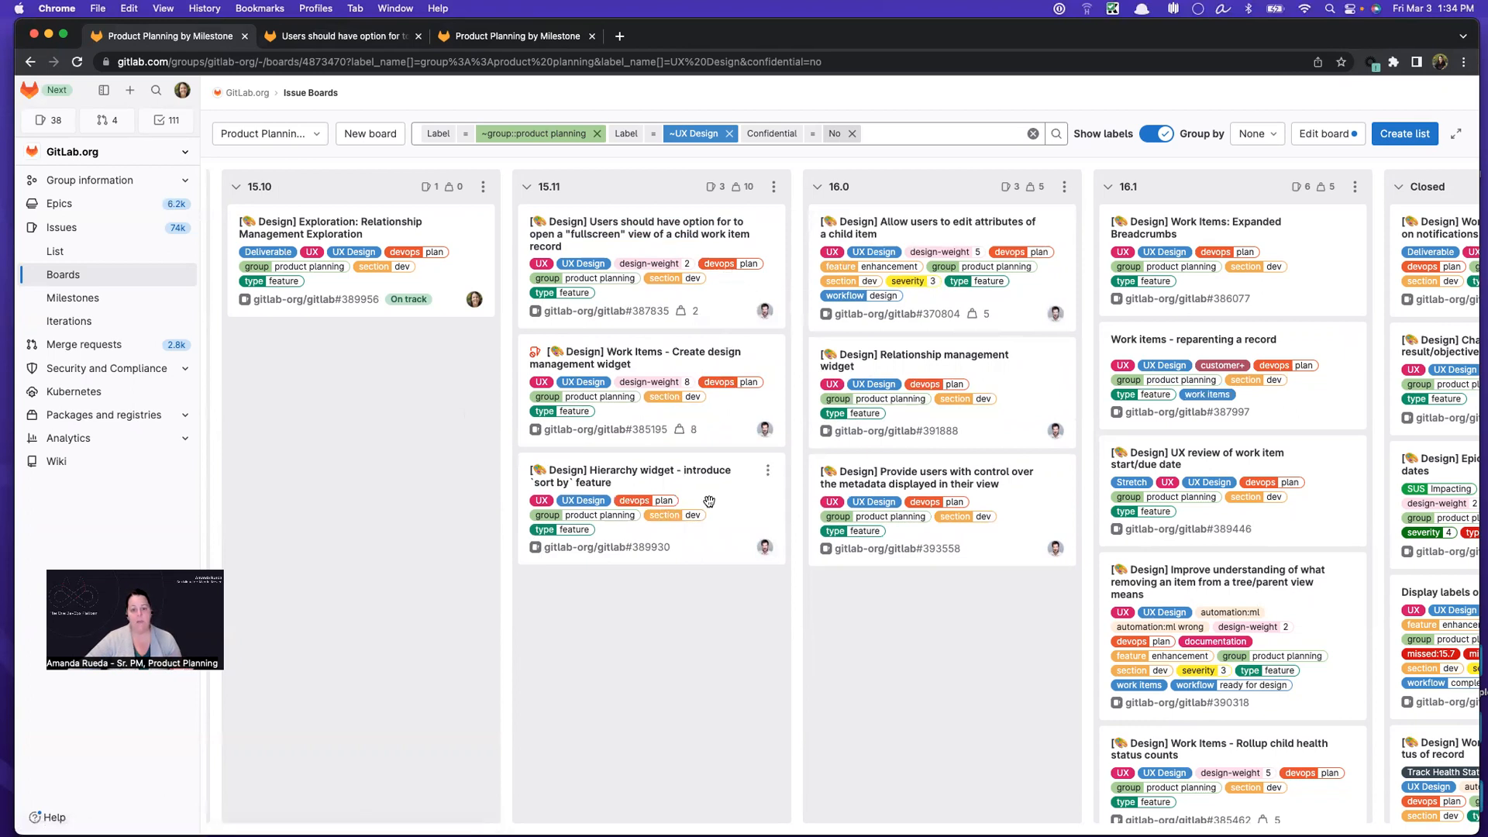
{"action": "mouse_move", "coordinate": [707, 370]}
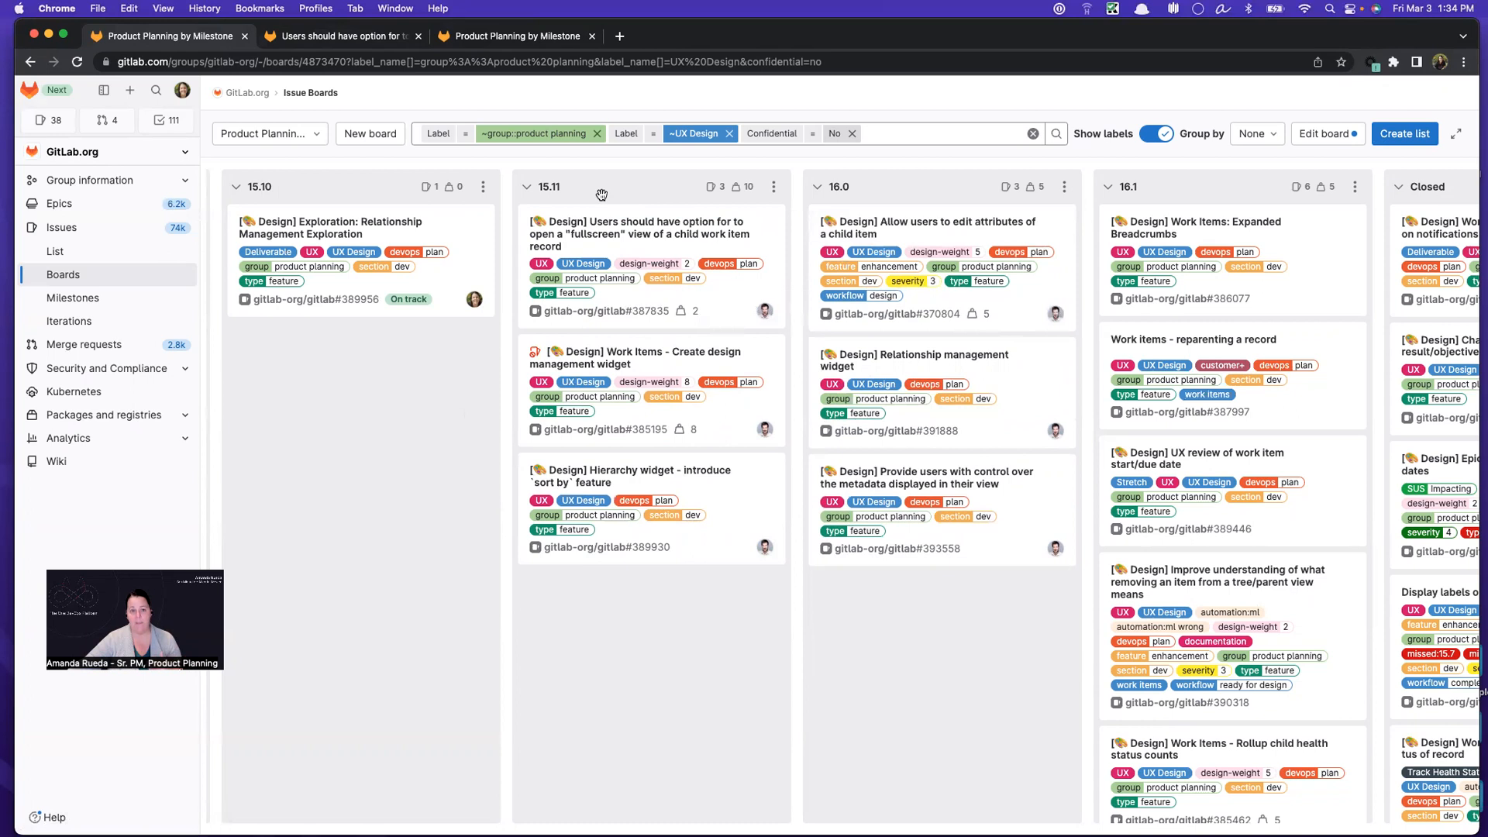
{"action": "mouse_move", "coordinate": [603, 182]}
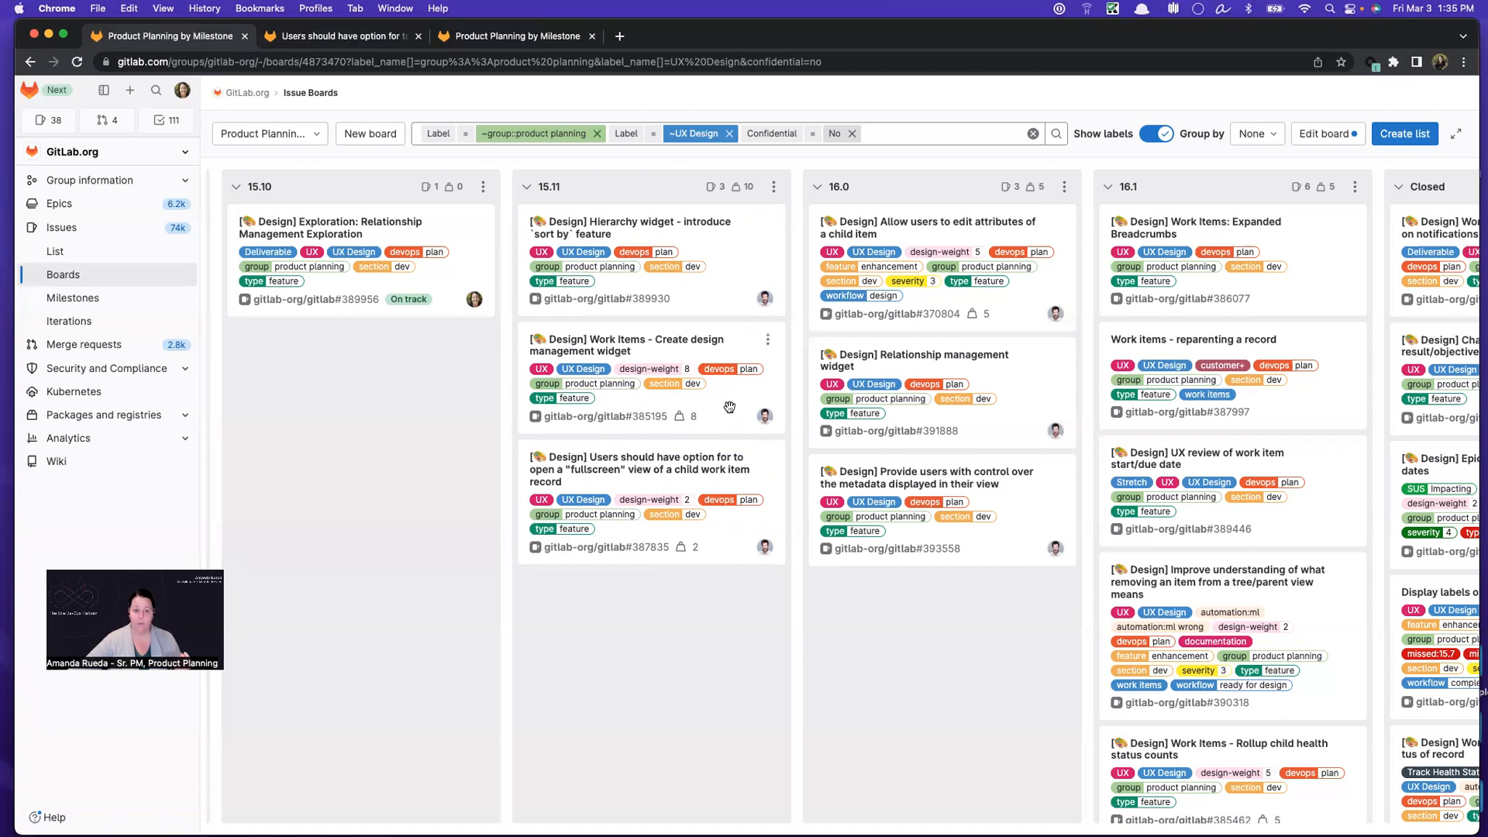
{"action": "mouse_move", "coordinate": [729, 250]}
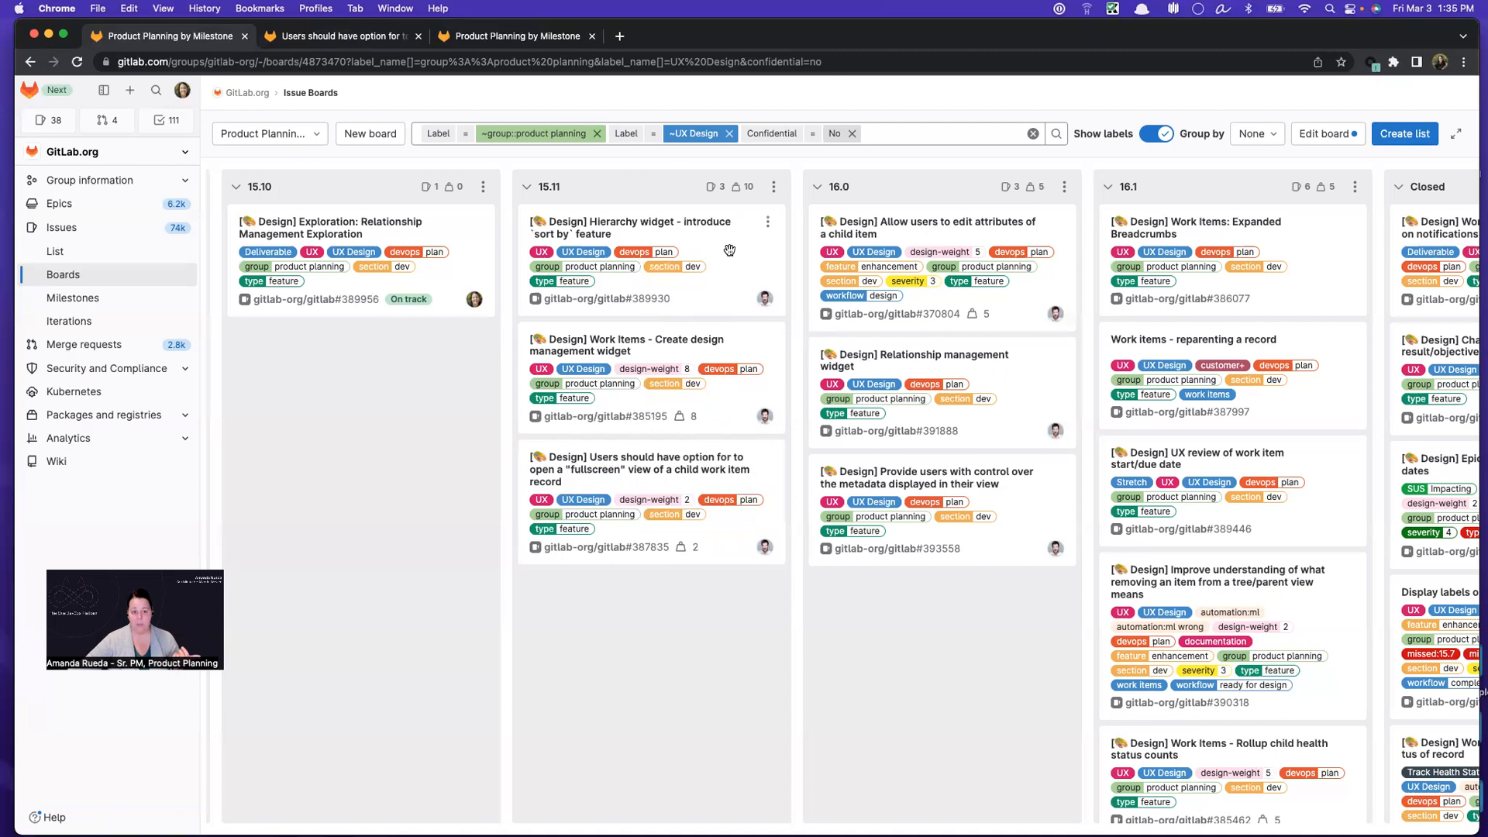
{"action": "mouse_move", "coordinate": [695, 390]}
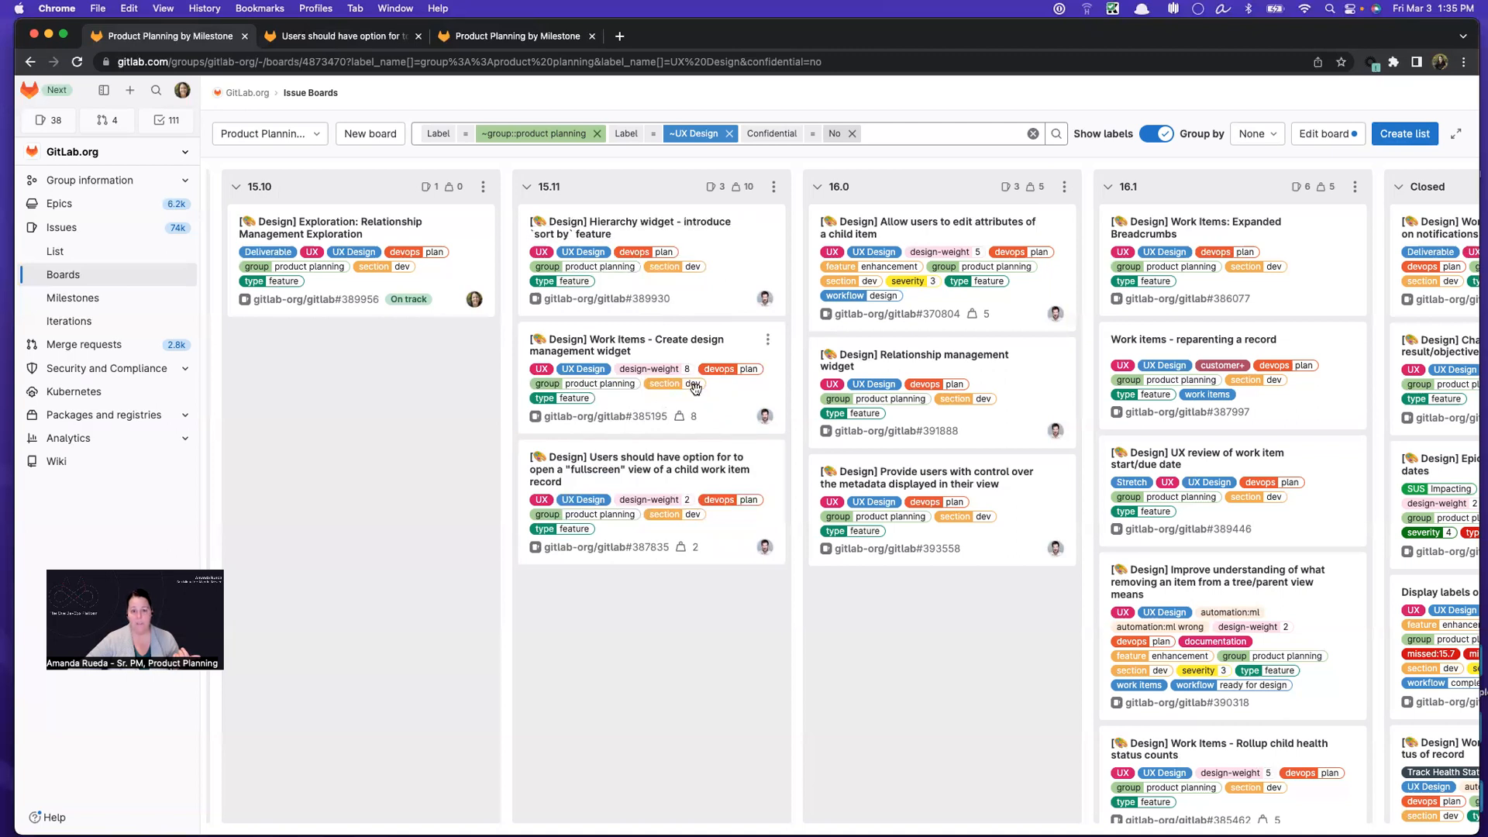
{"action": "mouse_move", "coordinate": [615, 468]}
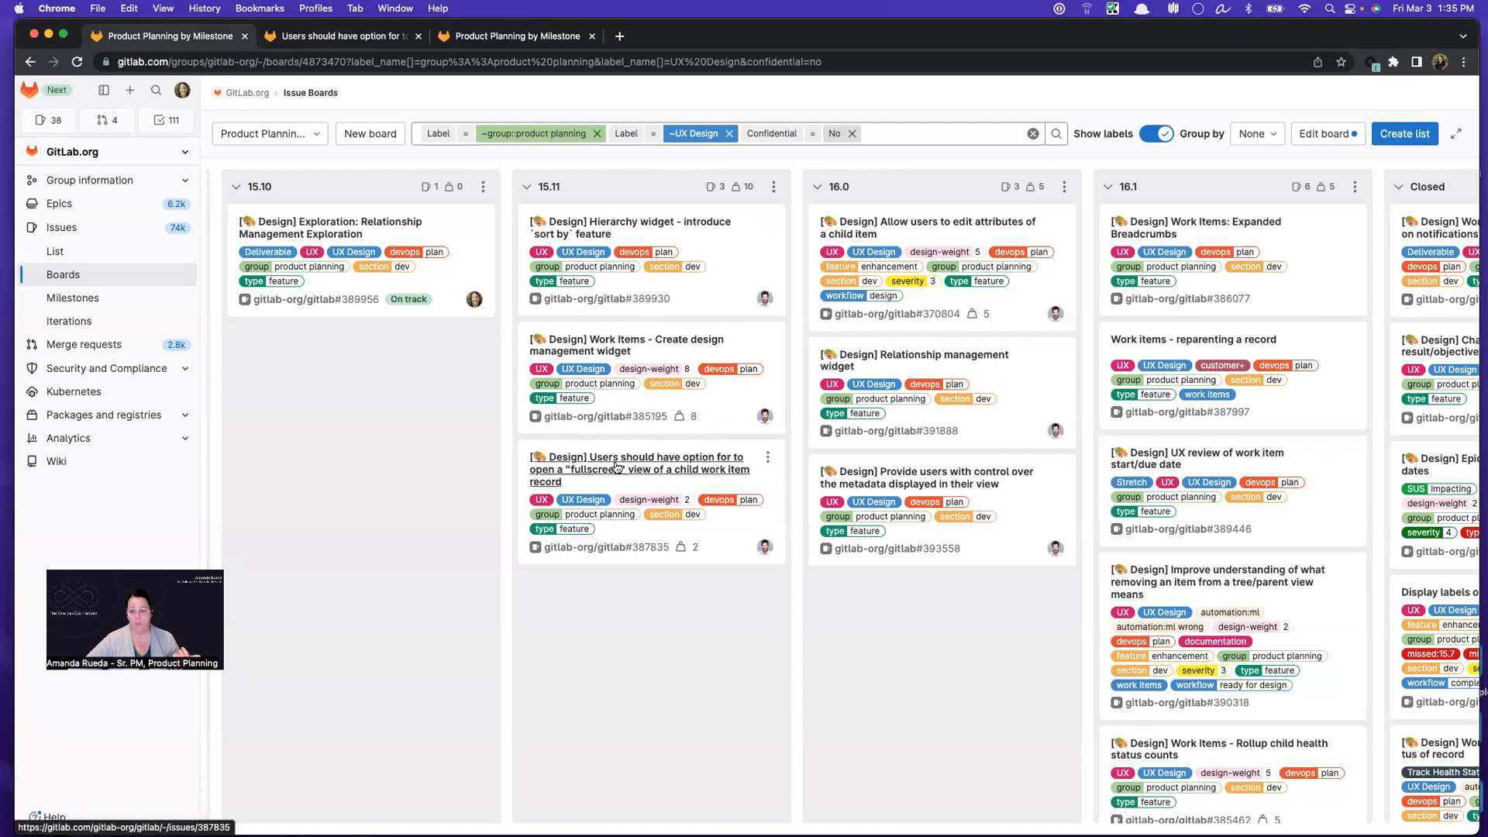
{"action": "mouse_move", "coordinate": [710, 478]}
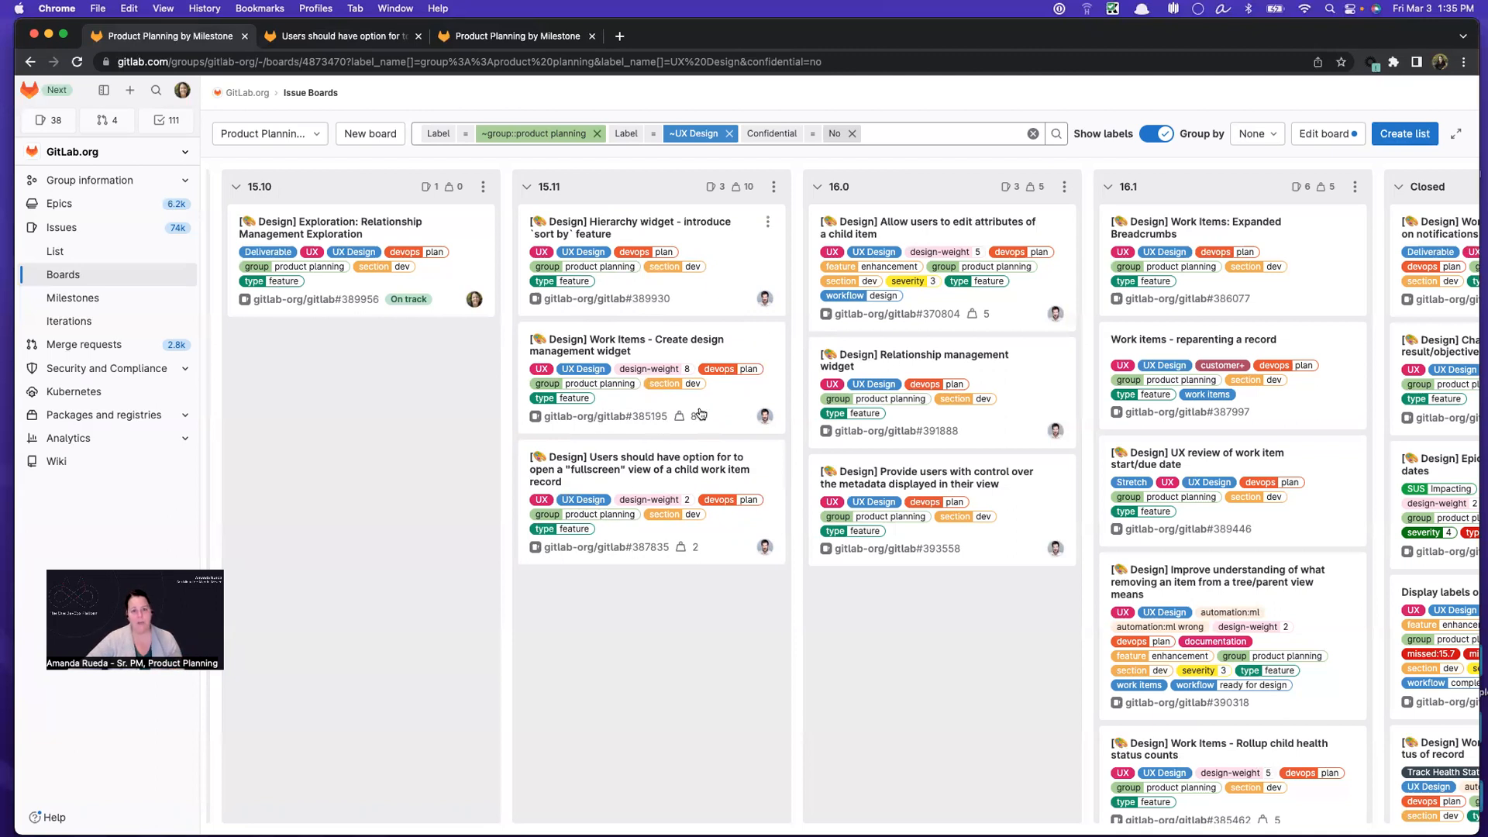
{"action": "scroll", "scroll_direction": "right", "scroll_amount": 3}
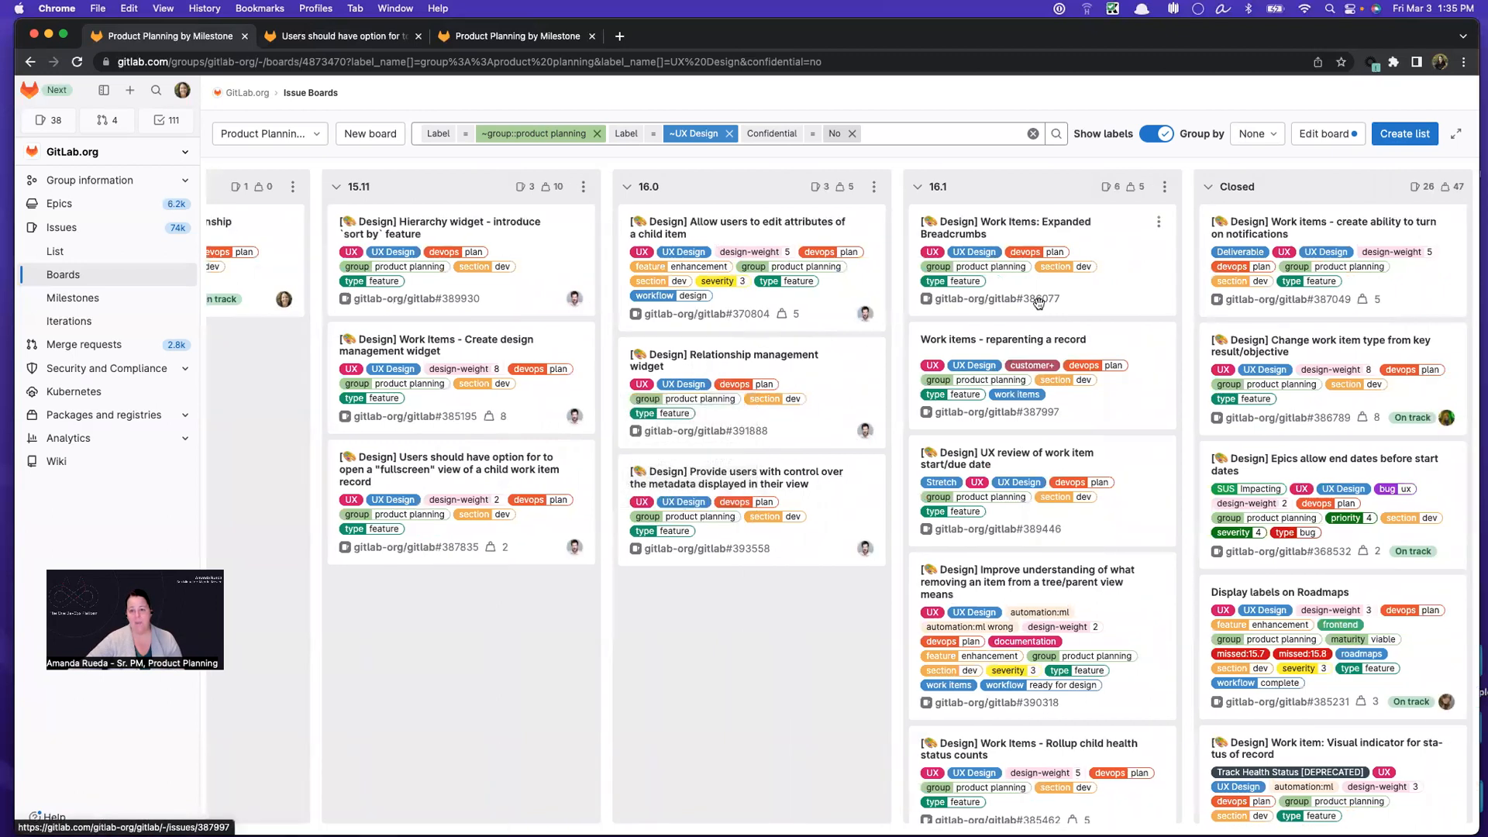
{"action": "mouse_move", "coordinate": [1072, 344]}
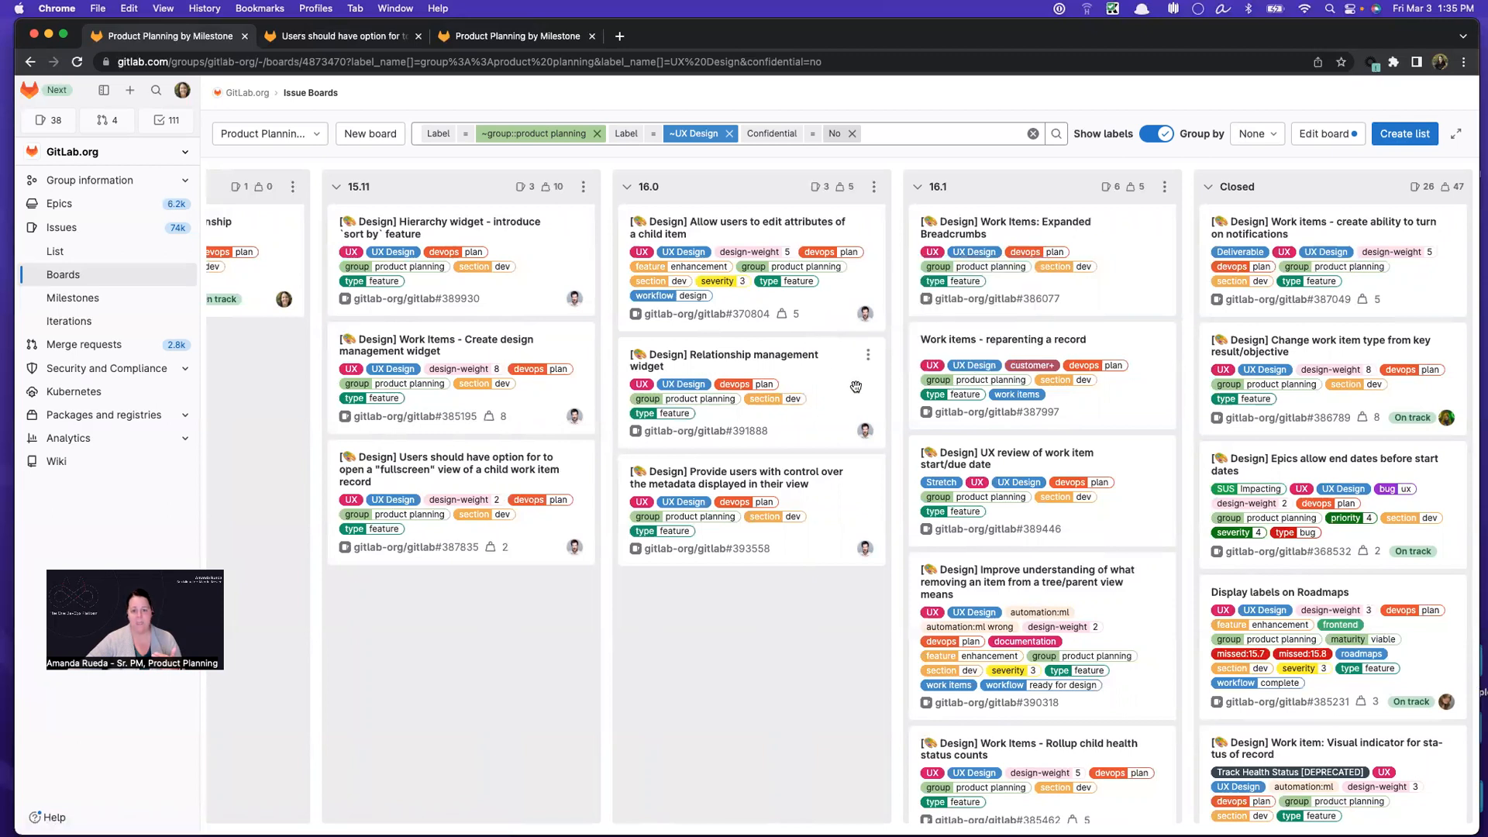
{"action": "mouse_move", "coordinate": [1079, 427]}
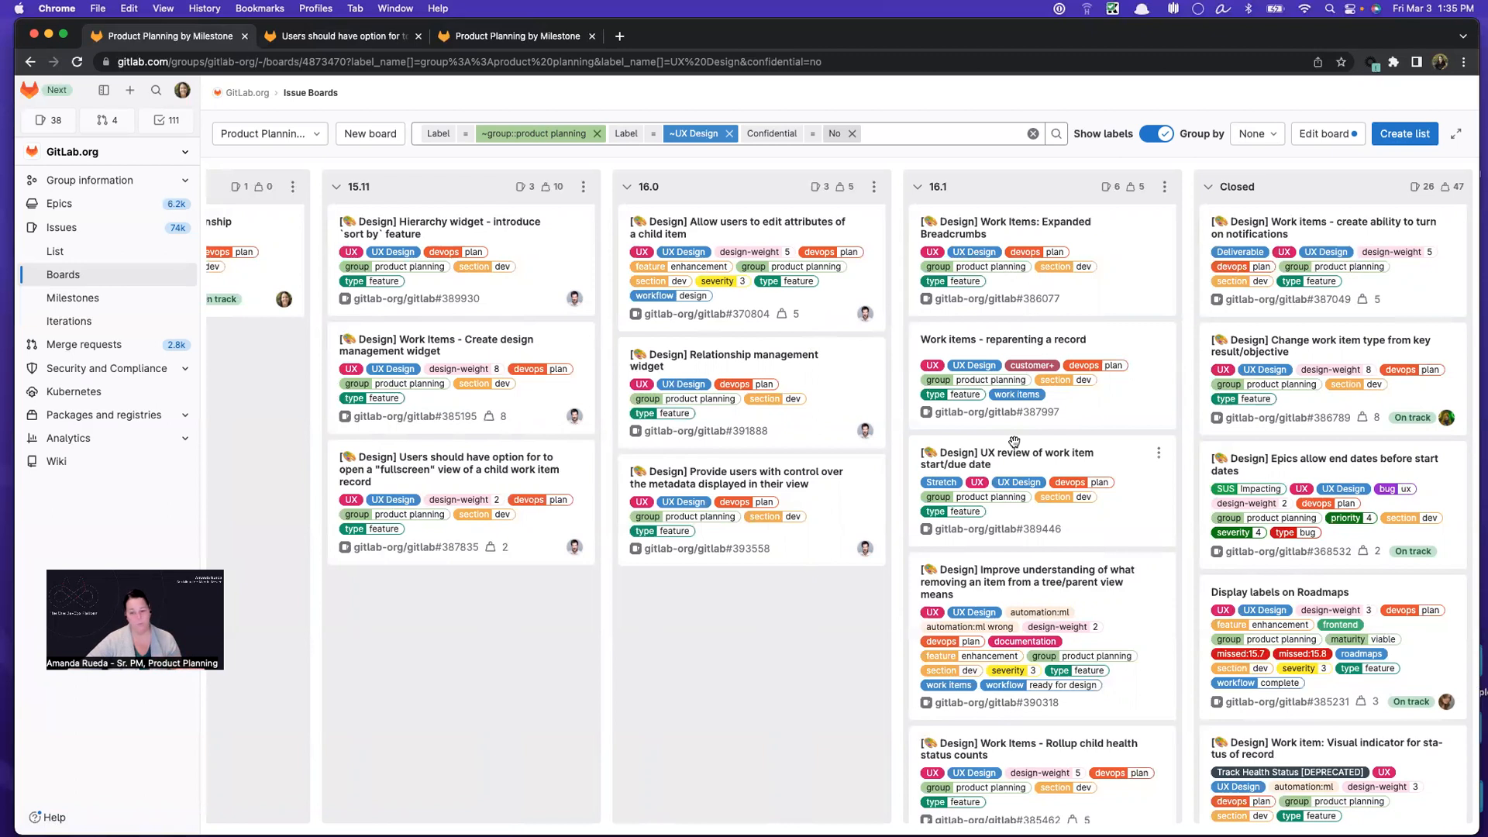
{"action": "mouse_move", "coordinate": [947, 517]}
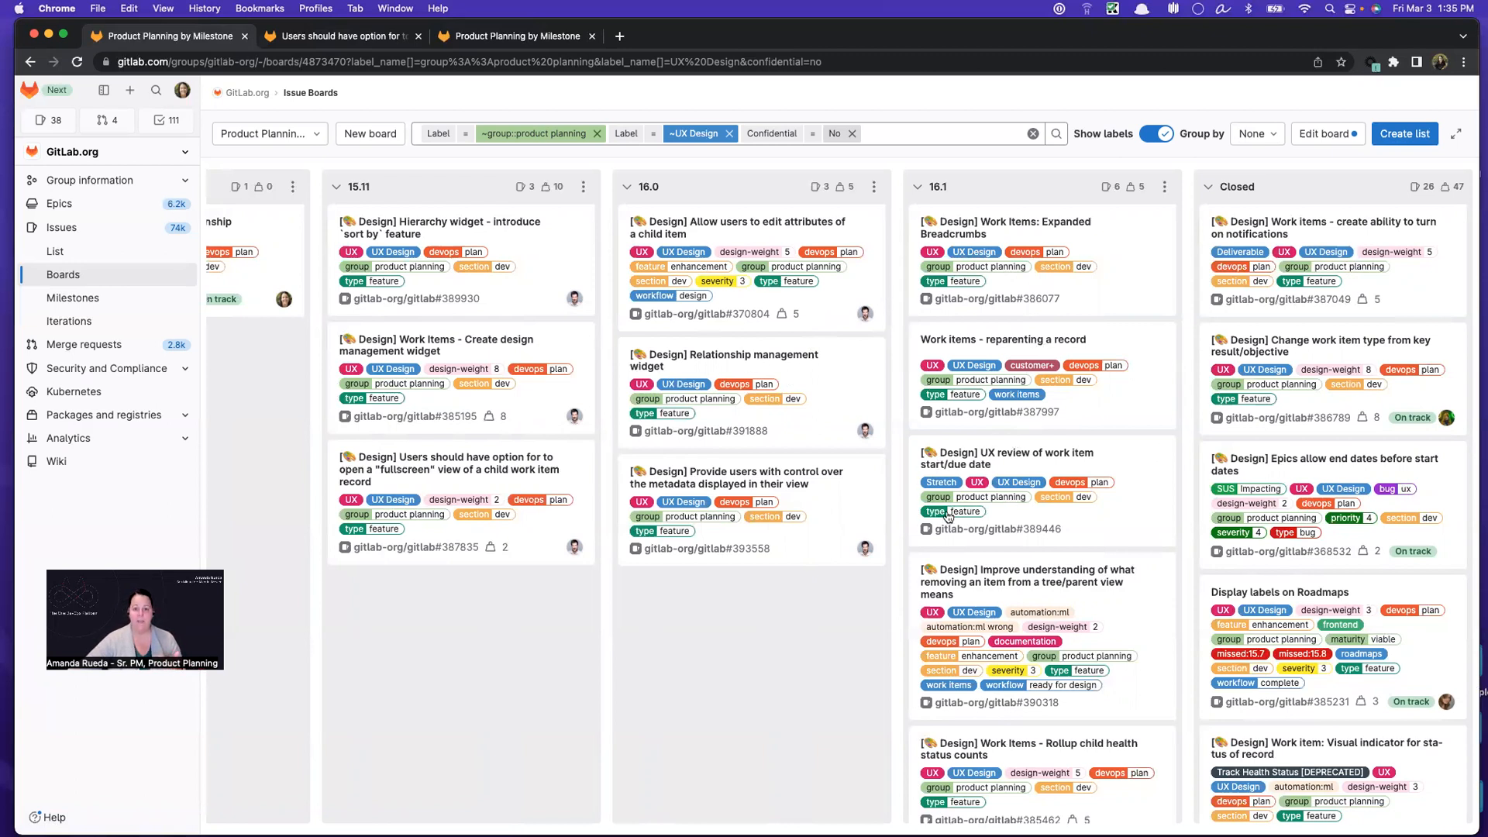
{"action": "mouse_move", "coordinate": [1244, 316]}
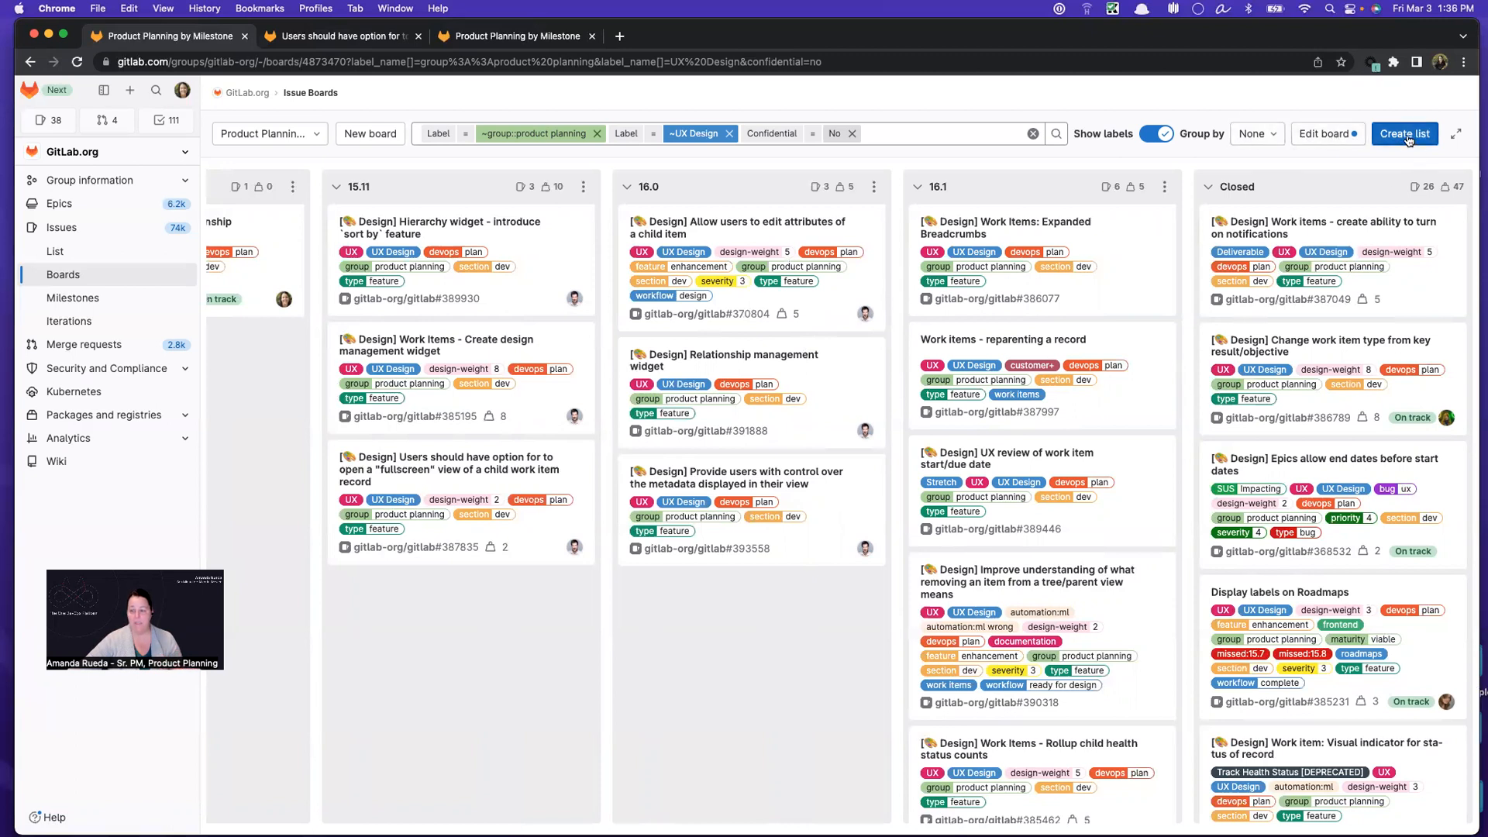
{"action": "left_click", "coordinate": [1405, 132]}
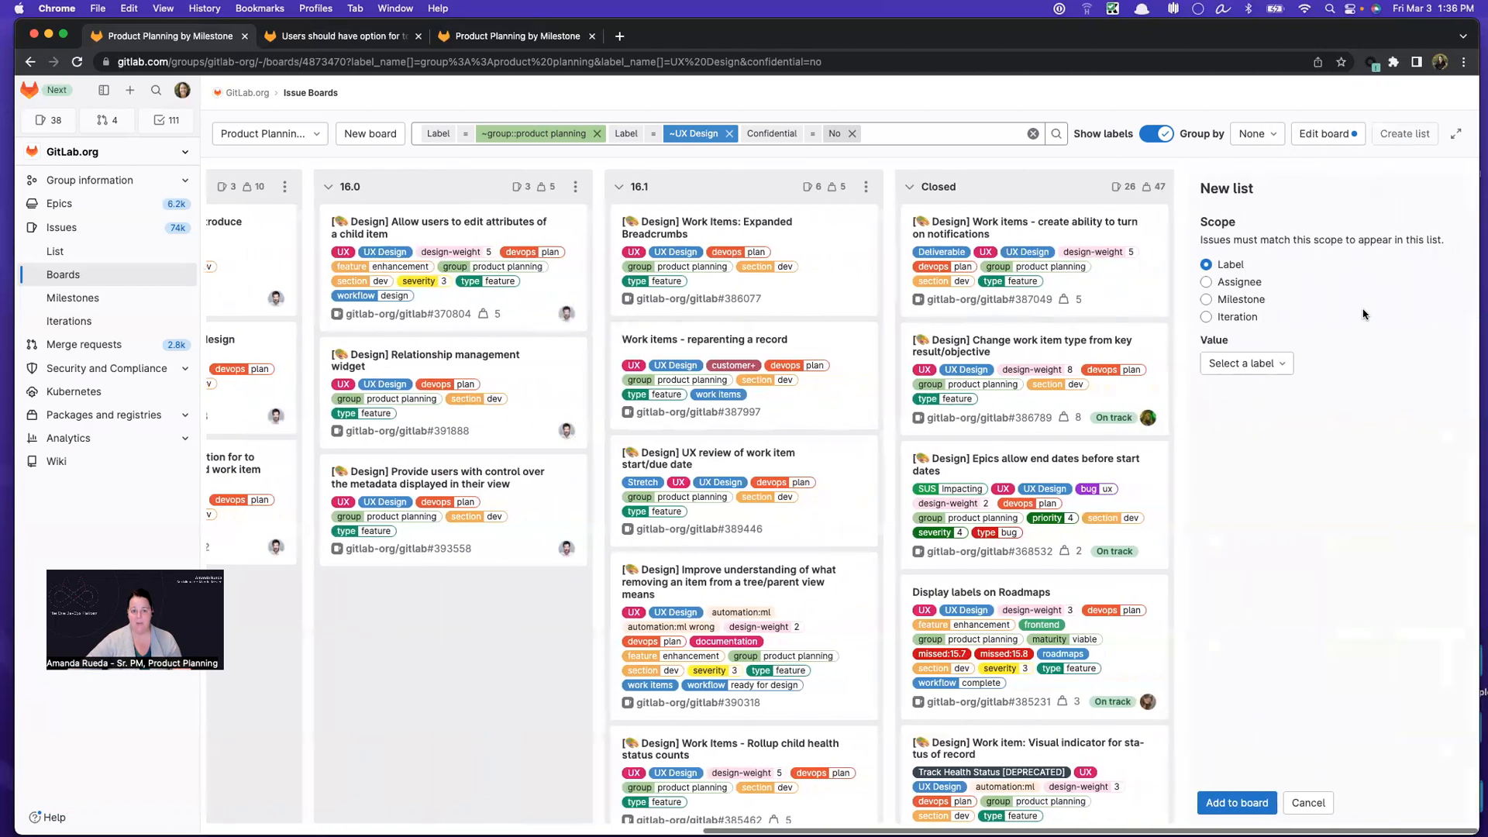
{"action": "mouse_move", "coordinate": [1251, 314]}
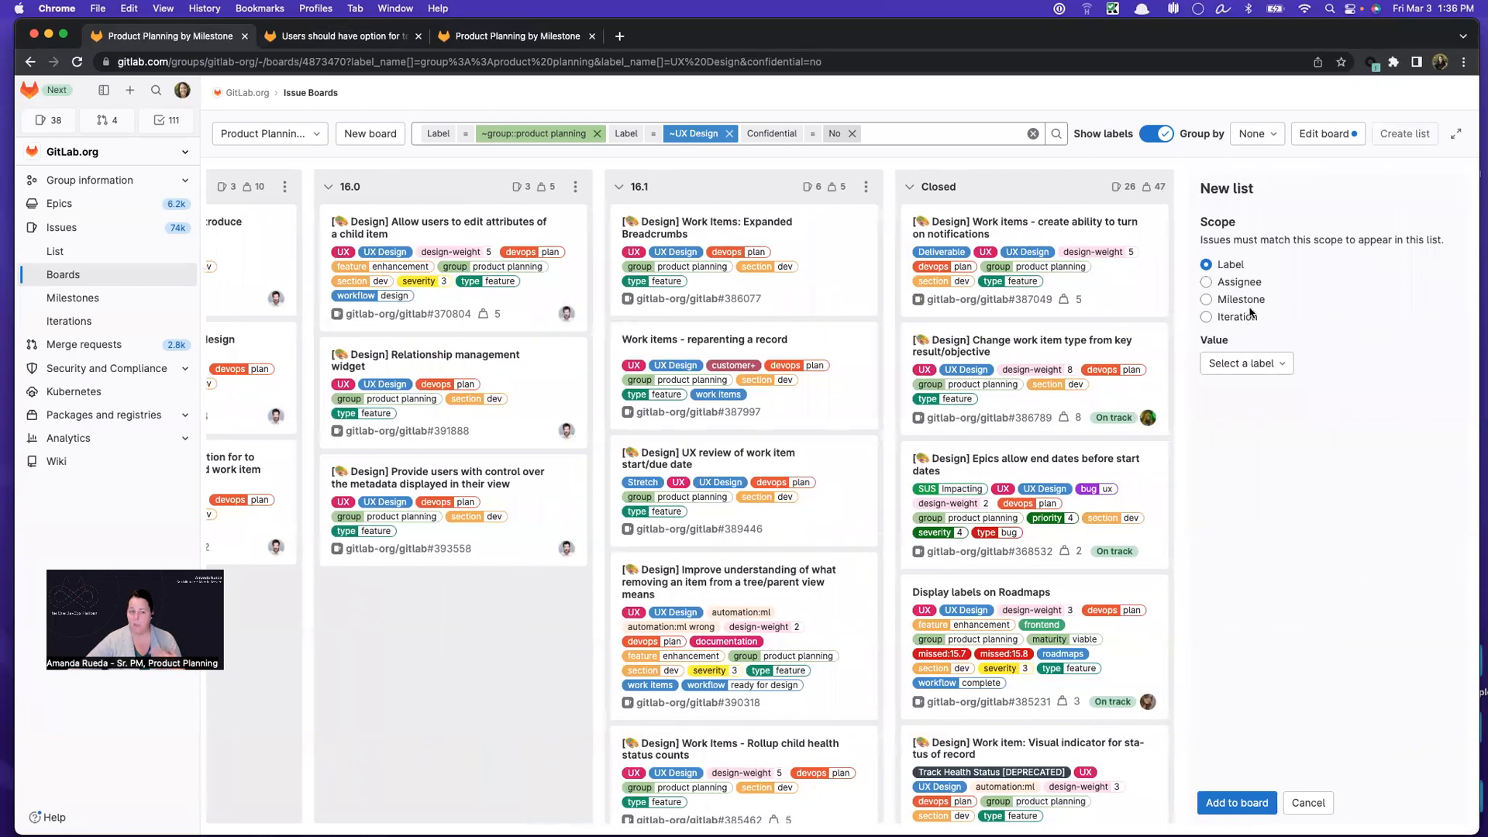
{"action": "left_click", "coordinate": [1246, 363]}
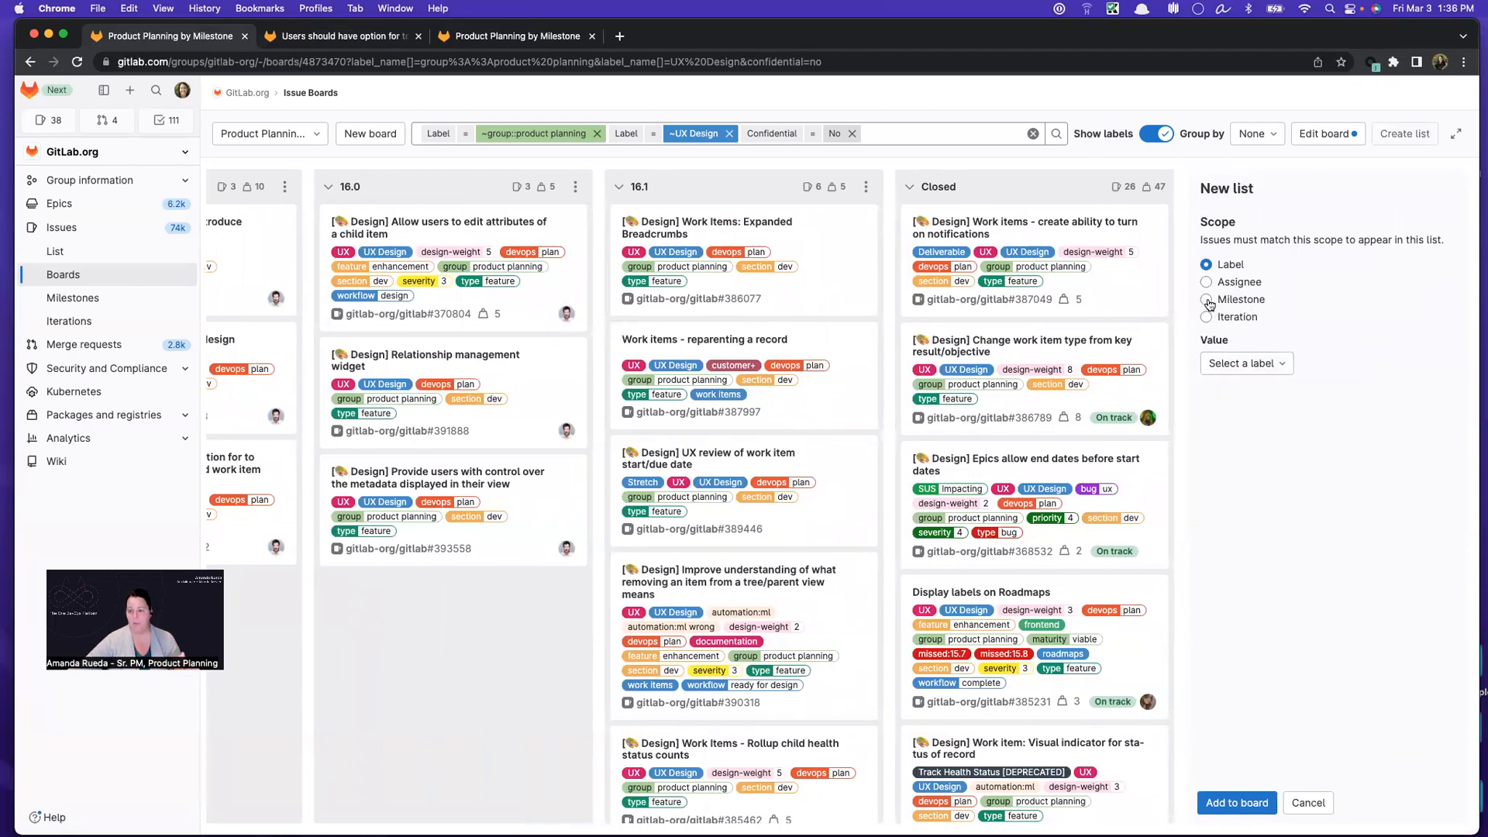
{"action": "left_click", "coordinate": [1206, 300]}
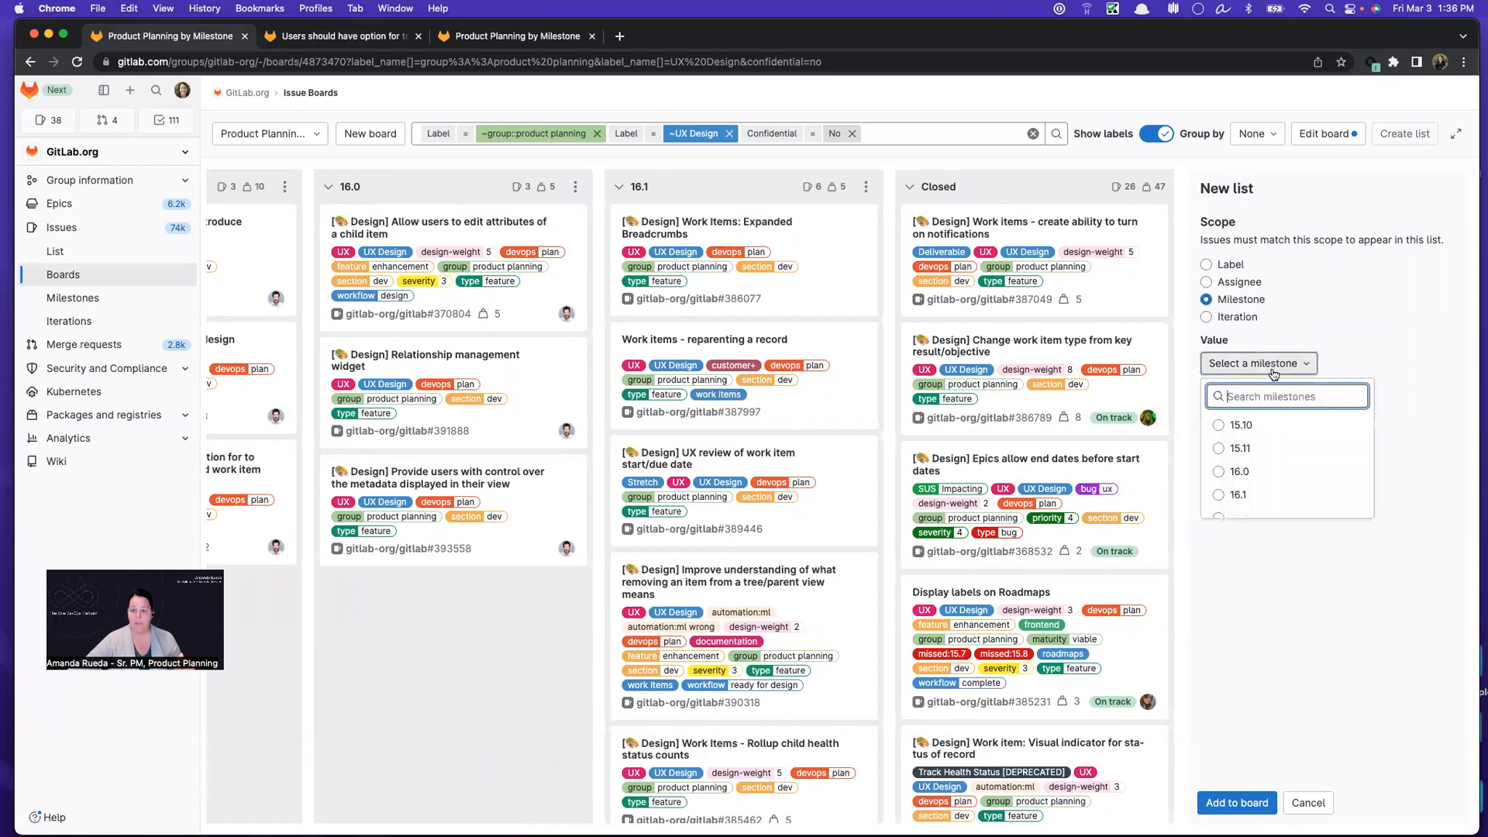
{"action": "scroll", "scroll_direction": "down", "scroll_amount": 3}
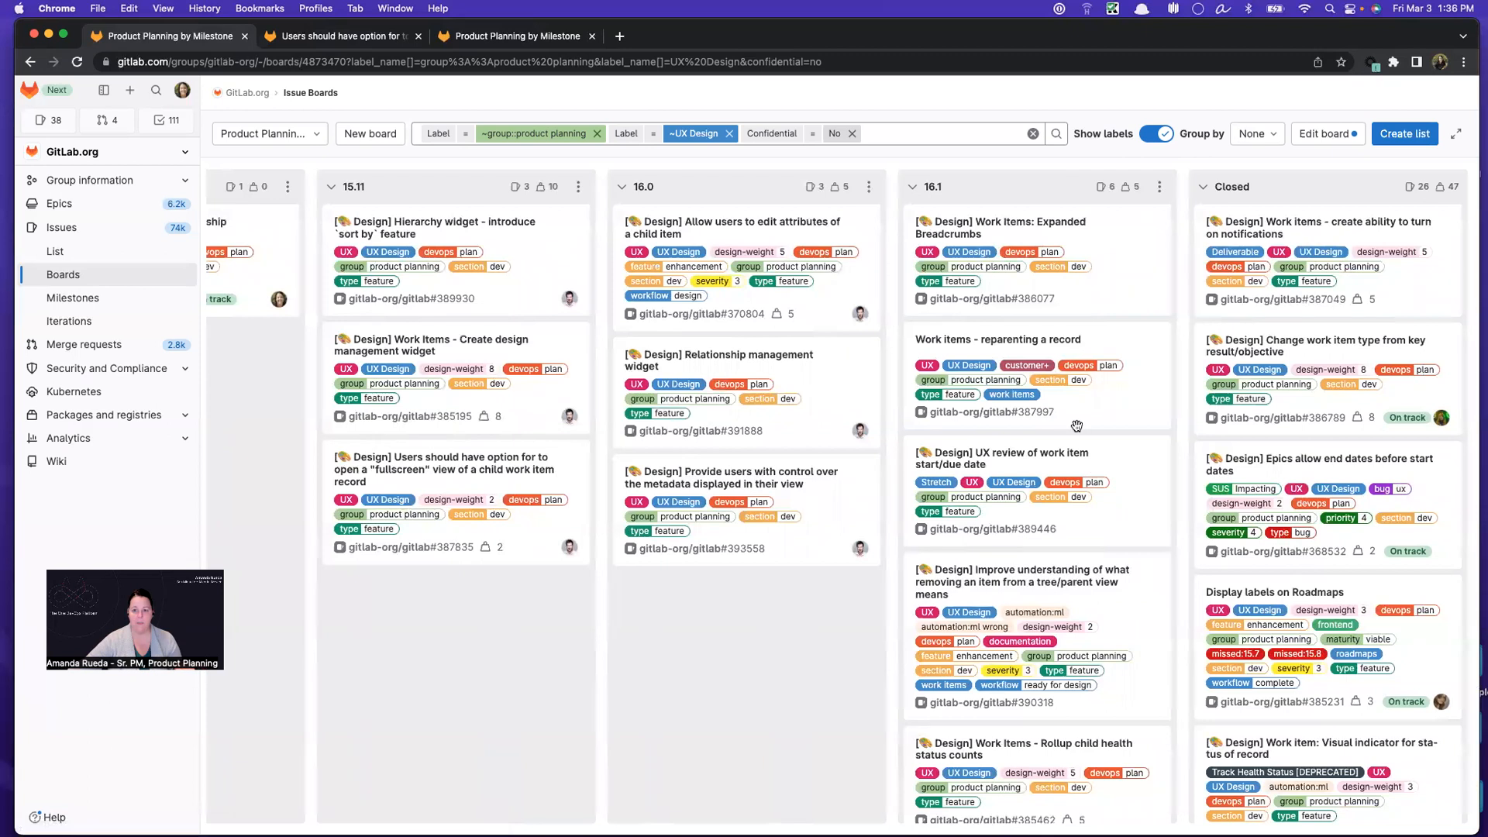
{"action": "scroll", "scroll_direction": "right", "scroll_amount": 3}
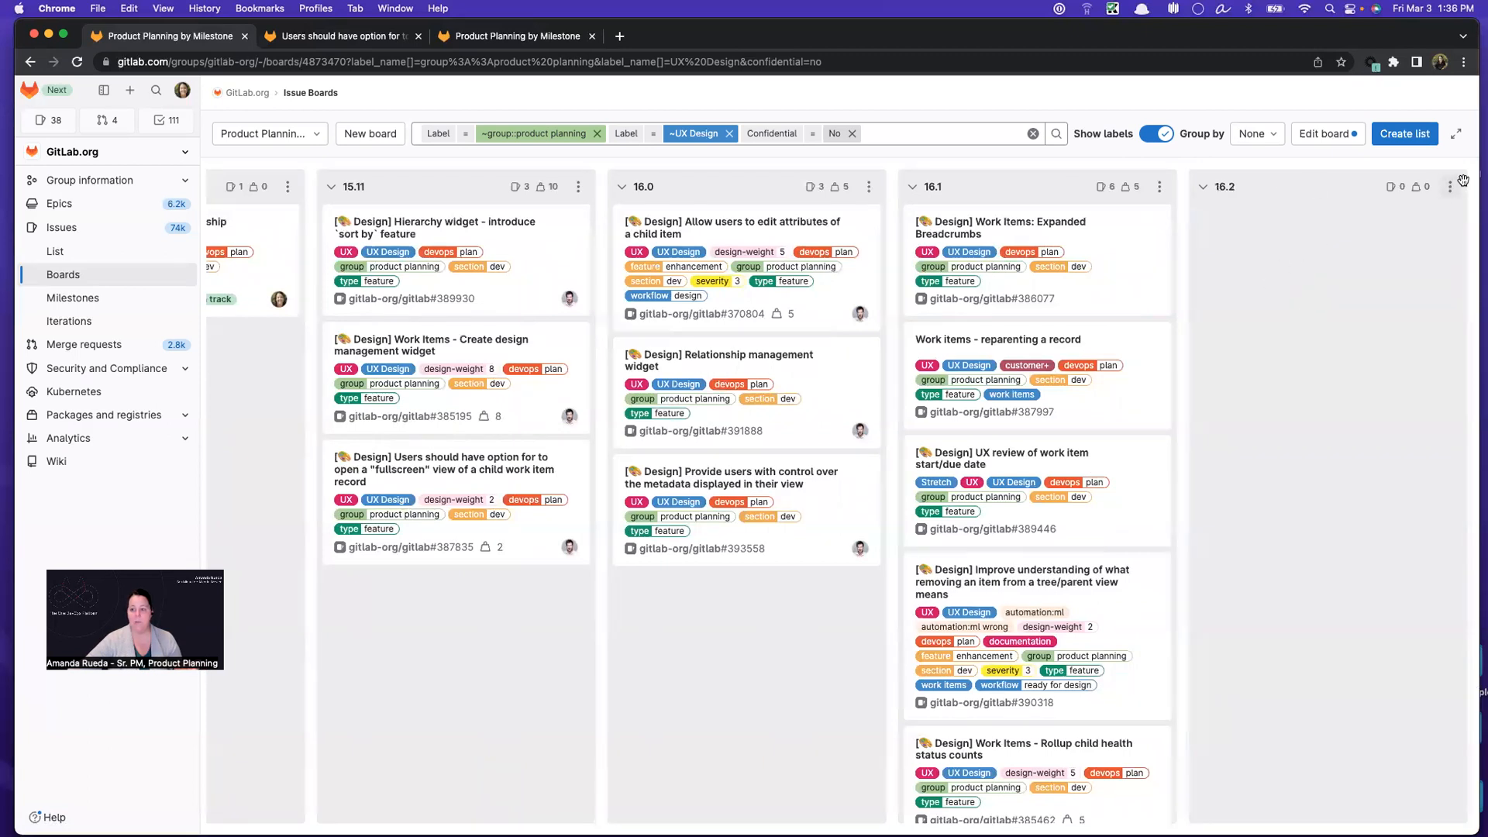
{"action": "left_click", "coordinate": [1450, 187]}
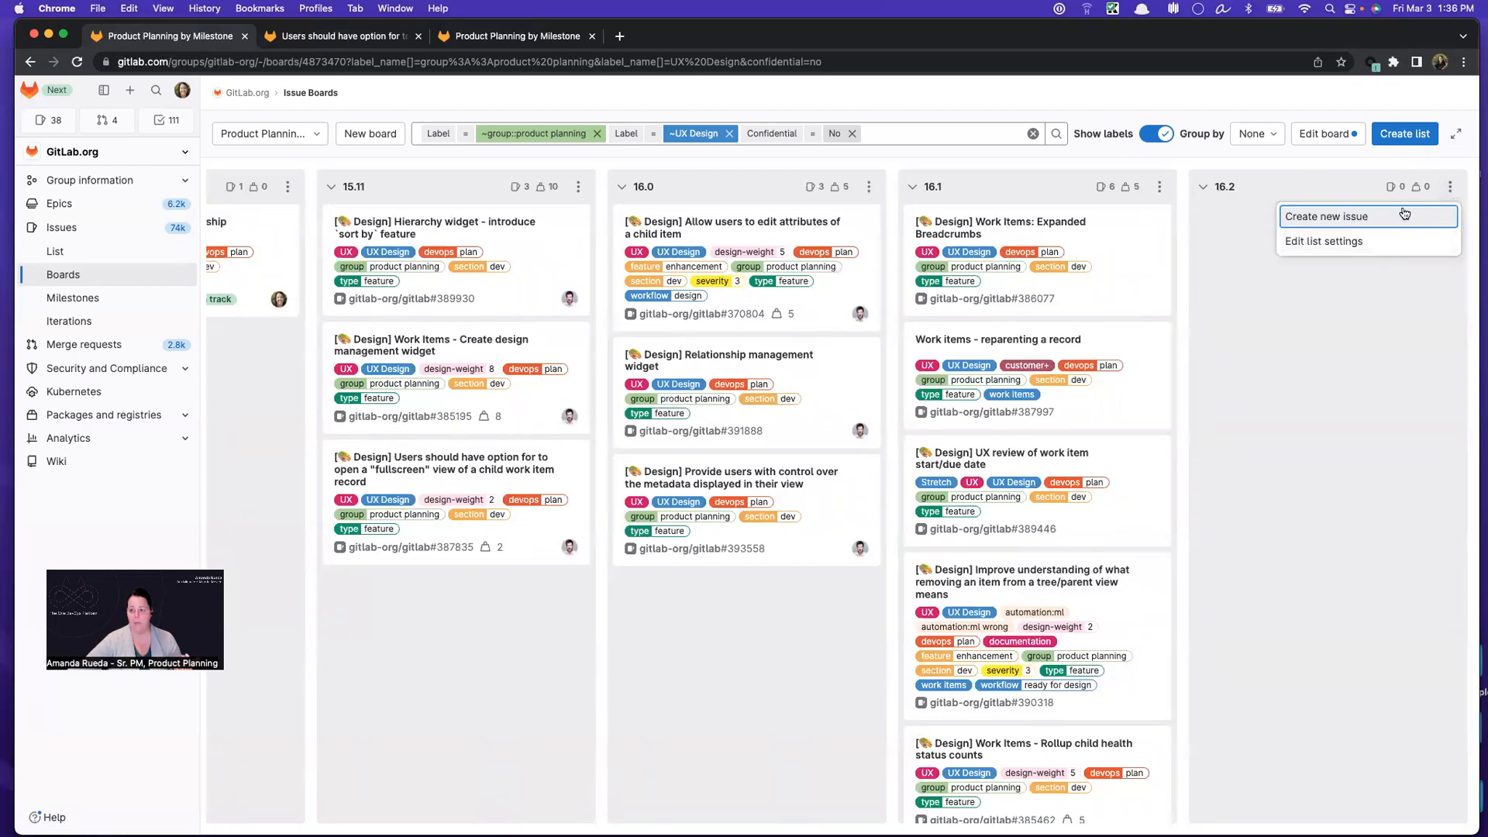
{"action": "left_click", "coordinate": [1322, 240]}
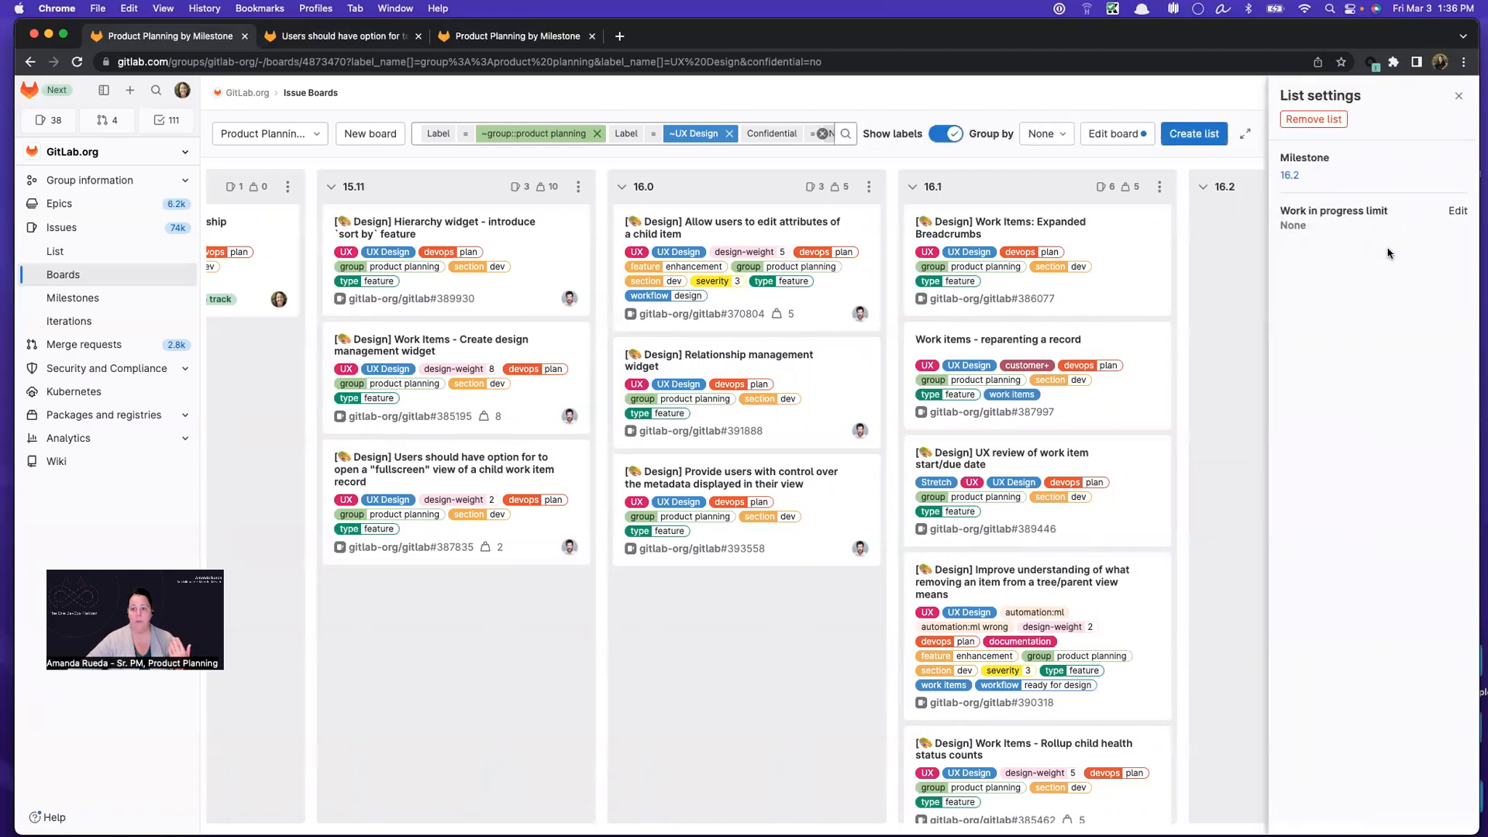
{"action": "left_click", "coordinate": [1314, 119]}
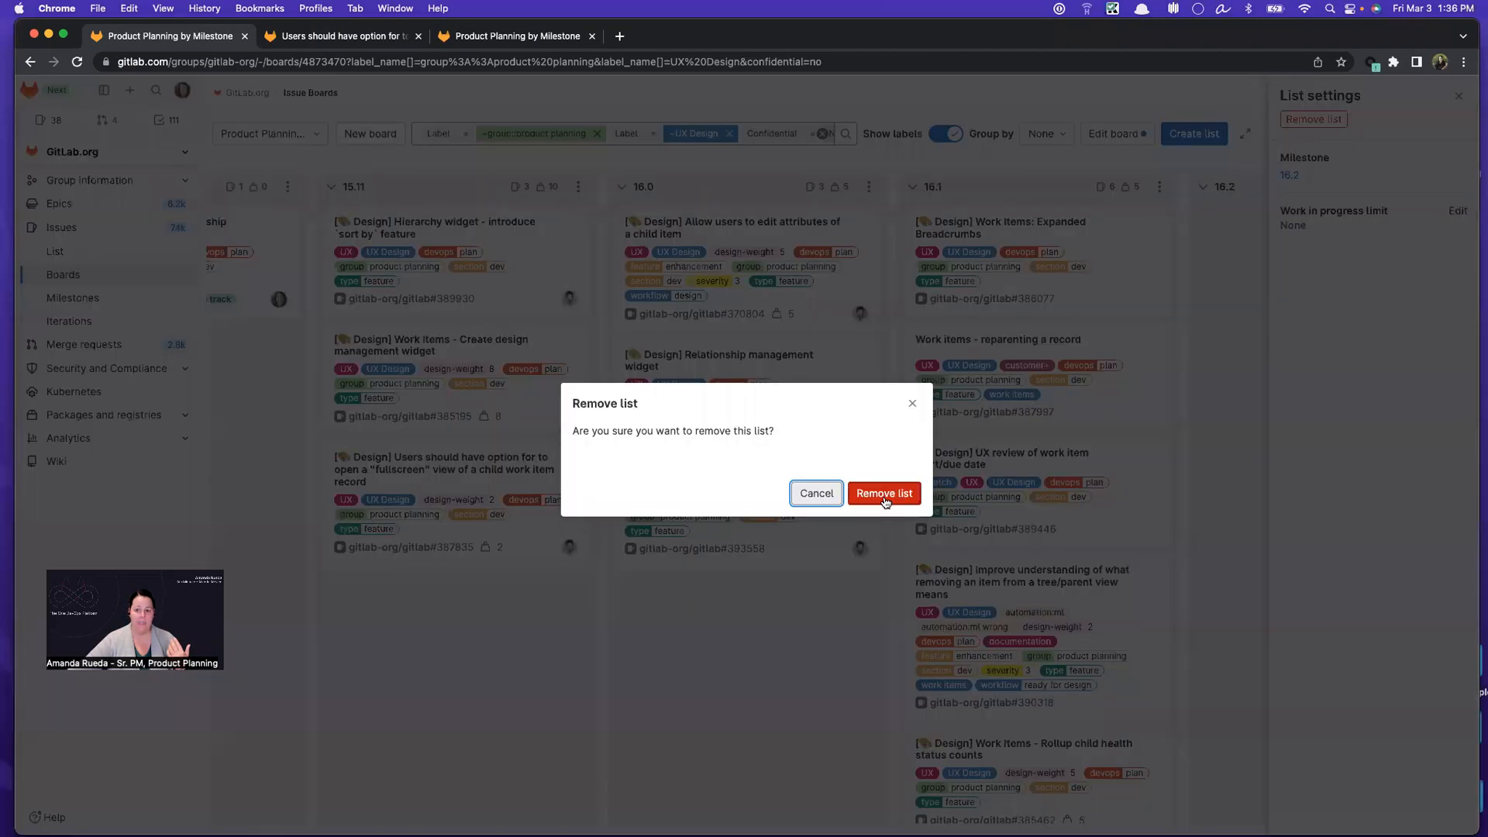
{"action": "left_click", "coordinate": [882, 492]}
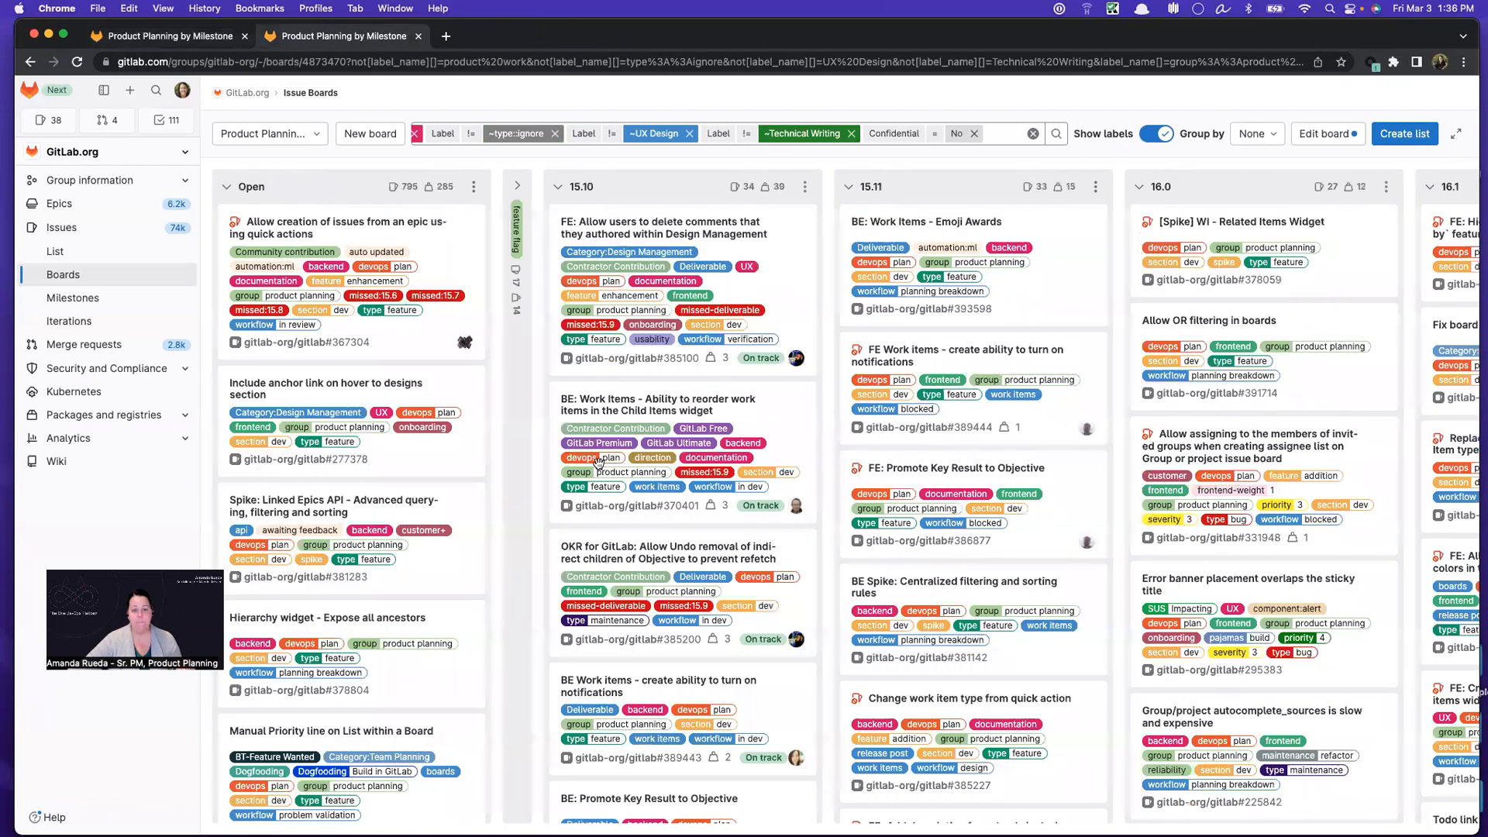
Scroll across the development milestone board and through the 15.11 list's 33 issues.
{"action": "scroll", "scroll_direction": "right", "scroll_amount": 3}
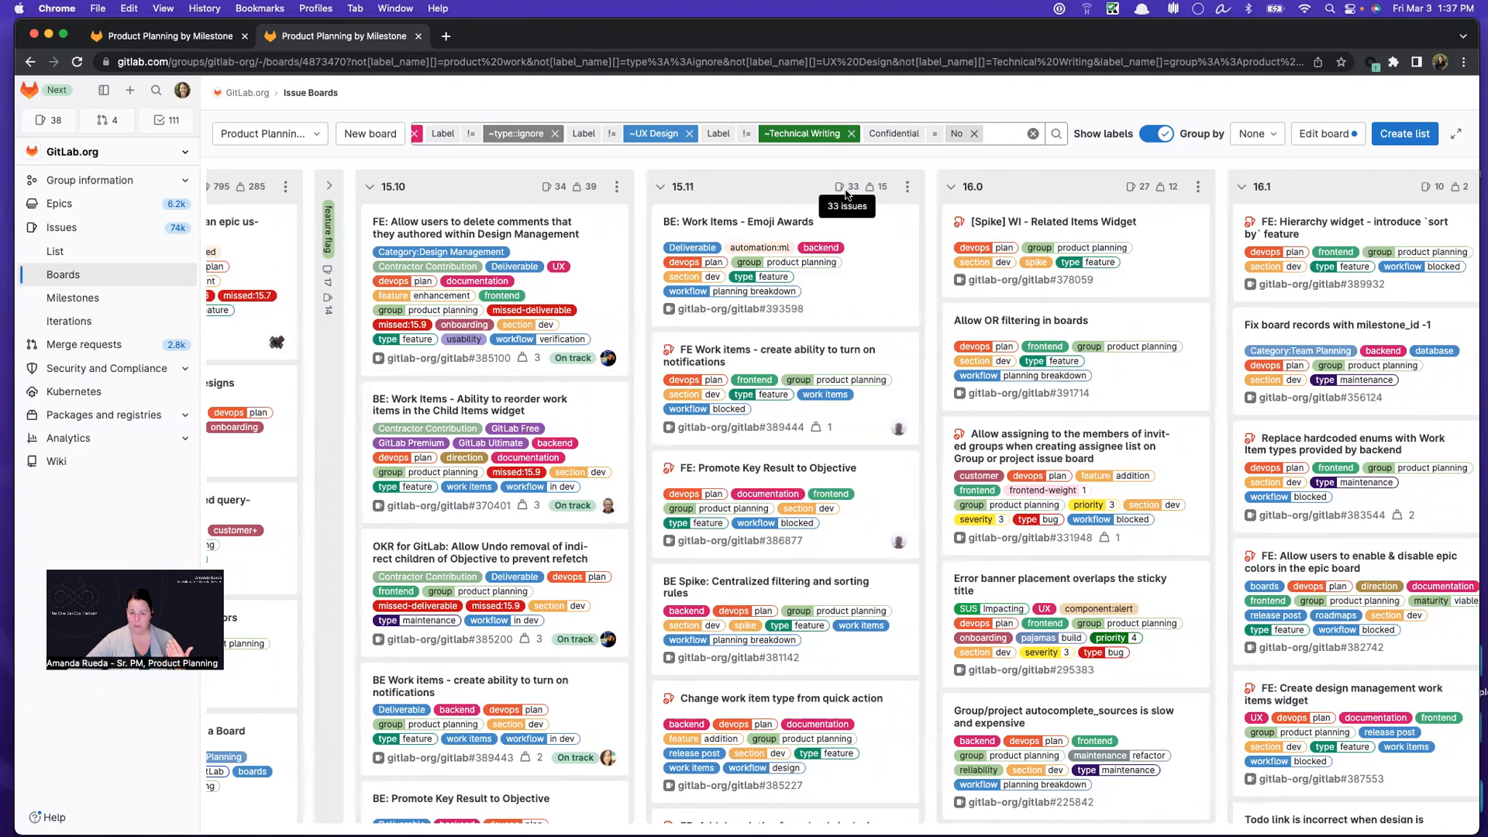
{"action": "mouse_move", "coordinate": [883, 190]}
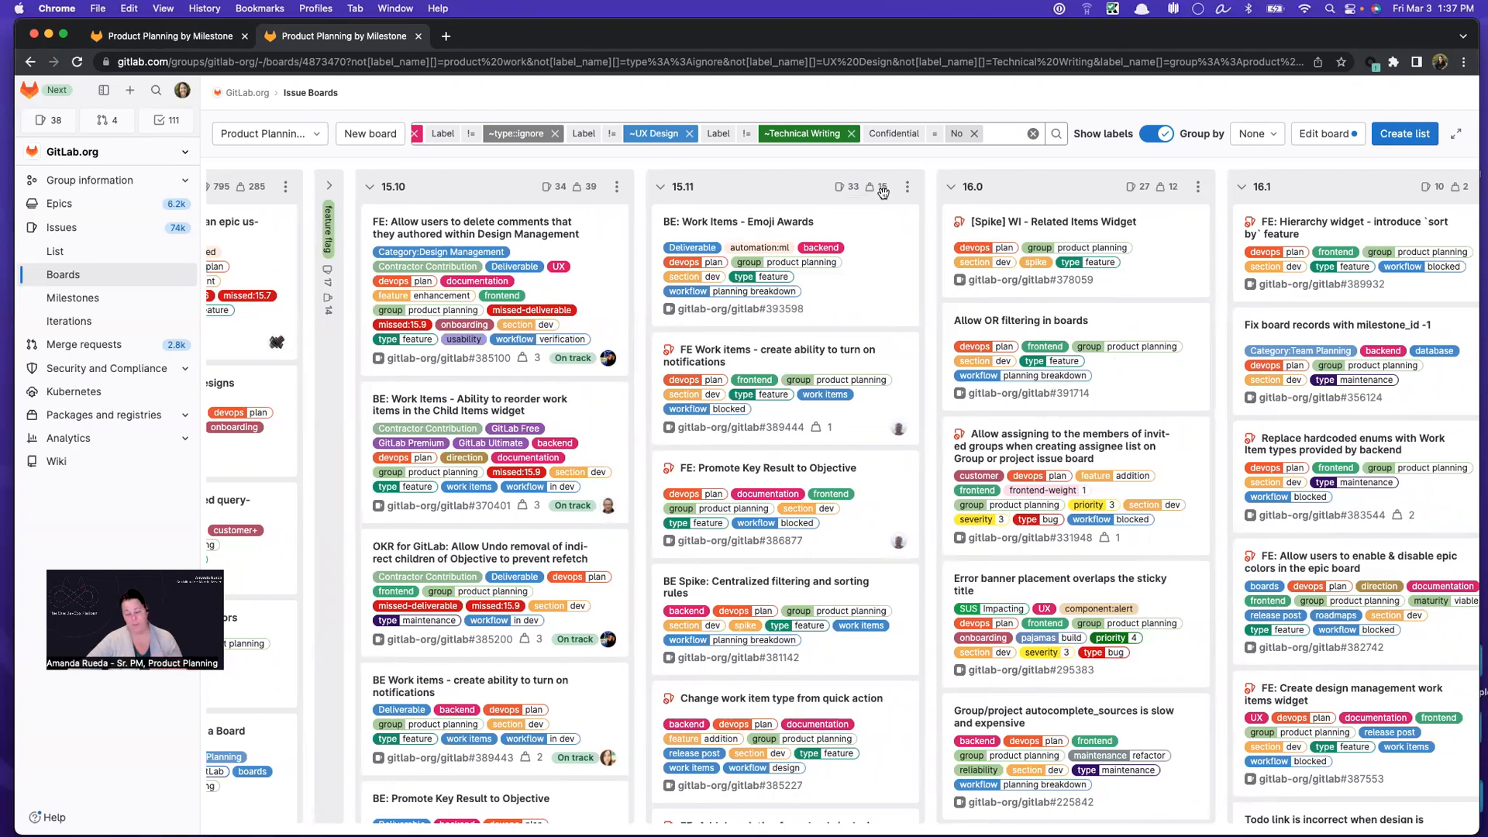
{"action": "mouse_move", "coordinate": [865, 584]}
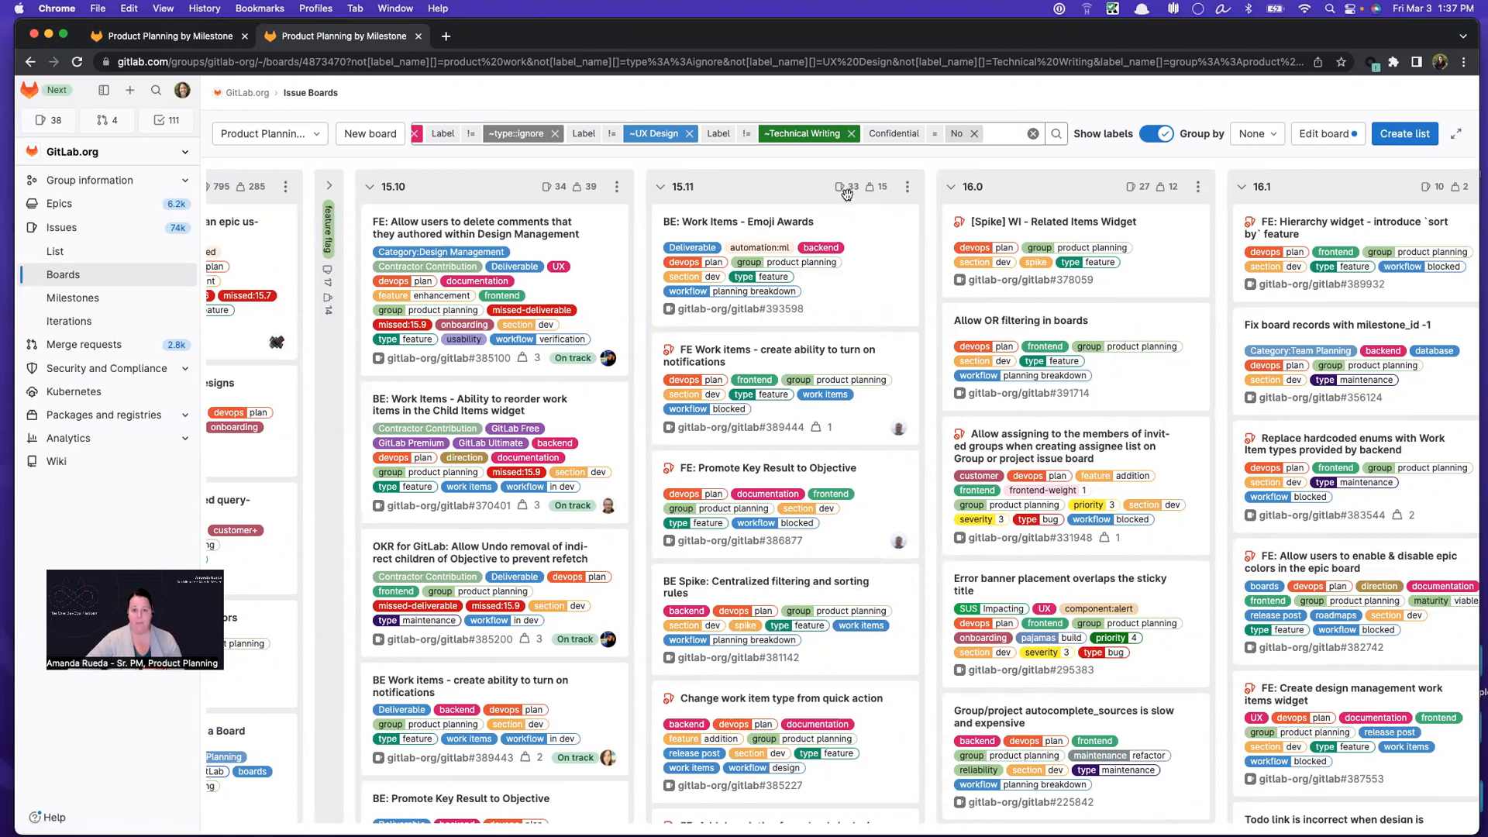
{"action": "mouse_move", "coordinate": [850, 207]}
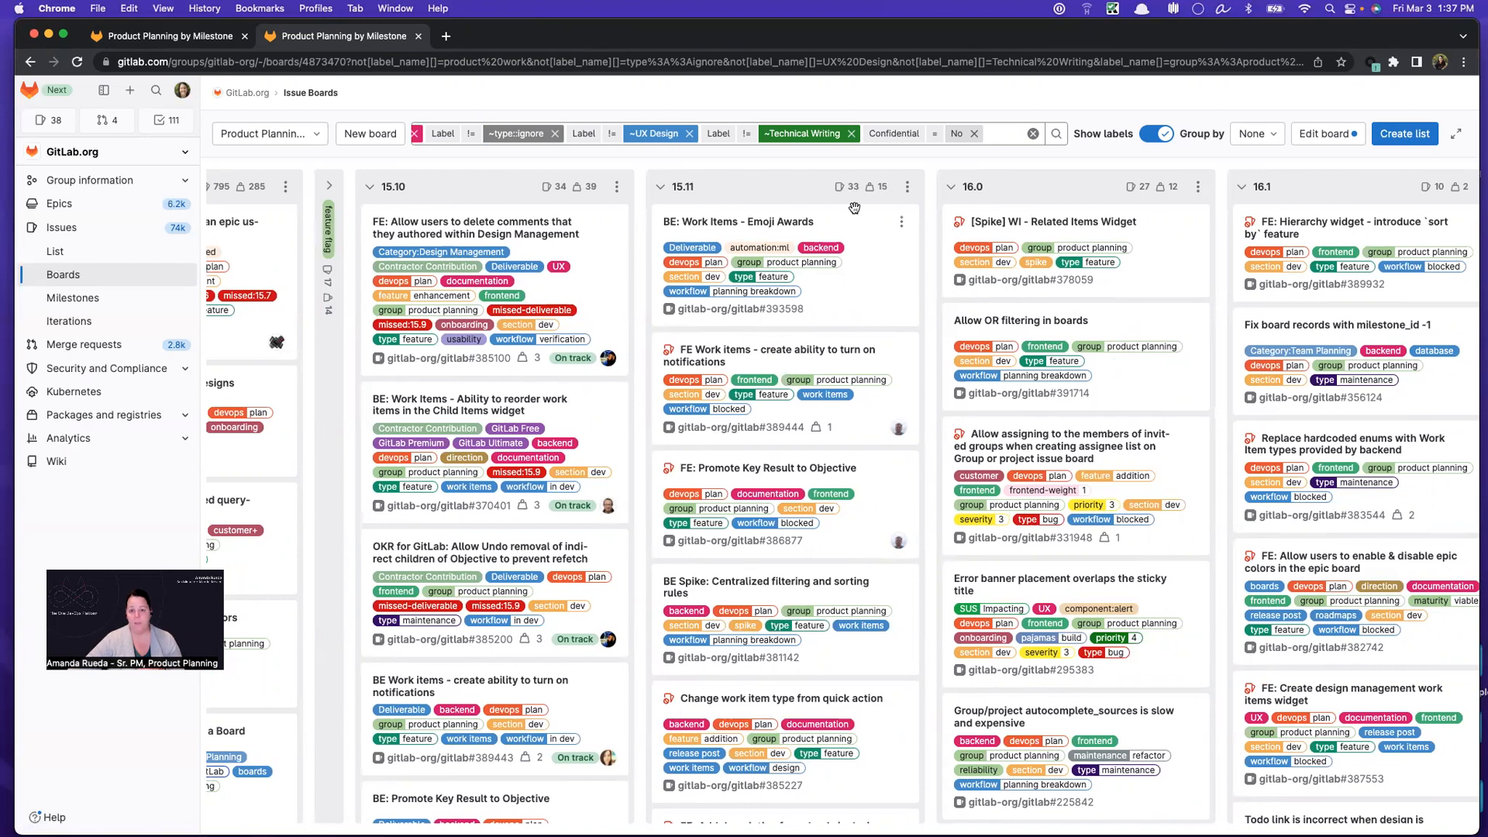
{"action": "mouse_move", "coordinate": [813, 231]}
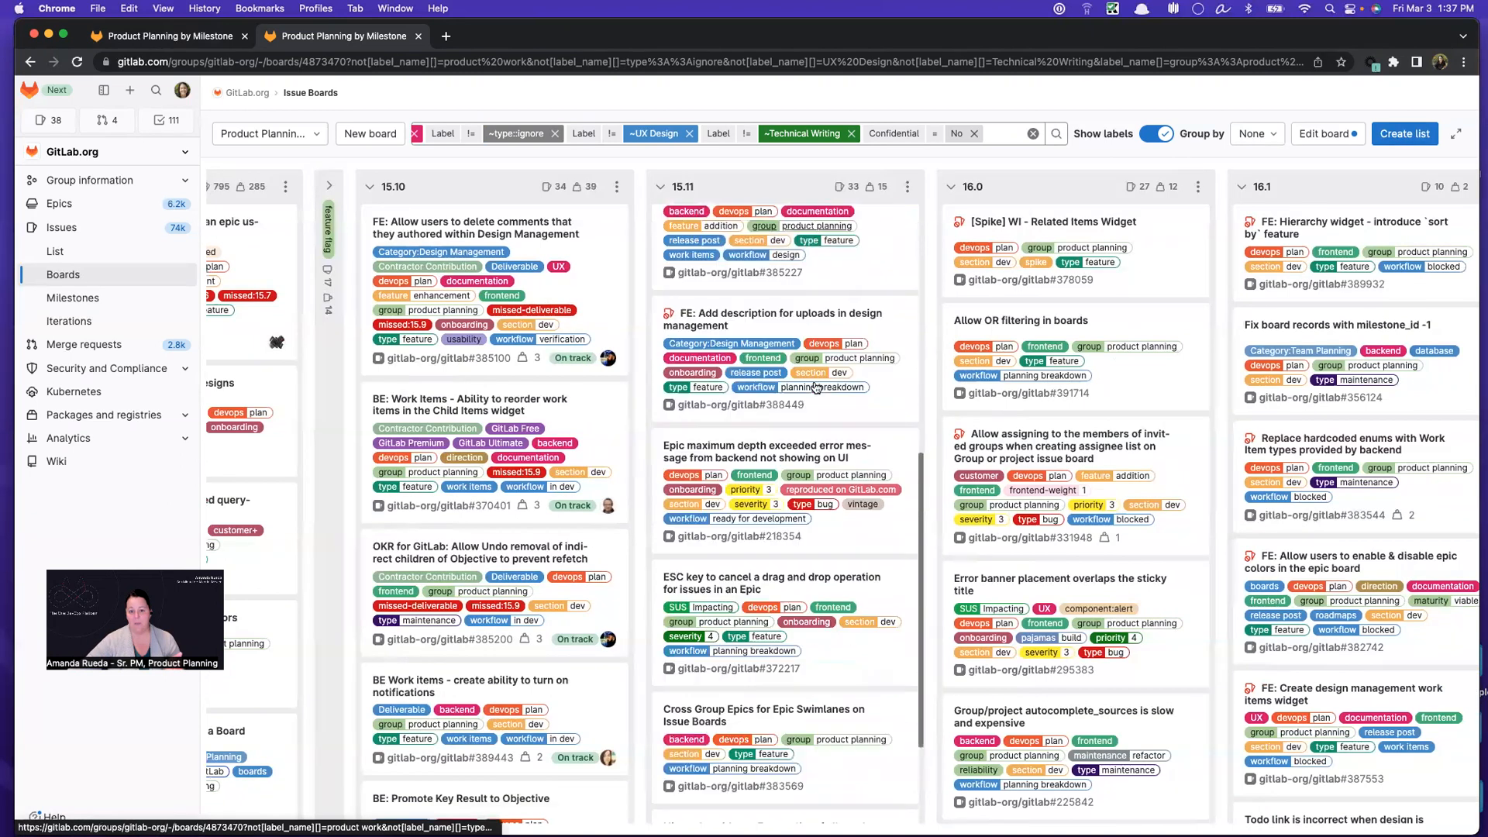
{"action": "scroll", "scroll_direction": "down", "scroll_amount": 3}
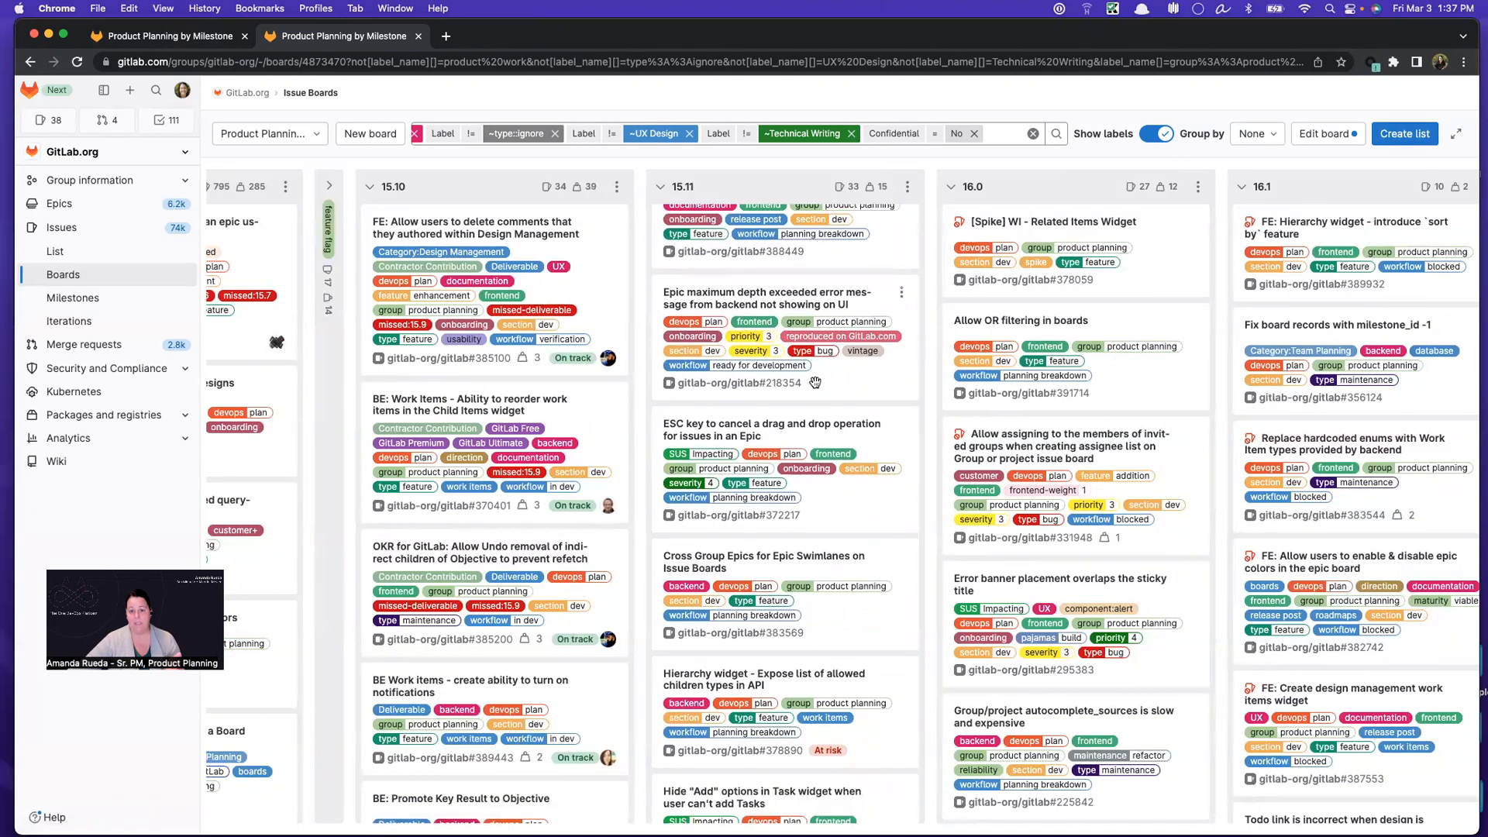
{"action": "scroll", "scroll_direction": "down", "scroll_amount": 3}
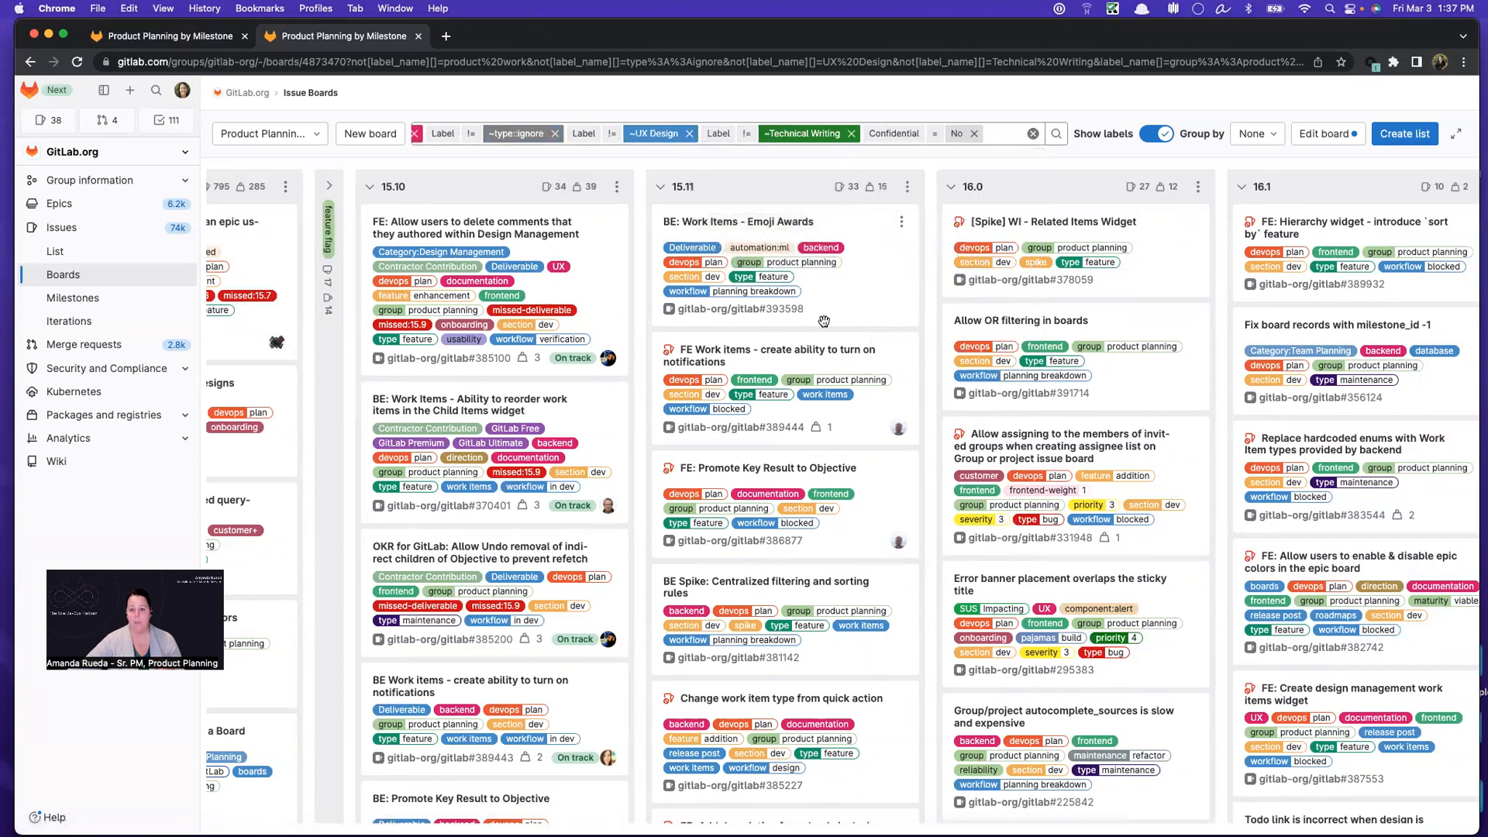
{"action": "left_click", "coordinate": [749, 220]}
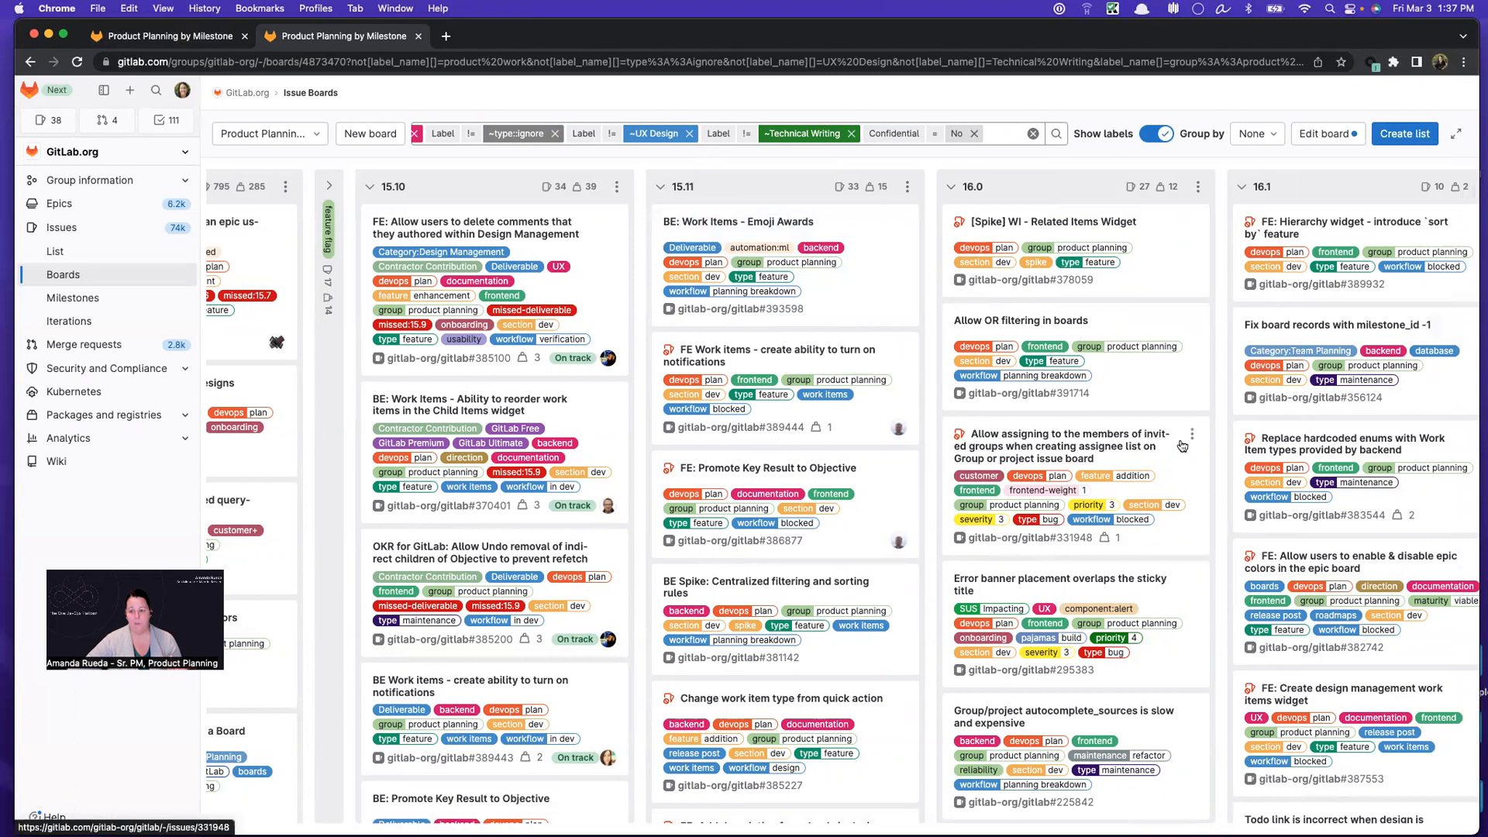
{"action": "mouse_move", "coordinate": [56, 250]}
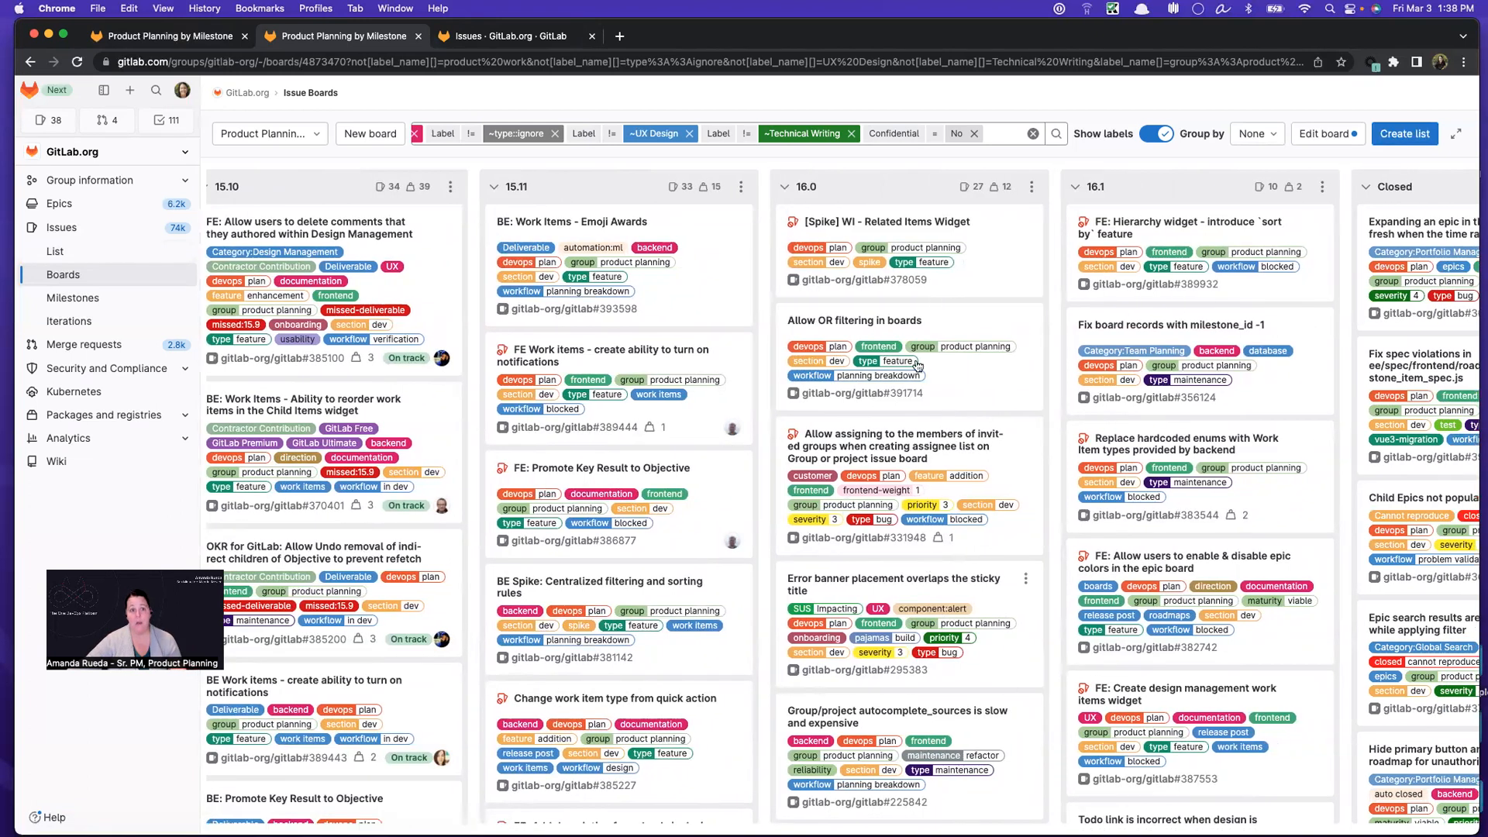
{"action": "mouse_move", "coordinate": [195, 39]}
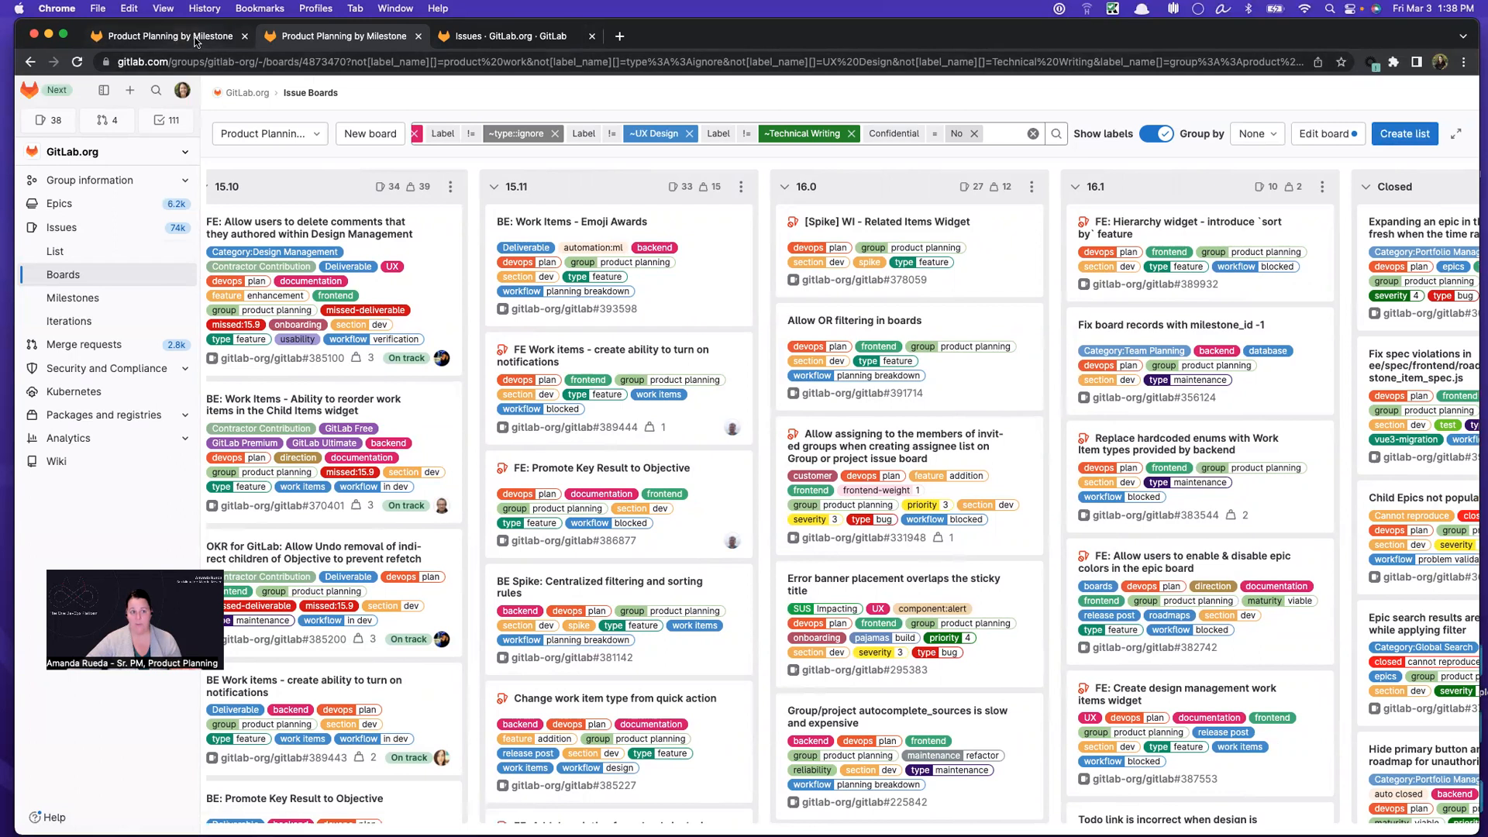
Open the hierarchy sort-by design issue's epic in a new tab, then return to the board.
{"action": "right_click", "coordinate": [613, 228]}
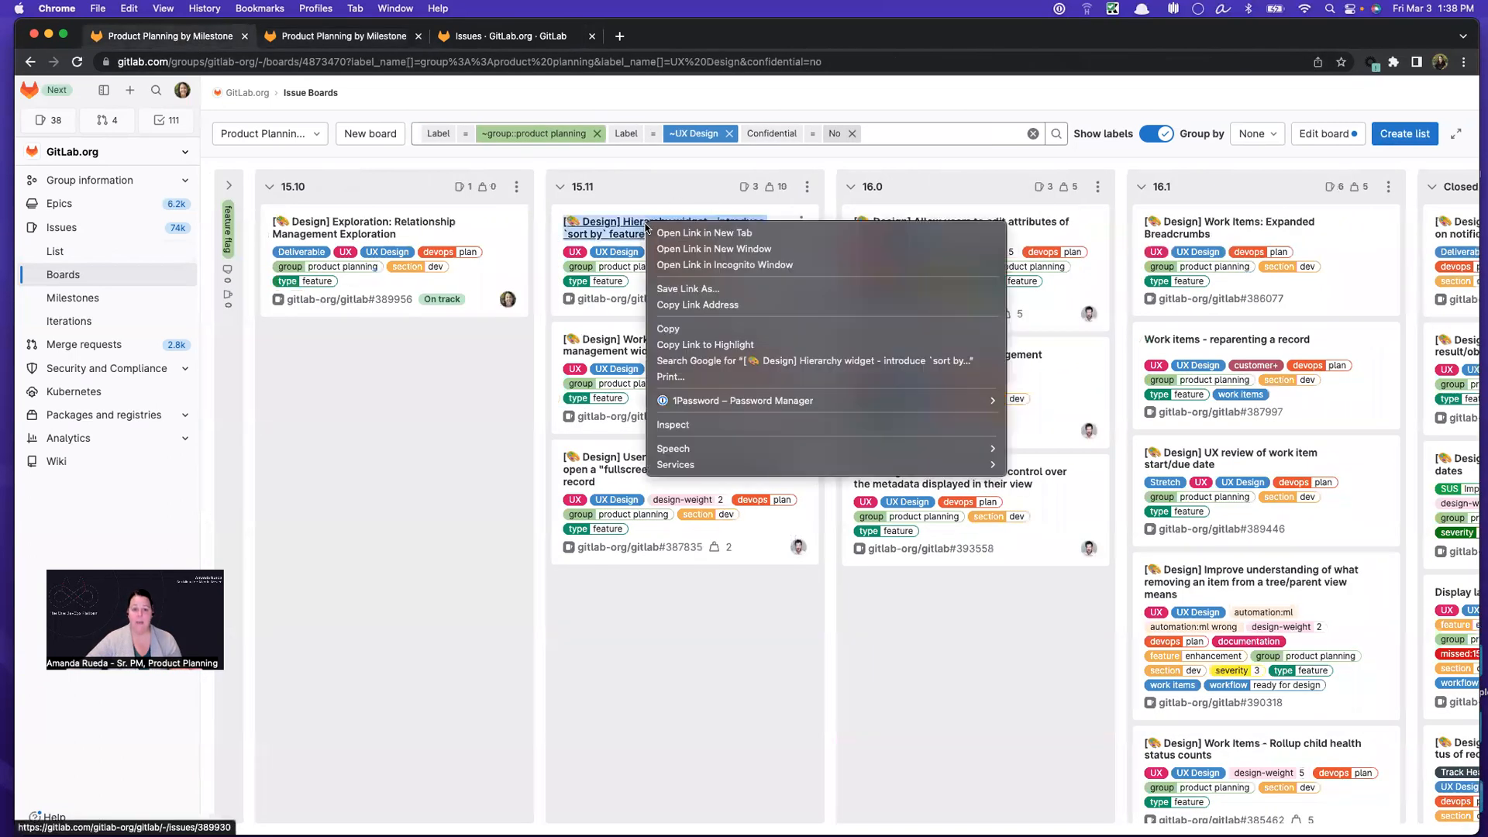
{"action": "left_click", "coordinate": [703, 232]}
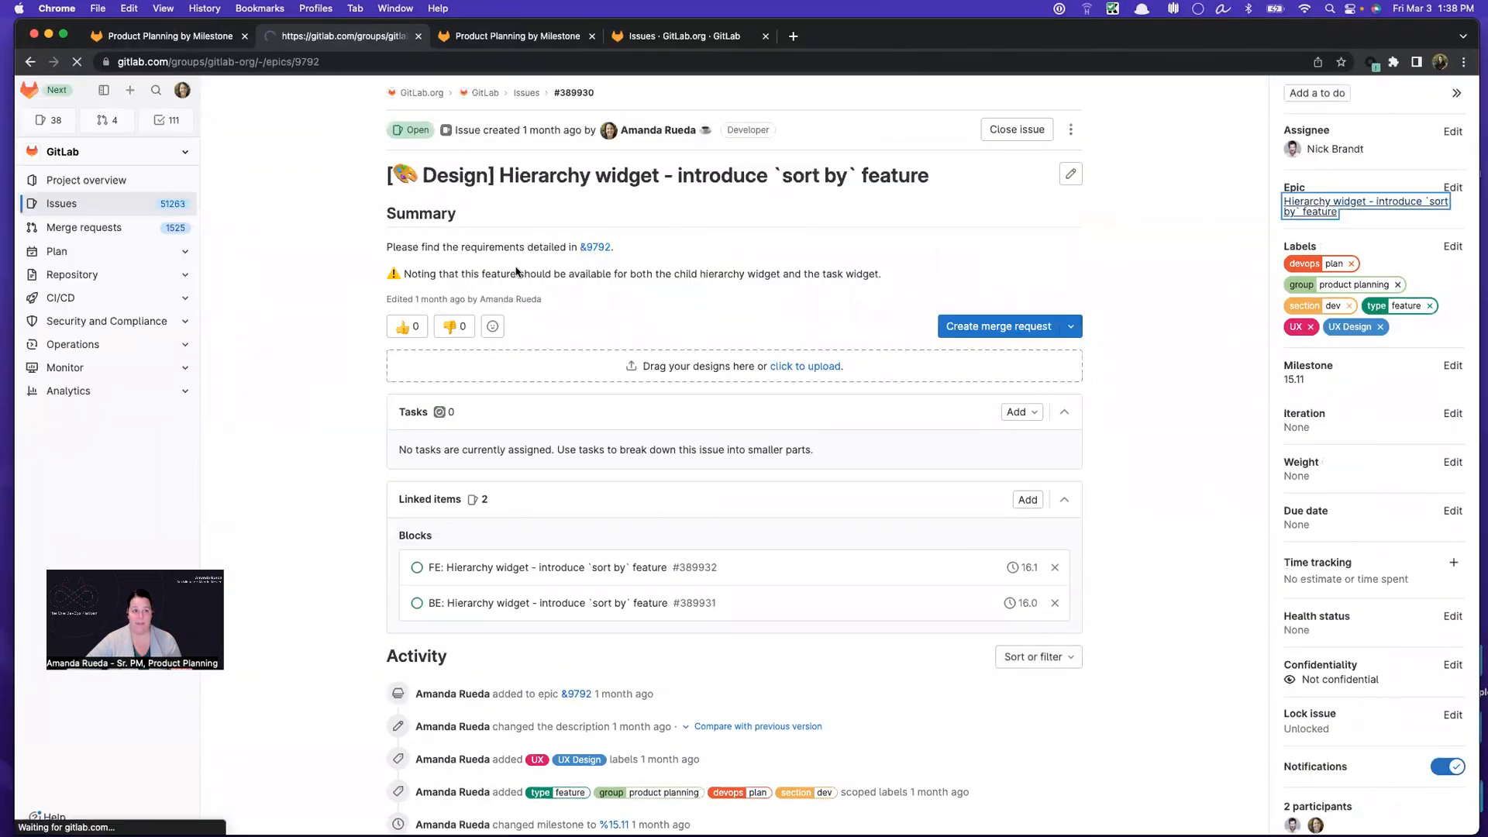
{"action": "left_click", "coordinate": [1365, 206]}
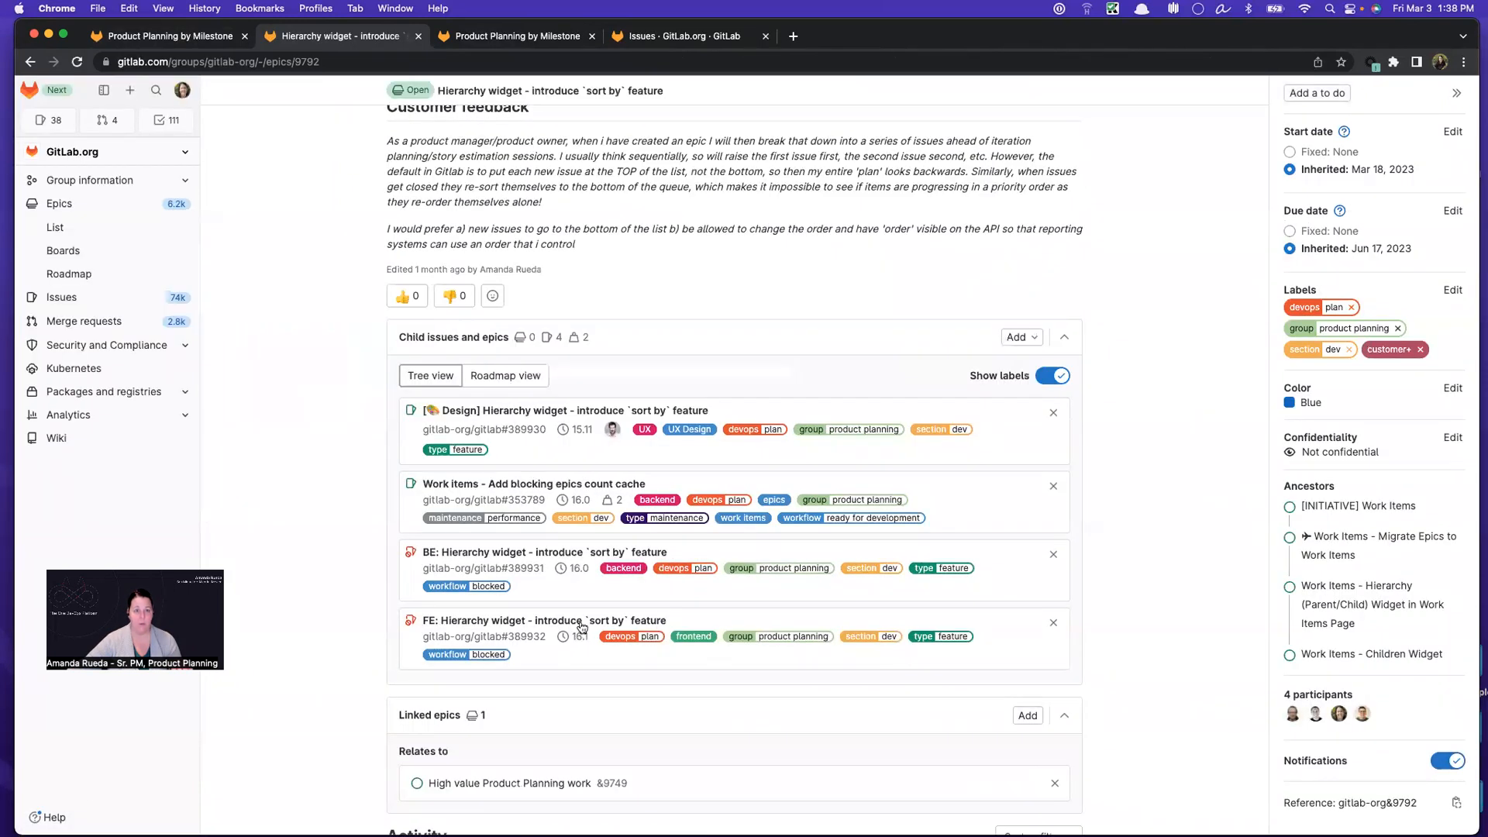
{"action": "left_click", "coordinate": [515, 36]}
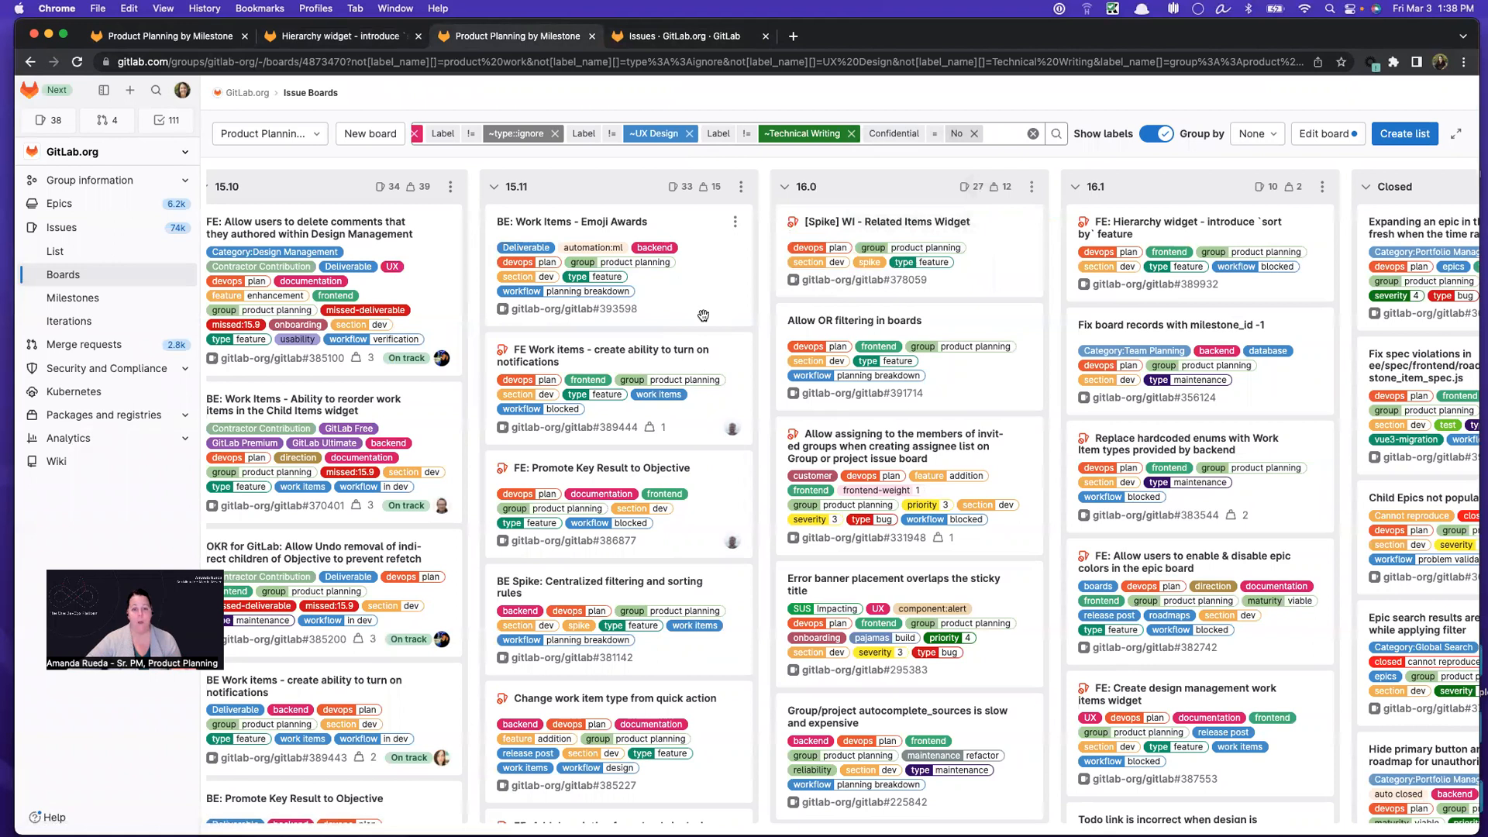
{"action": "mouse_move", "coordinate": [681, 334]}
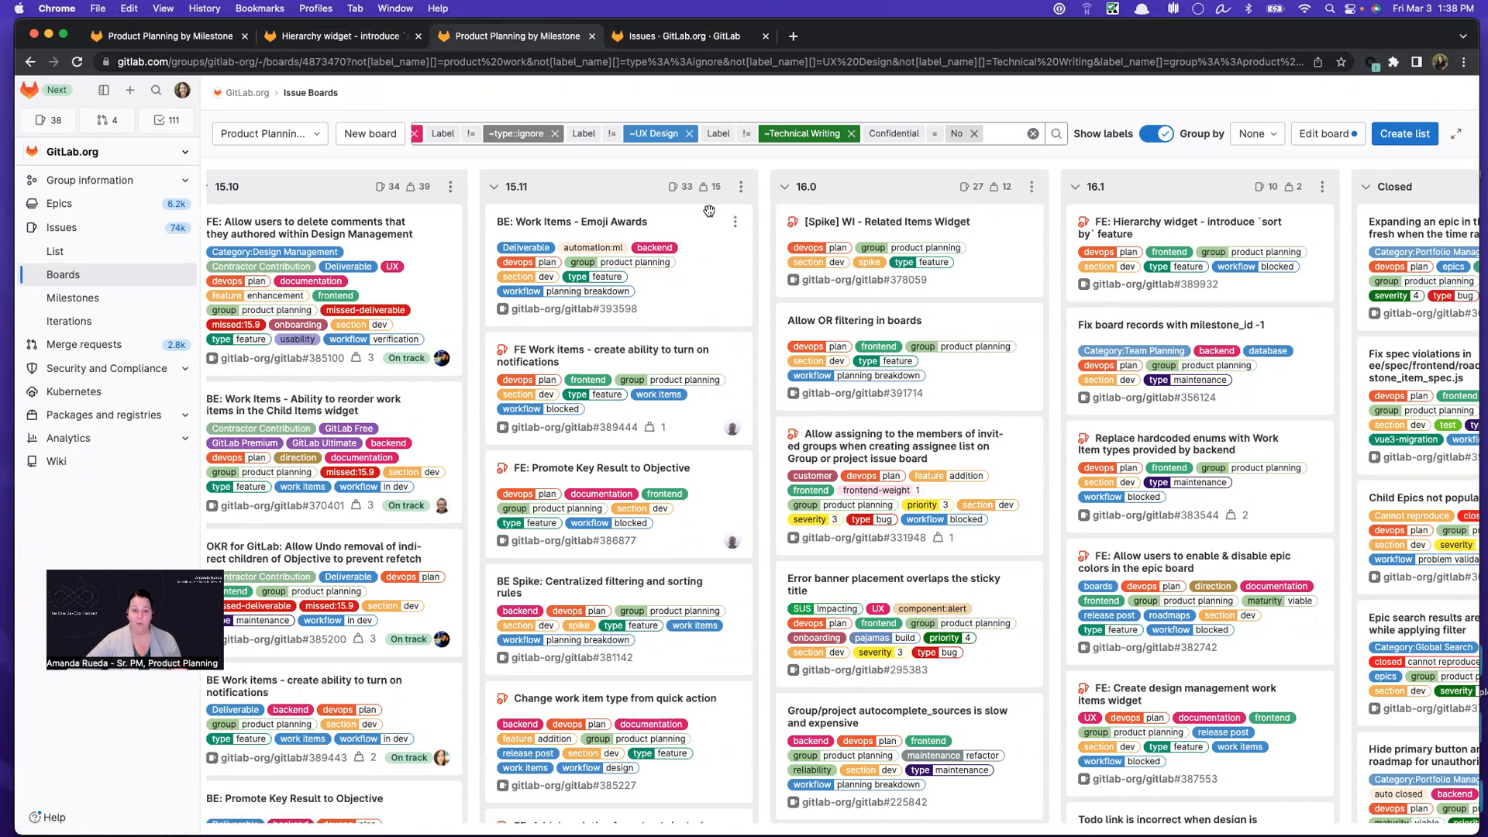
{"action": "mouse_move", "coordinate": [738, 368]}
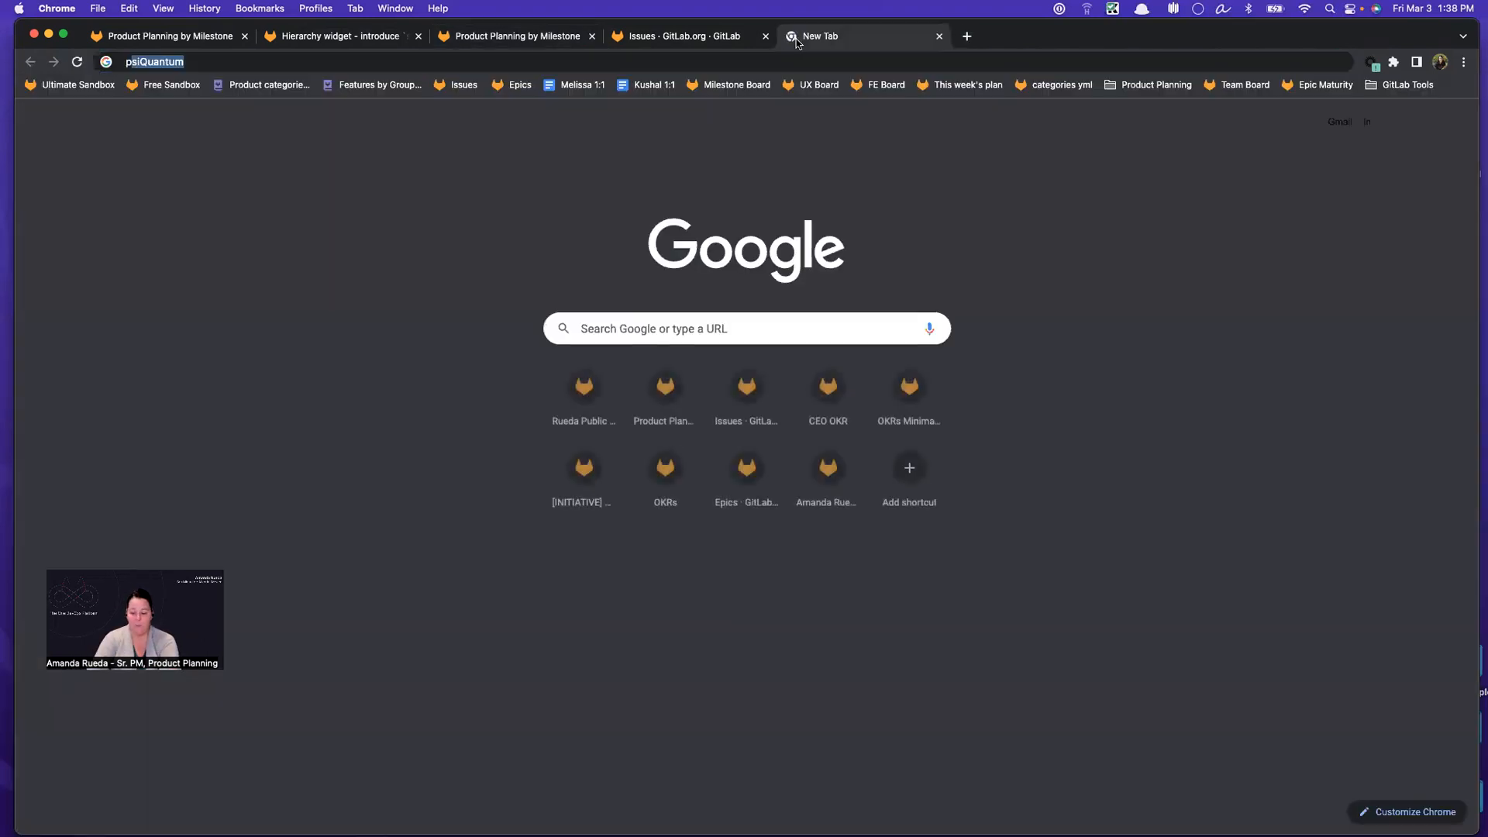
Search browser history for 'planning 15.10' to load the 15.10 Release Planning issue.
{"action": "type", "text": "planning"}
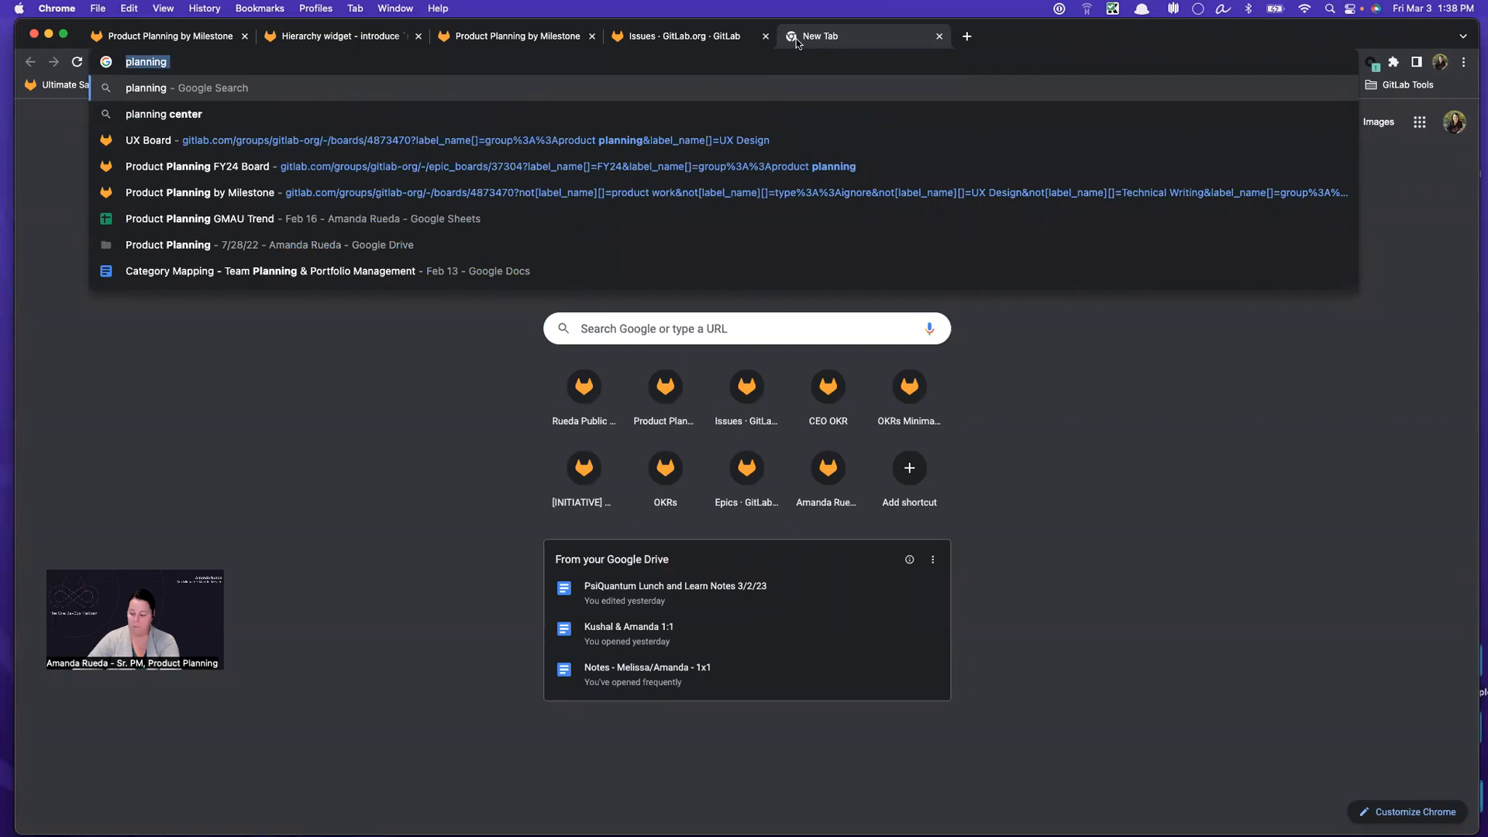
{"action": "type", "text": "15.10"}
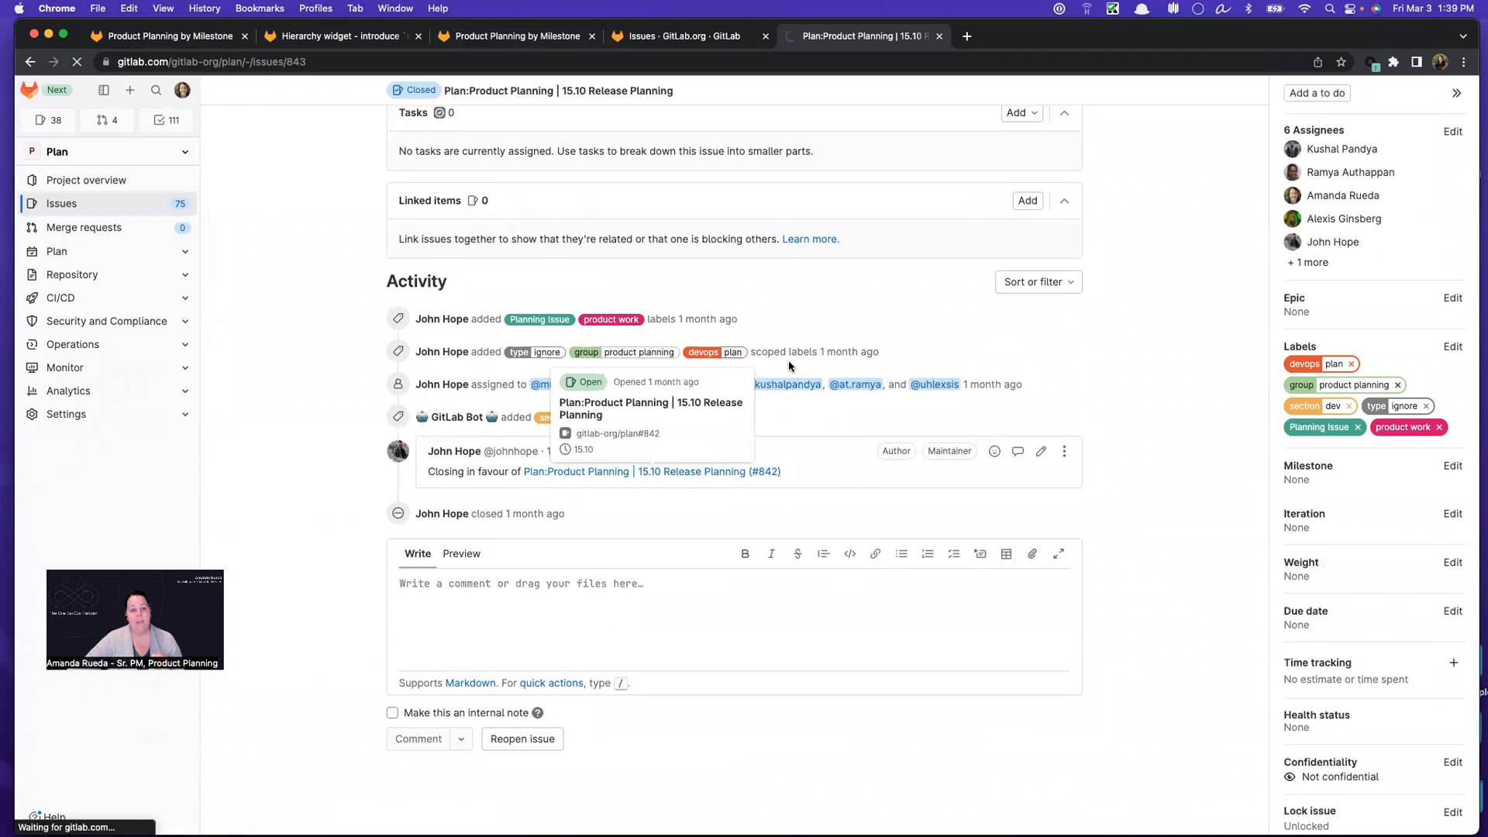
Follow the 'Closing in favour of #842' link, briefly checking the board tab.
{"action": "left_click", "coordinate": [639, 470]}
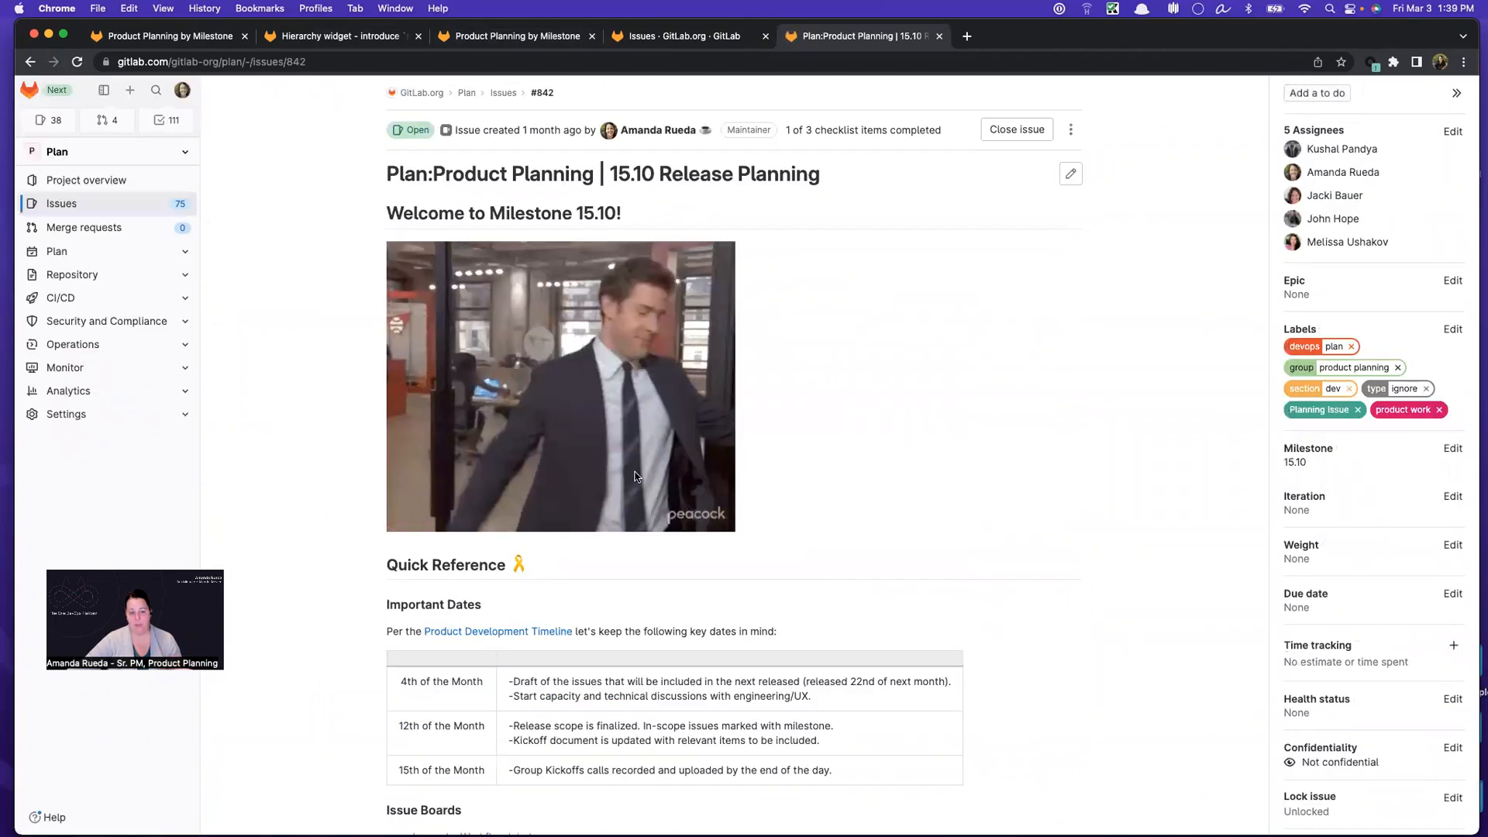
{"action": "scroll", "scroll_direction": "down", "scroll_amount": 3}
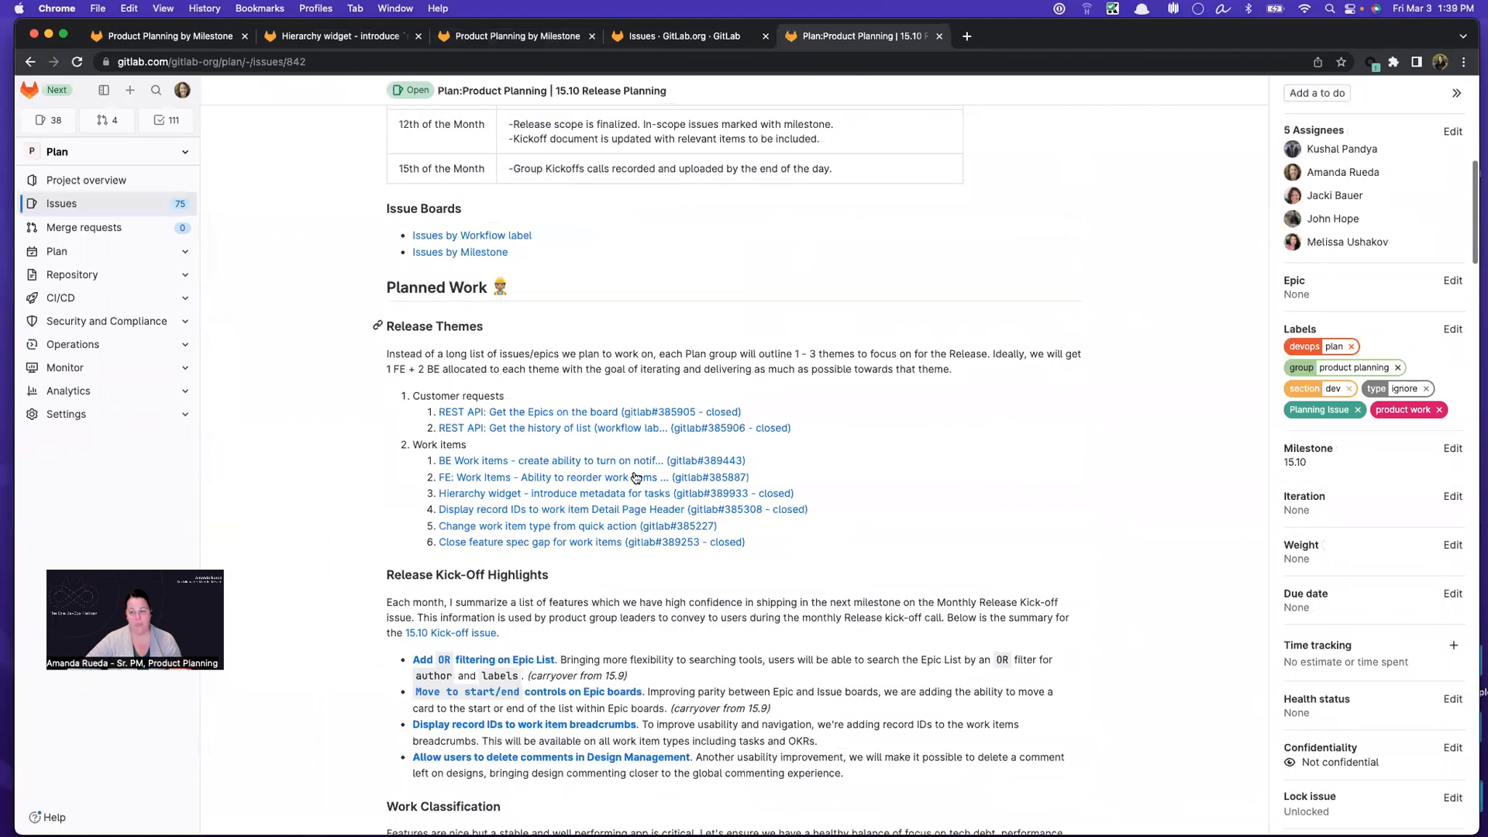
{"action": "scroll", "scroll_direction": "down", "scroll_amount": 3}
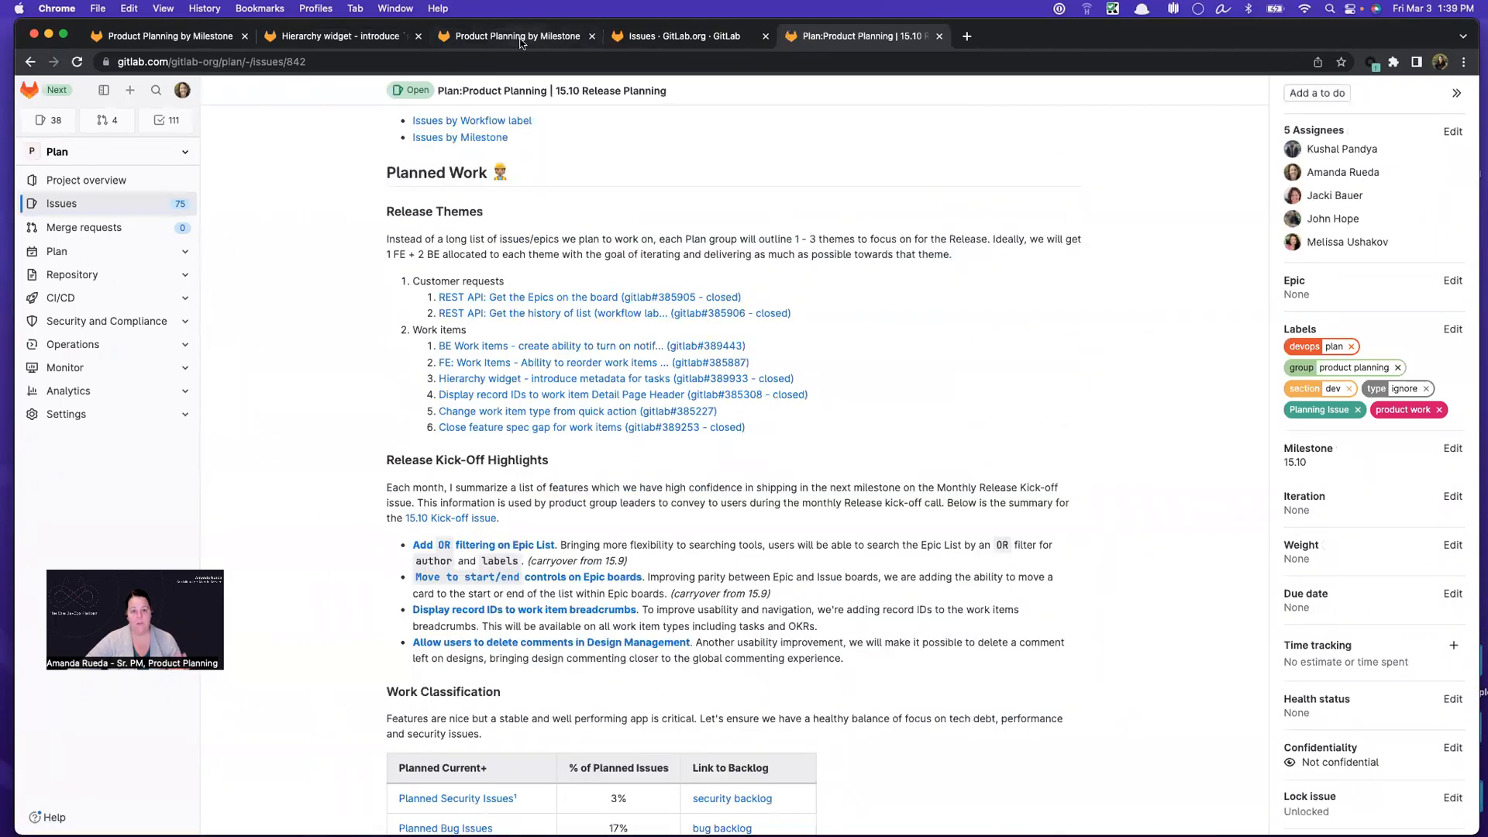
{"action": "left_click", "coordinate": [515, 37]}
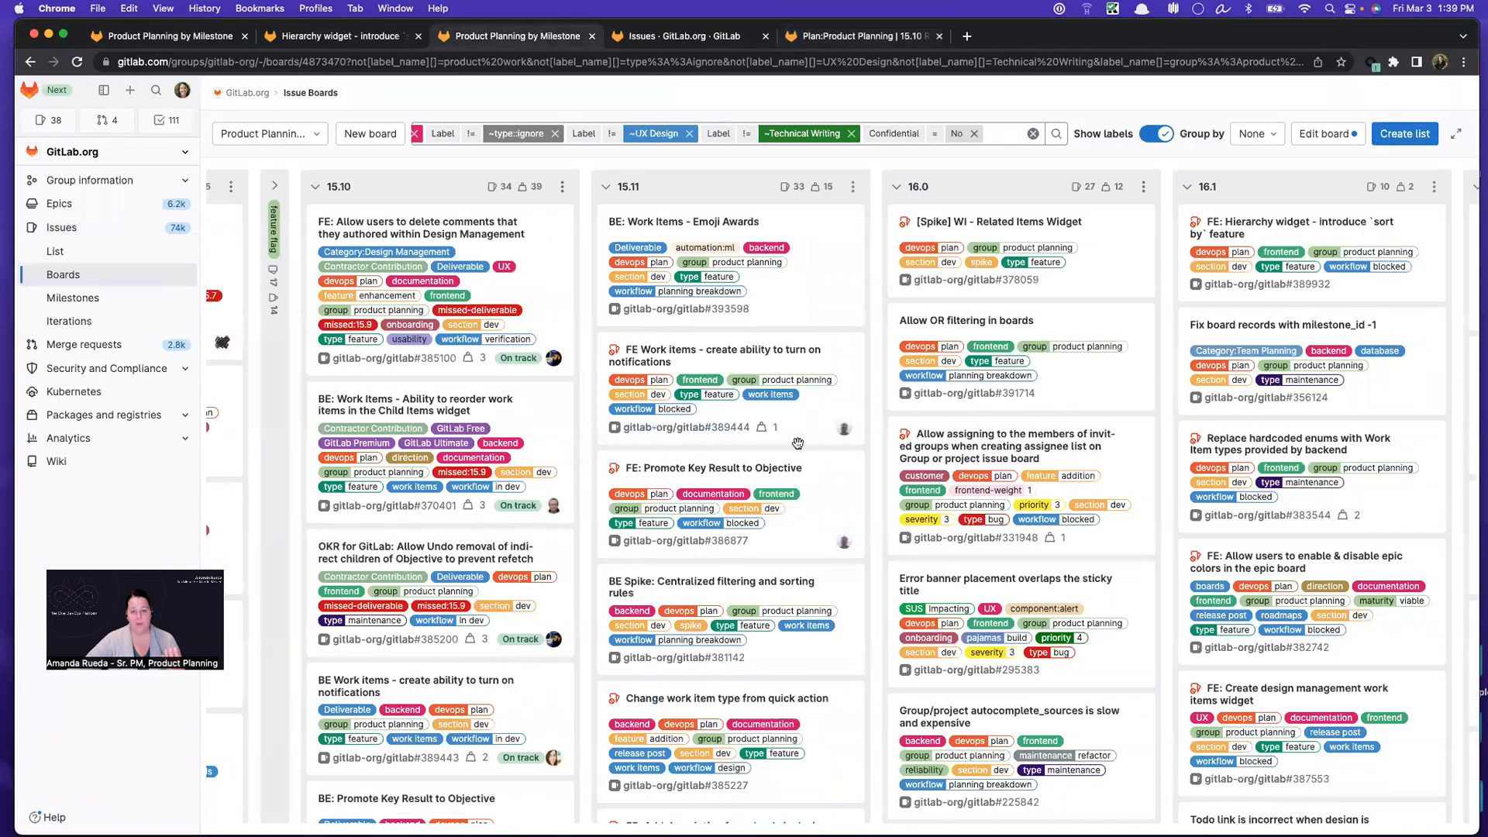
{"action": "left_click", "coordinate": [858, 37]}
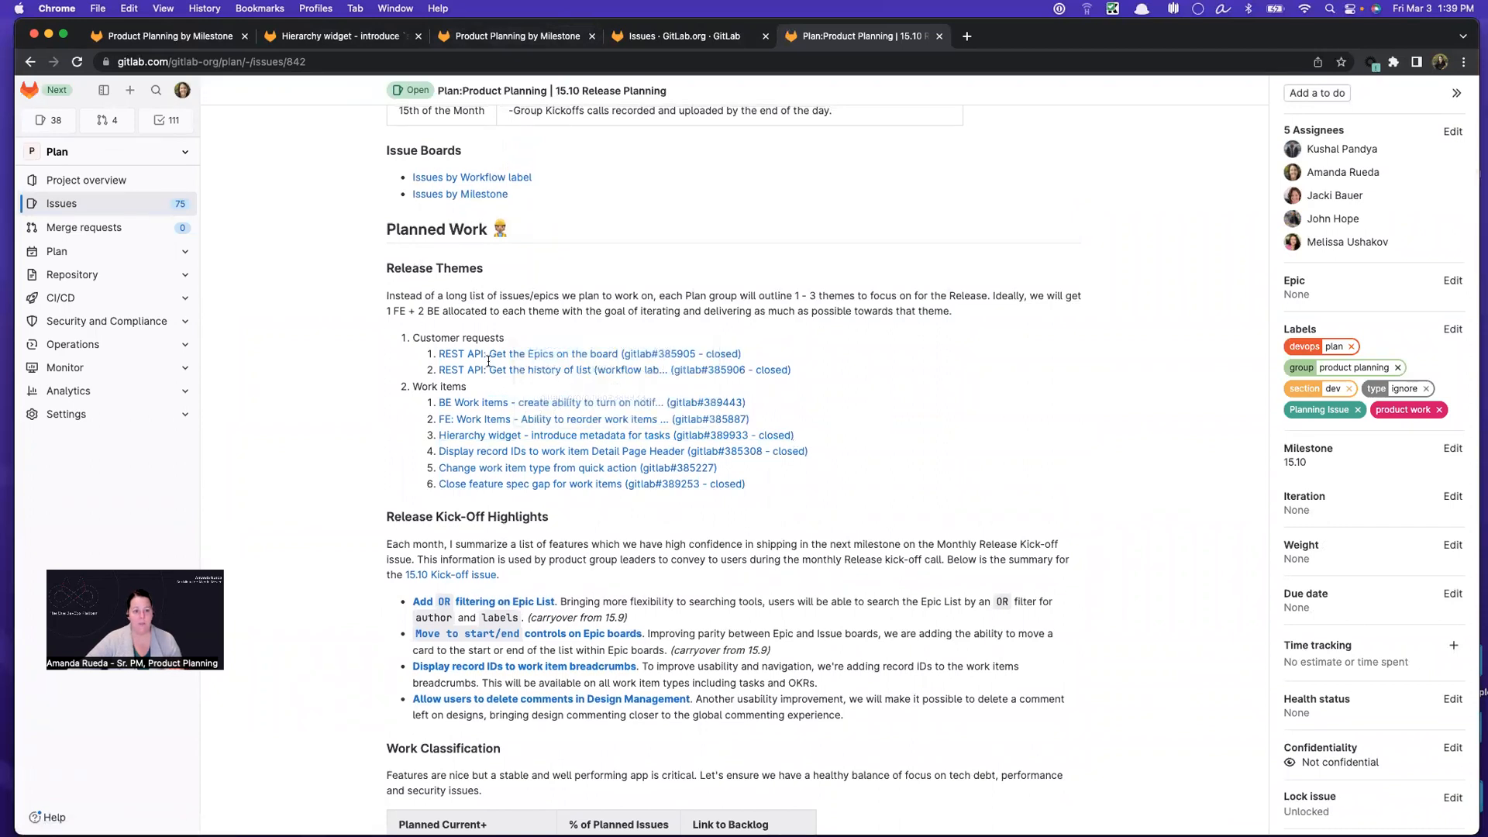
Scroll through the issue's Planned Work, Work Classification and UX Design sections.
{"action": "scroll", "scroll_direction": "down", "scroll_amount": 3}
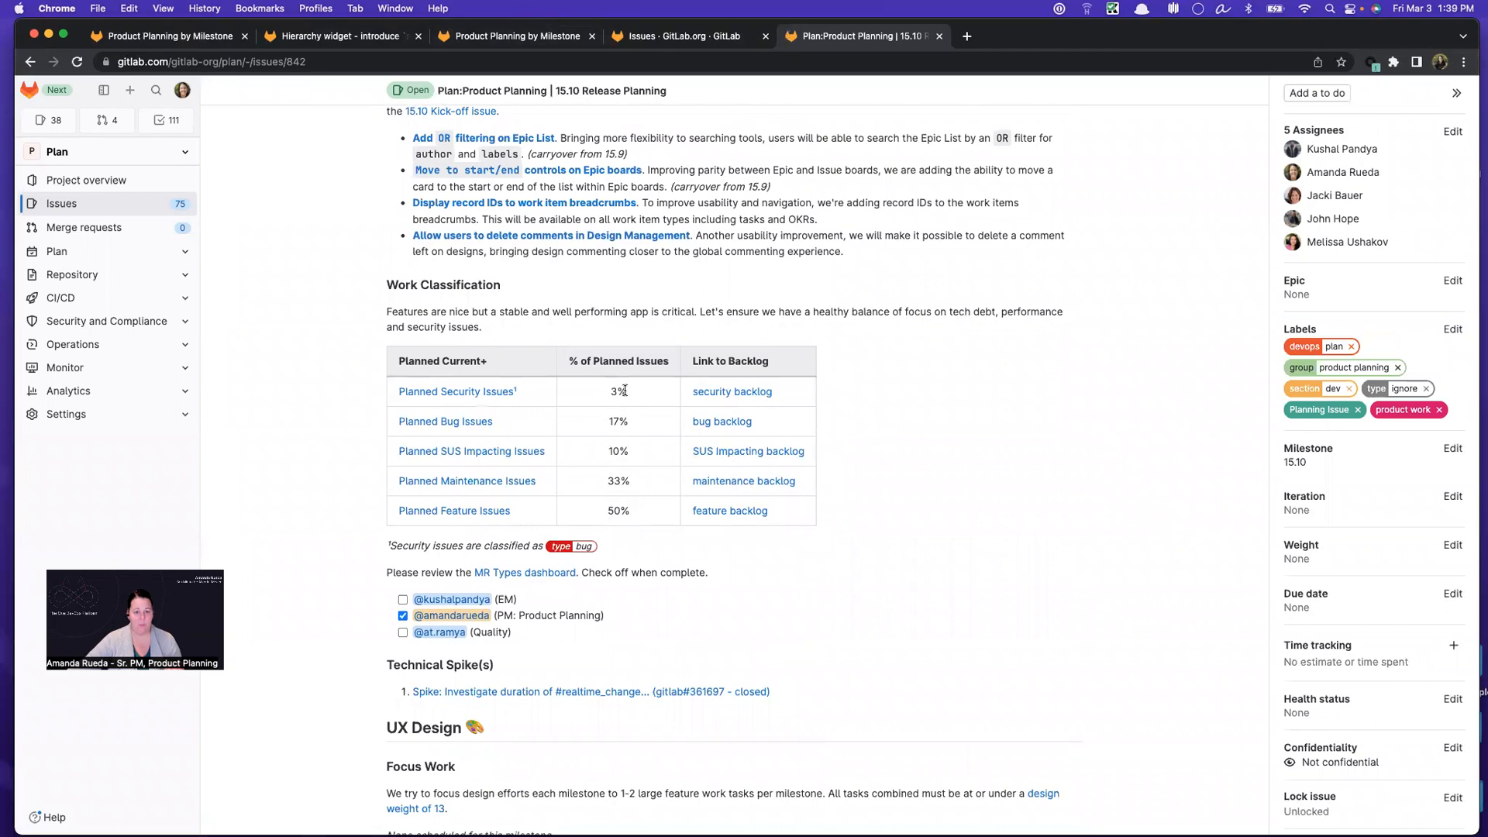
{"action": "mouse_move", "coordinate": [544, 498]}
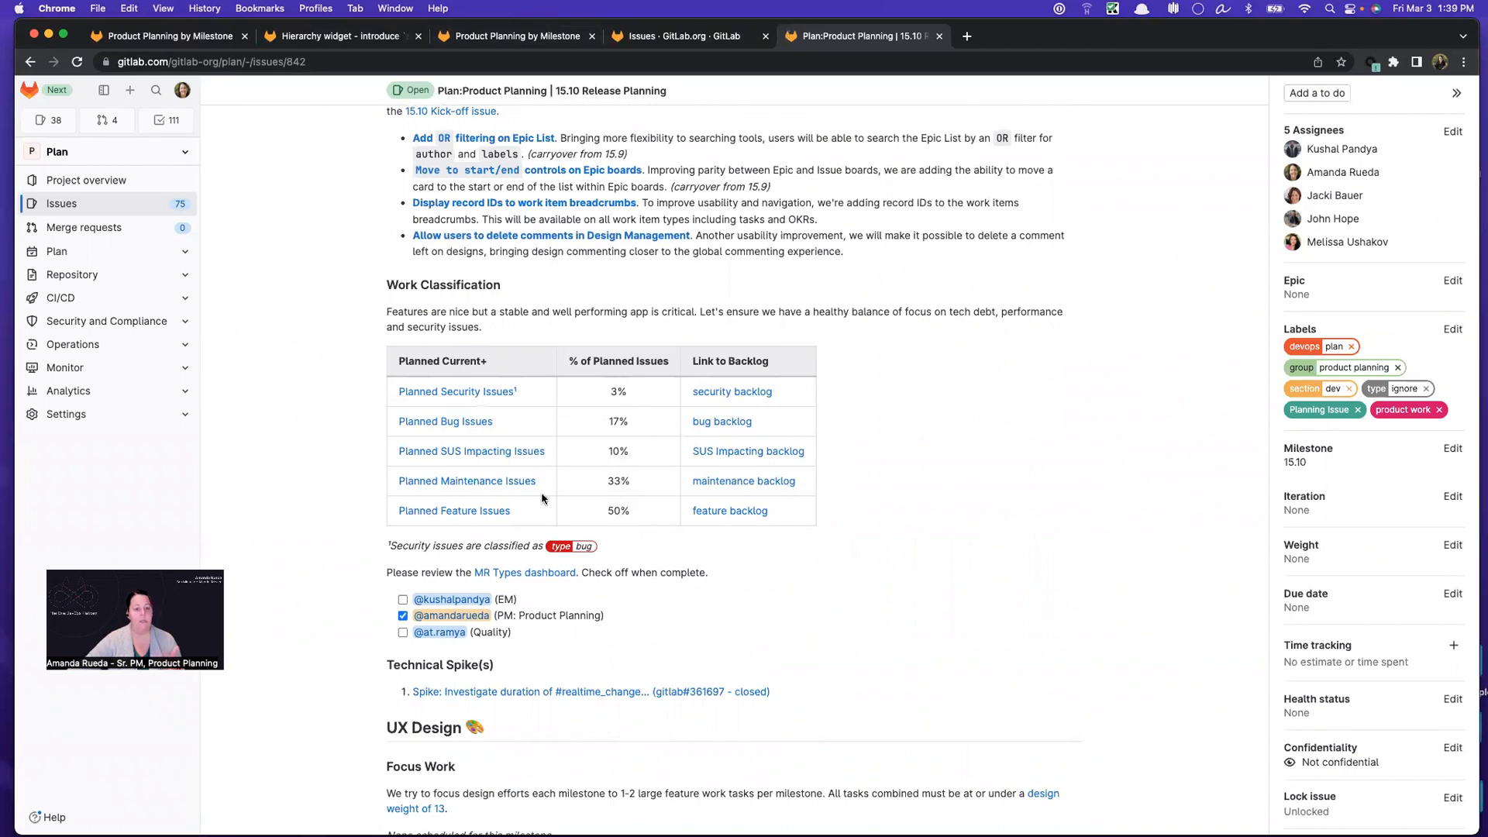
{"action": "mouse_move", "coordinate": [529, 502]}
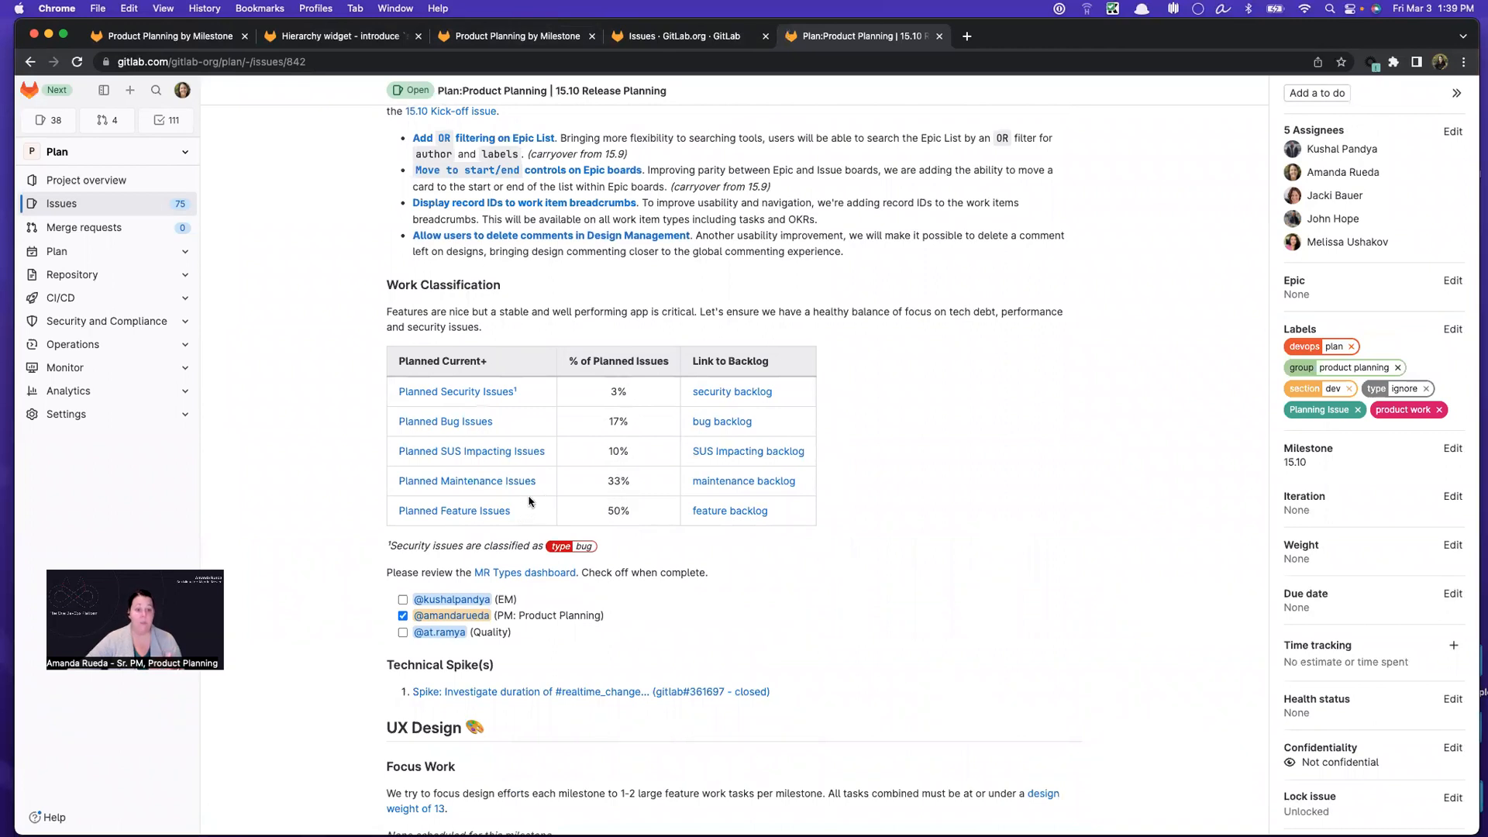
{"action": "scroll", "scroll_direction": "down", "scroll_amount": 3}
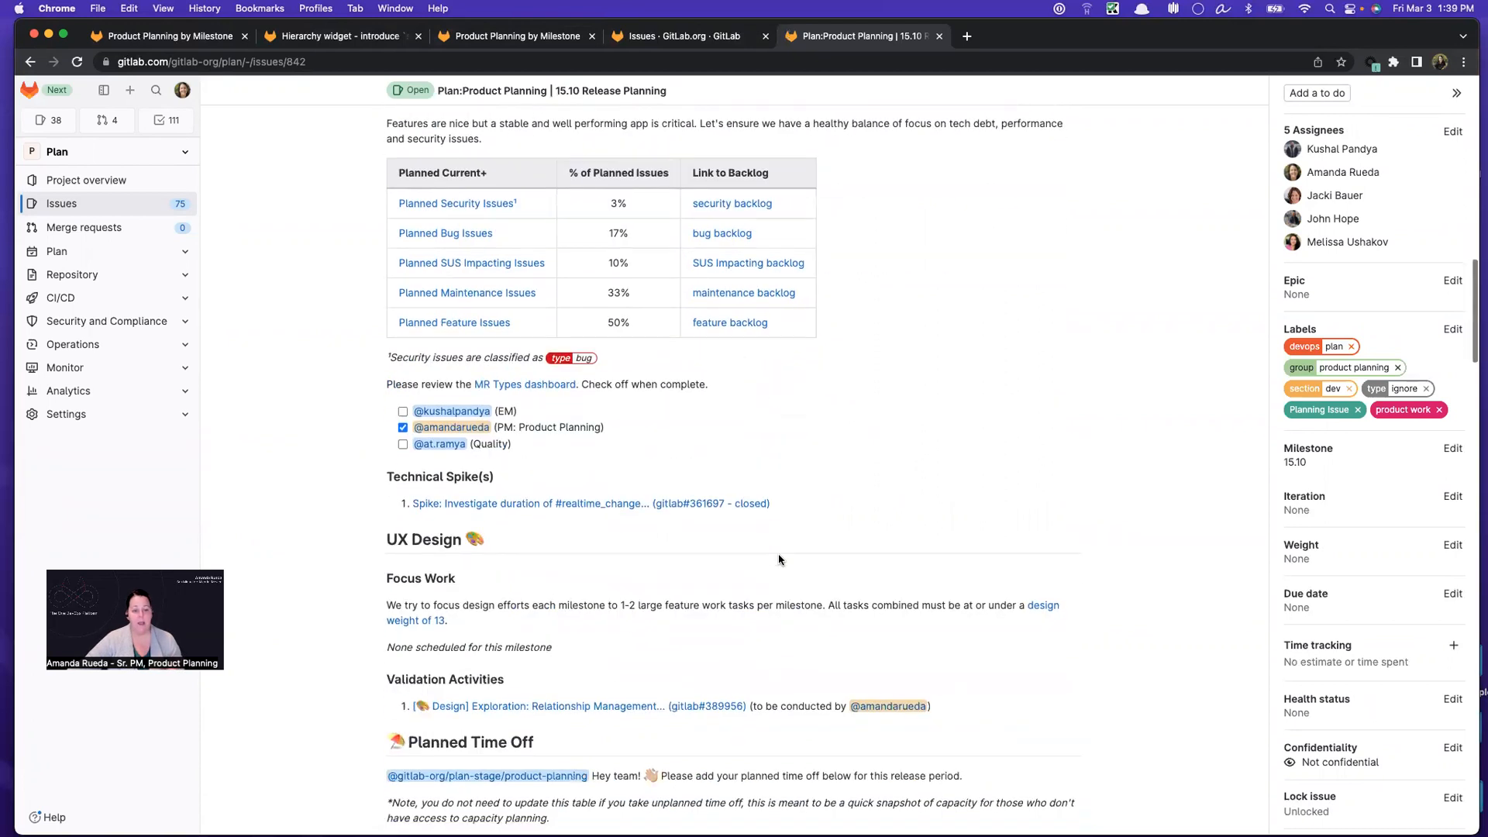
{"action": "scroll", "scroll_direction": "down", "scroll_amount": 3}
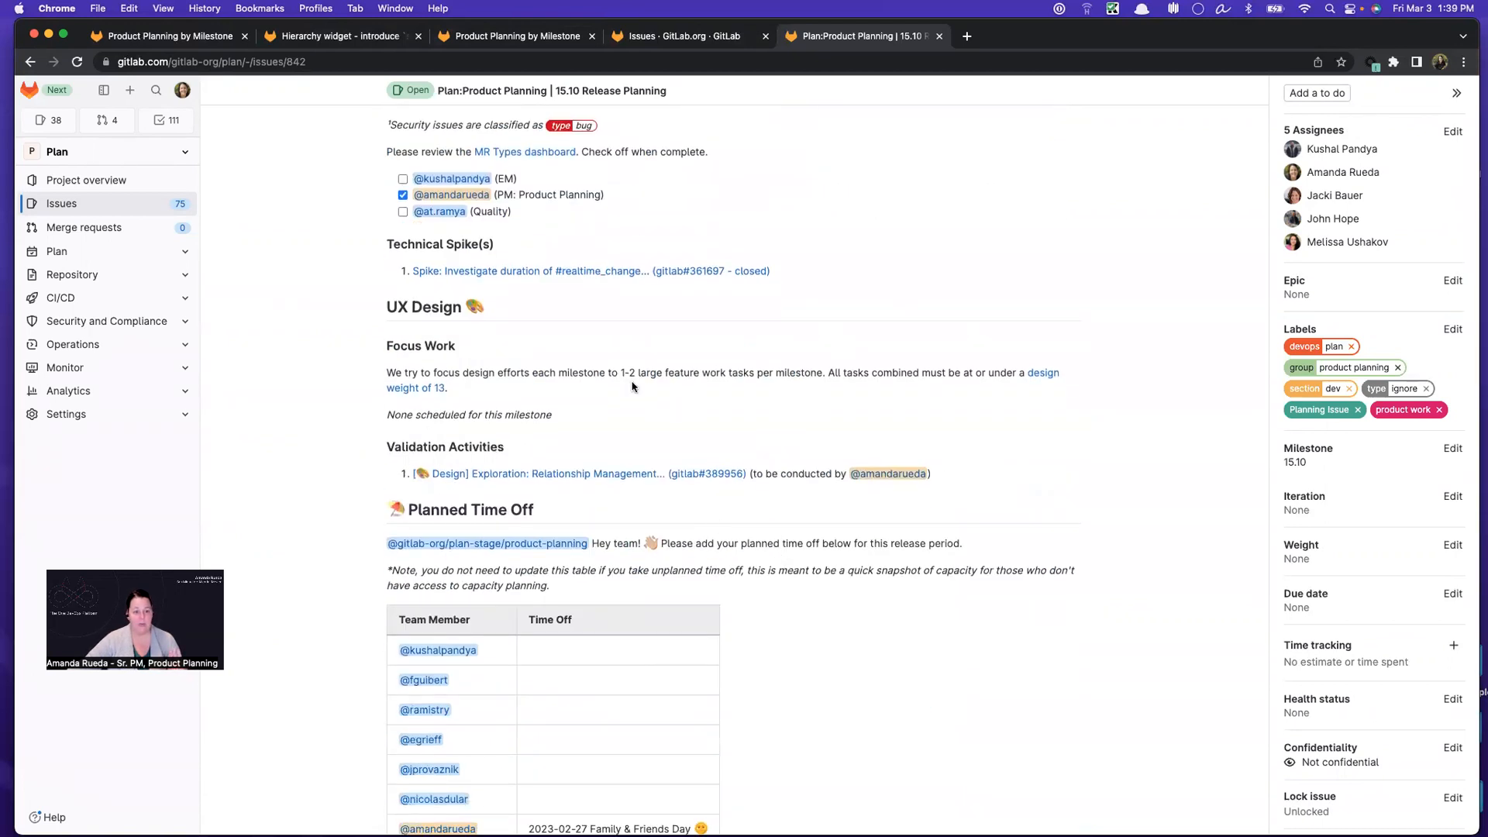
{"action": "scroll", "scroll_direction": "down", "scroll_amount": 3}
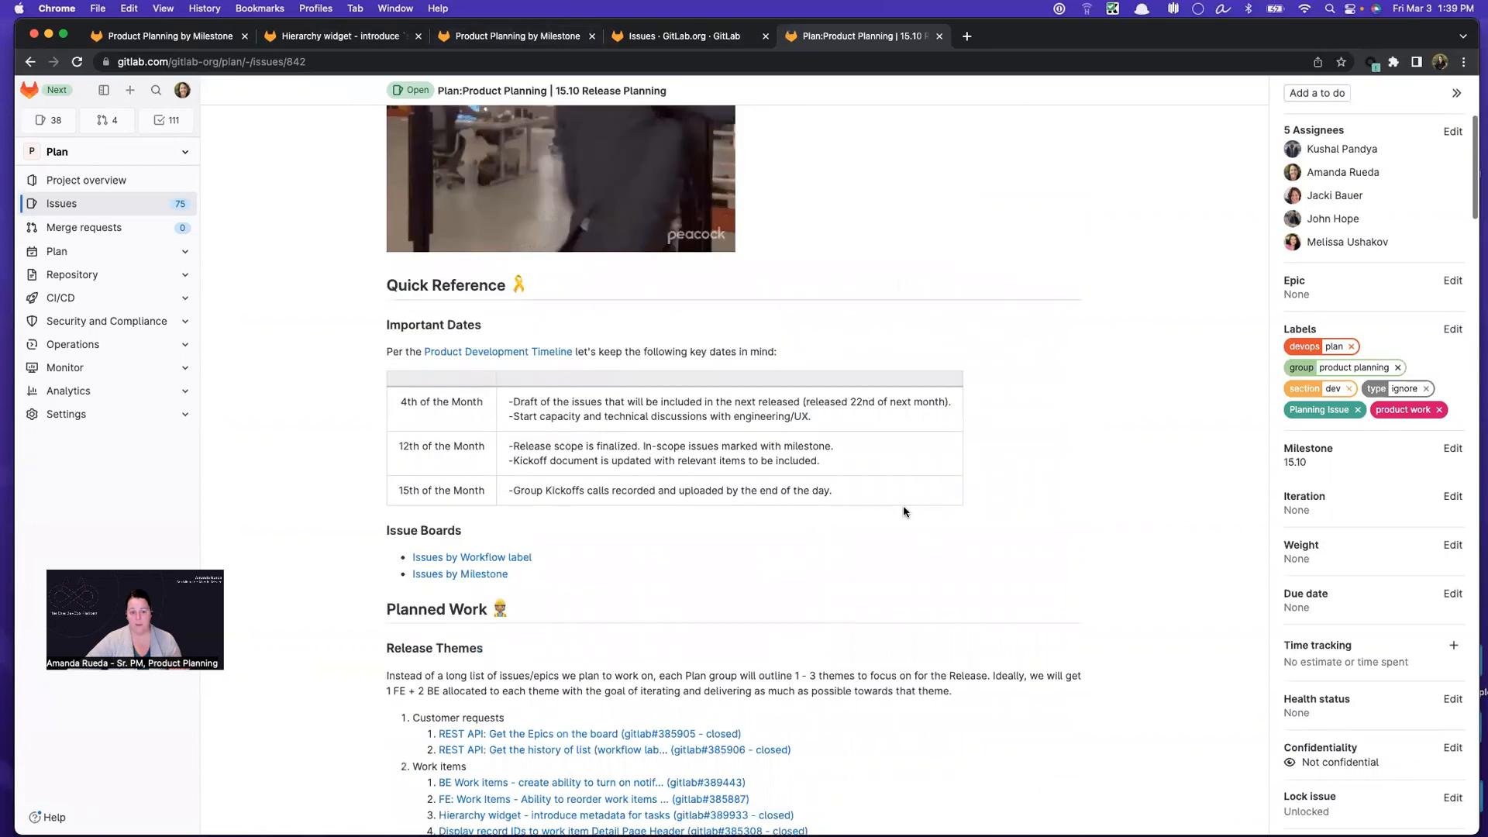
{"action": "scroll", "scroll_direction": "down", "scroll_amount": 3}
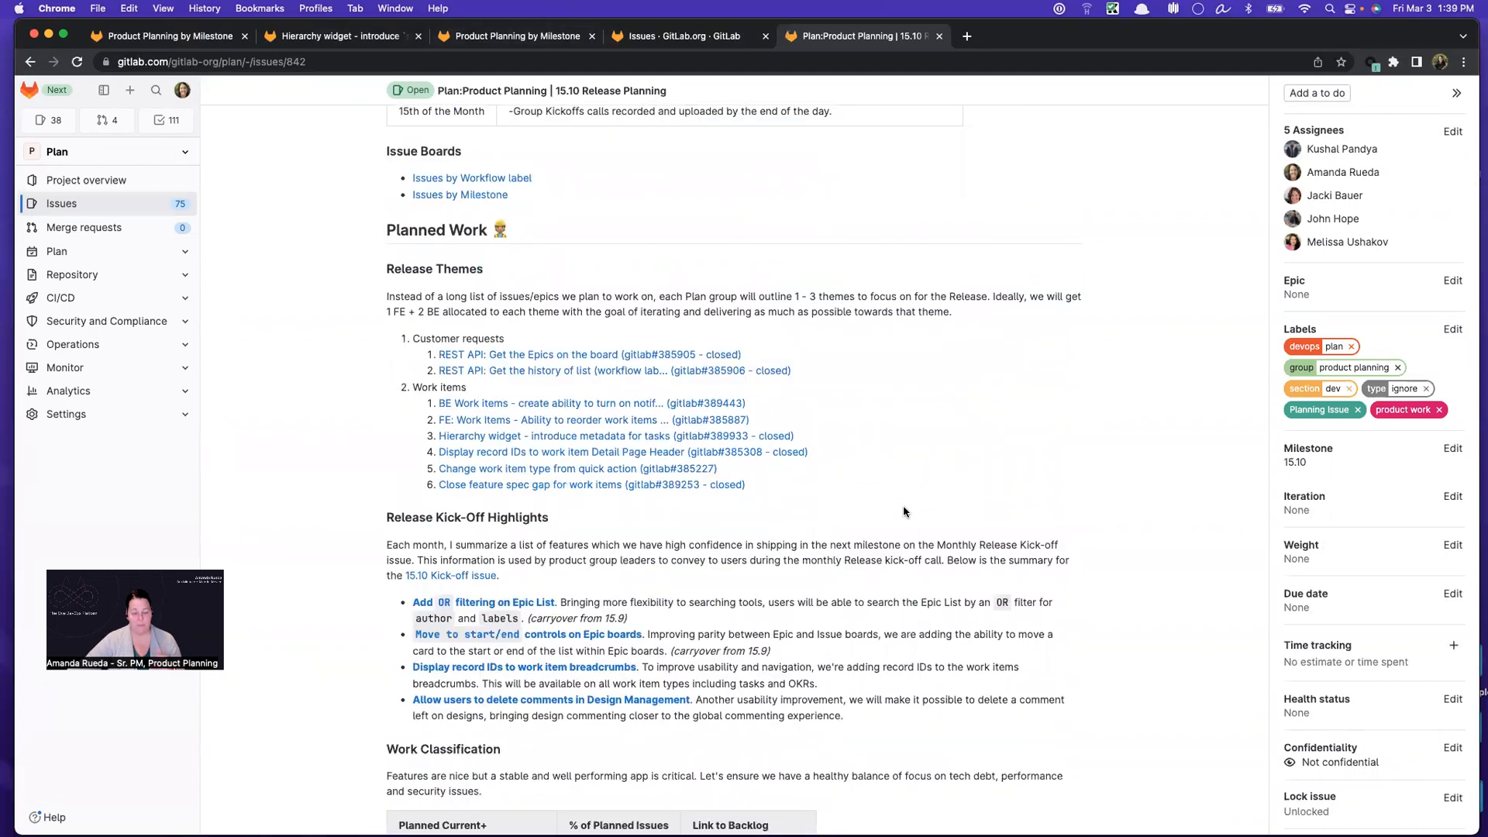
{"action": "scroll", "scroll_direction": "down", "scroll_amount": 3}
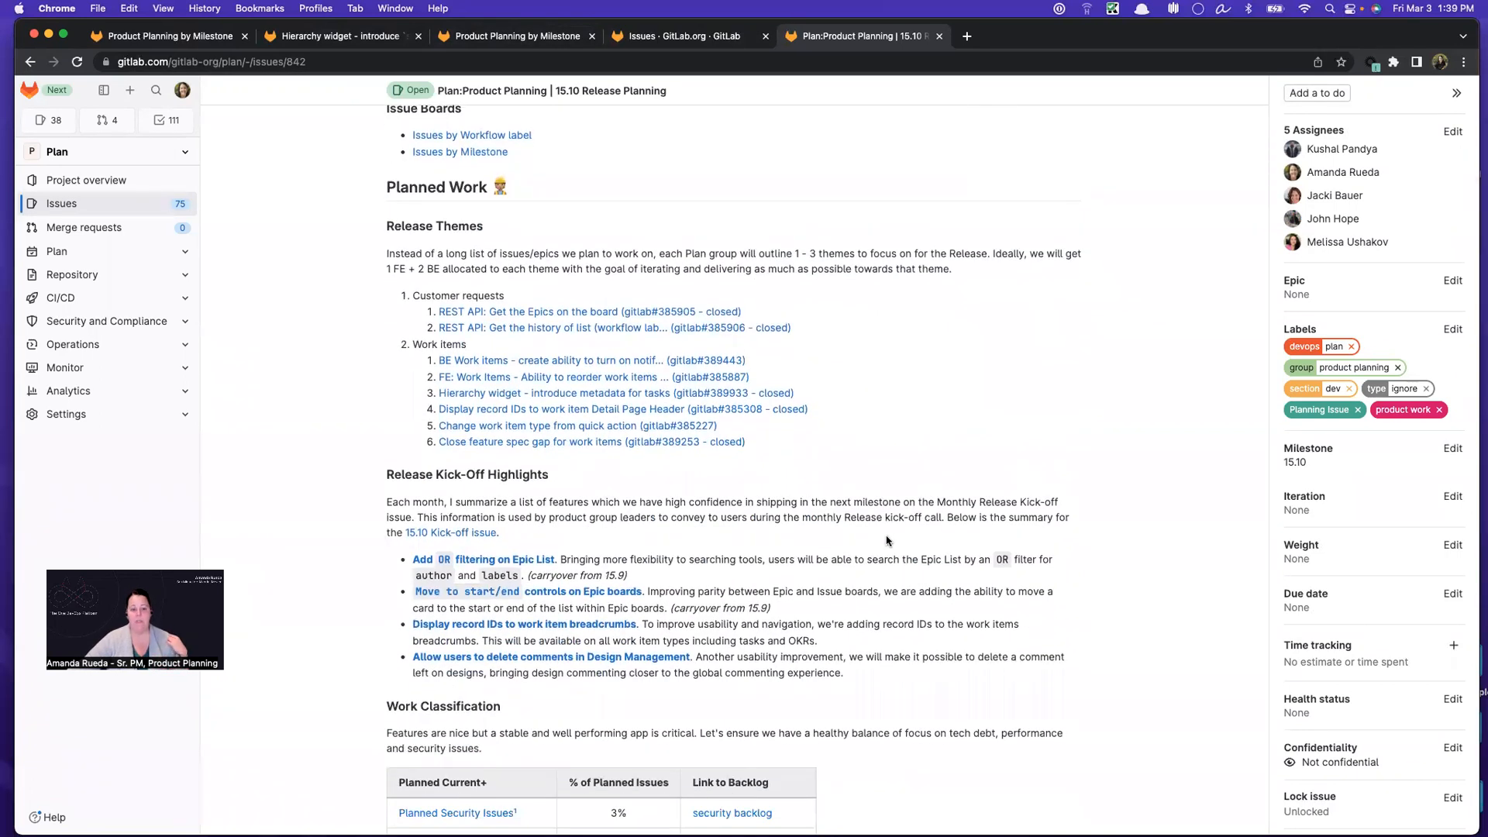